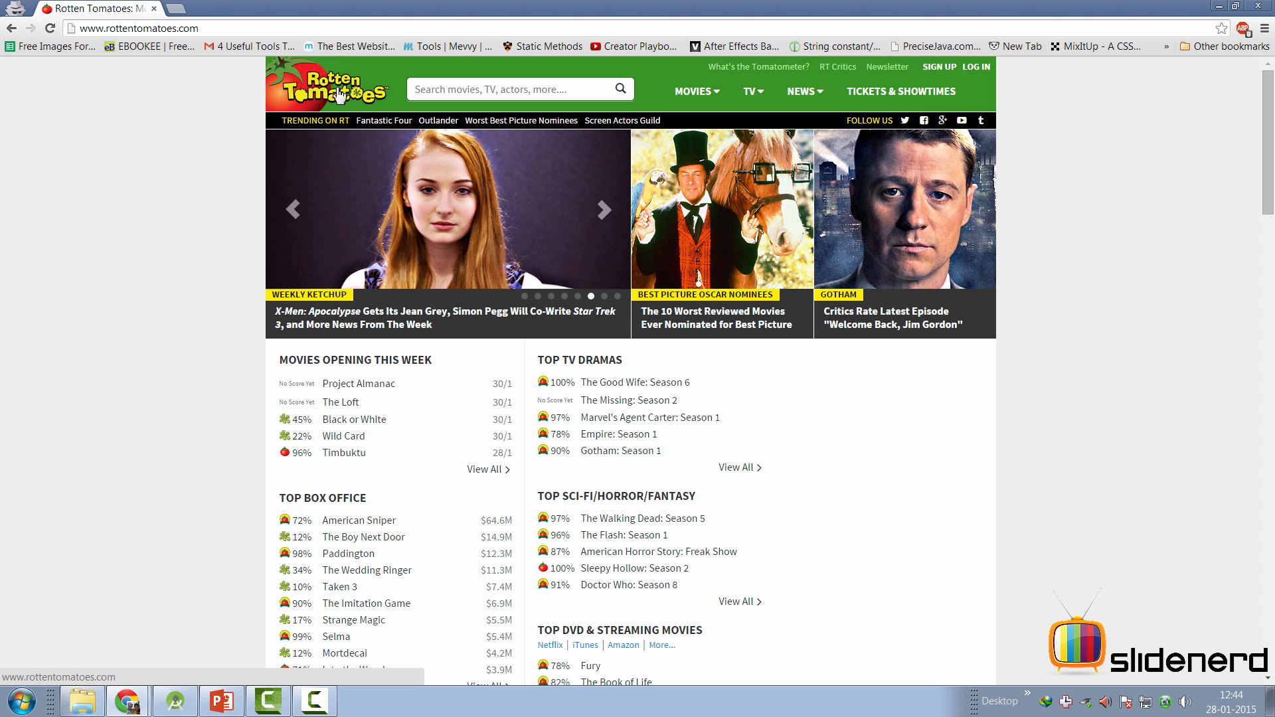
Scroll down the developer portal page and follow the Register link under Get Started Right Now.
scroll(down, 3)
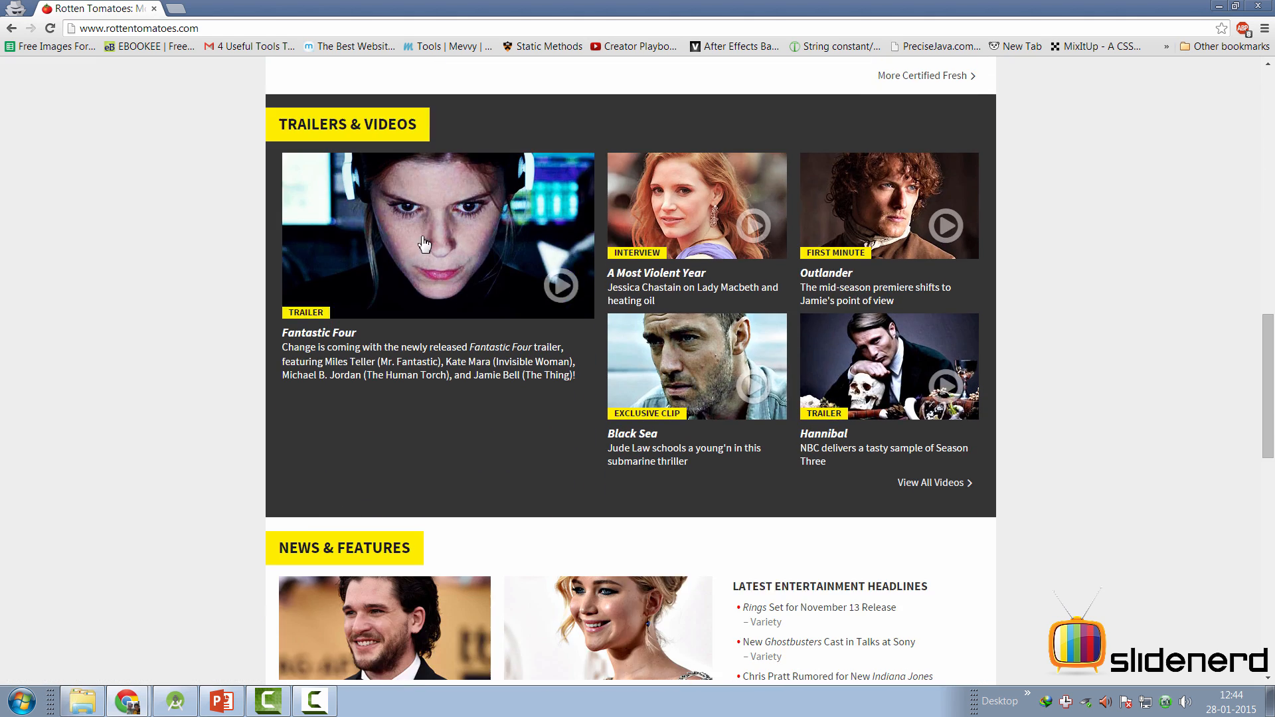
scroll(down, 3)
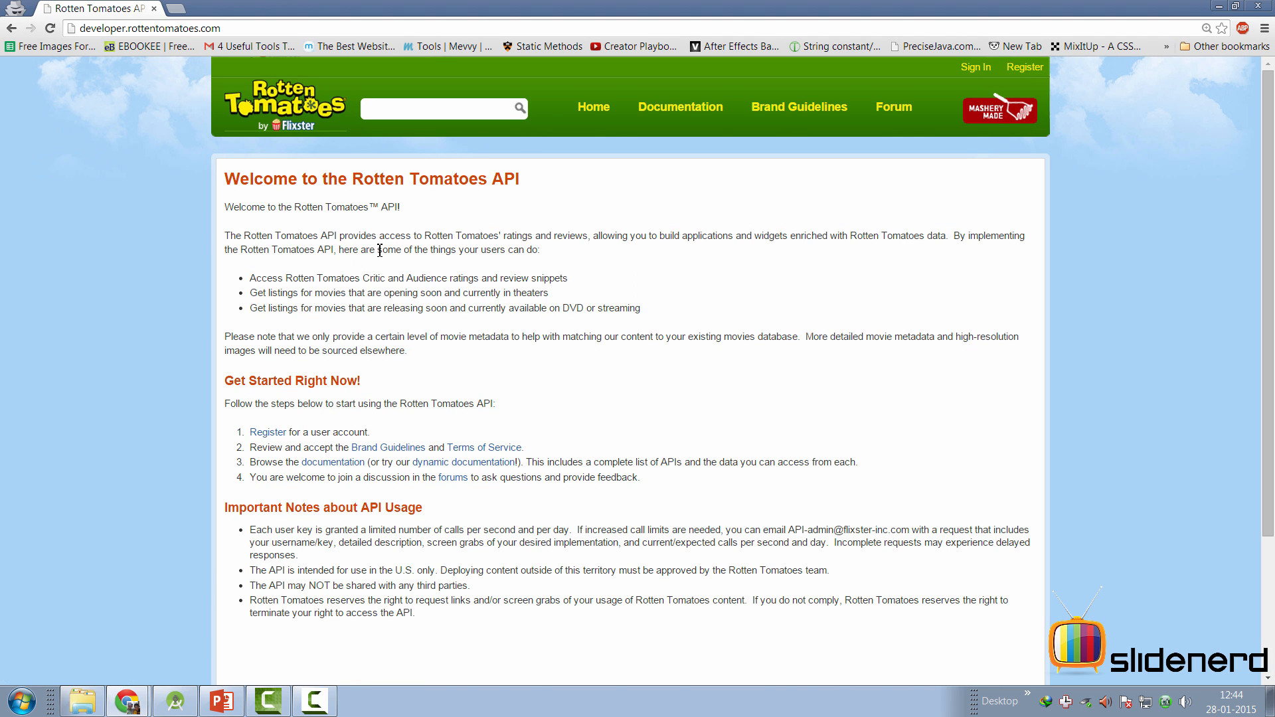
scroll(down, 3)
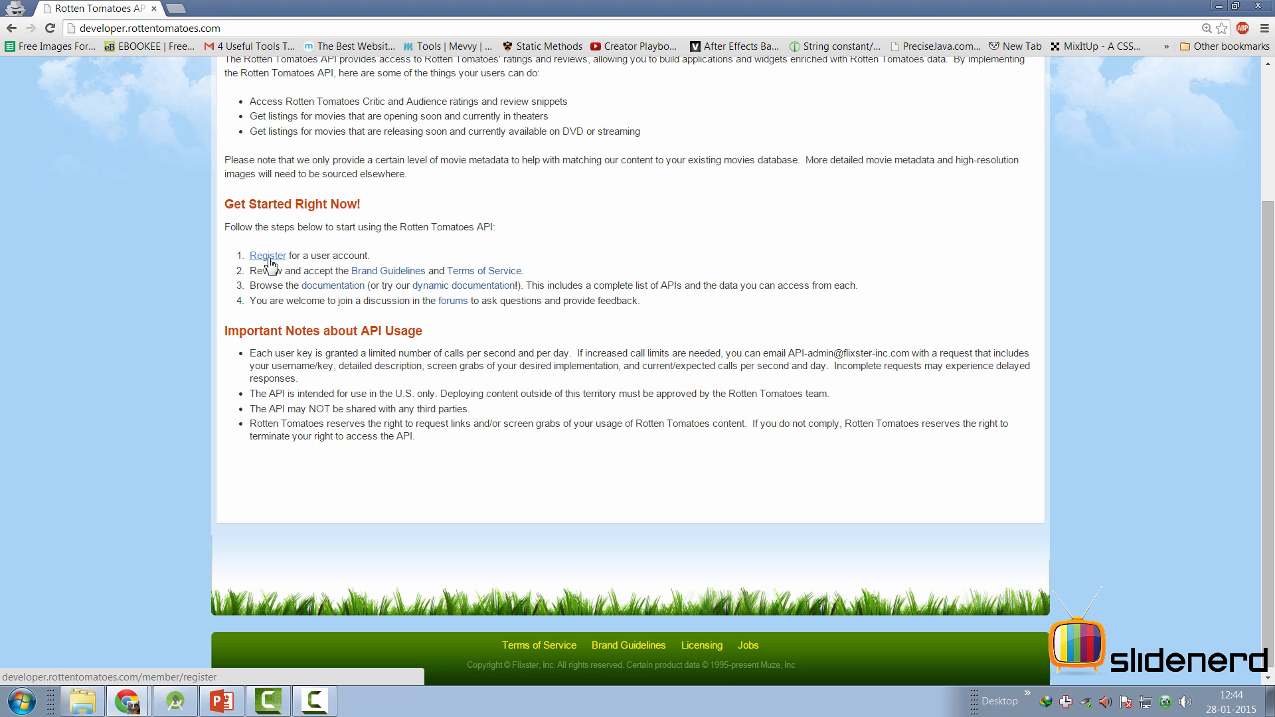
click(268, 256)
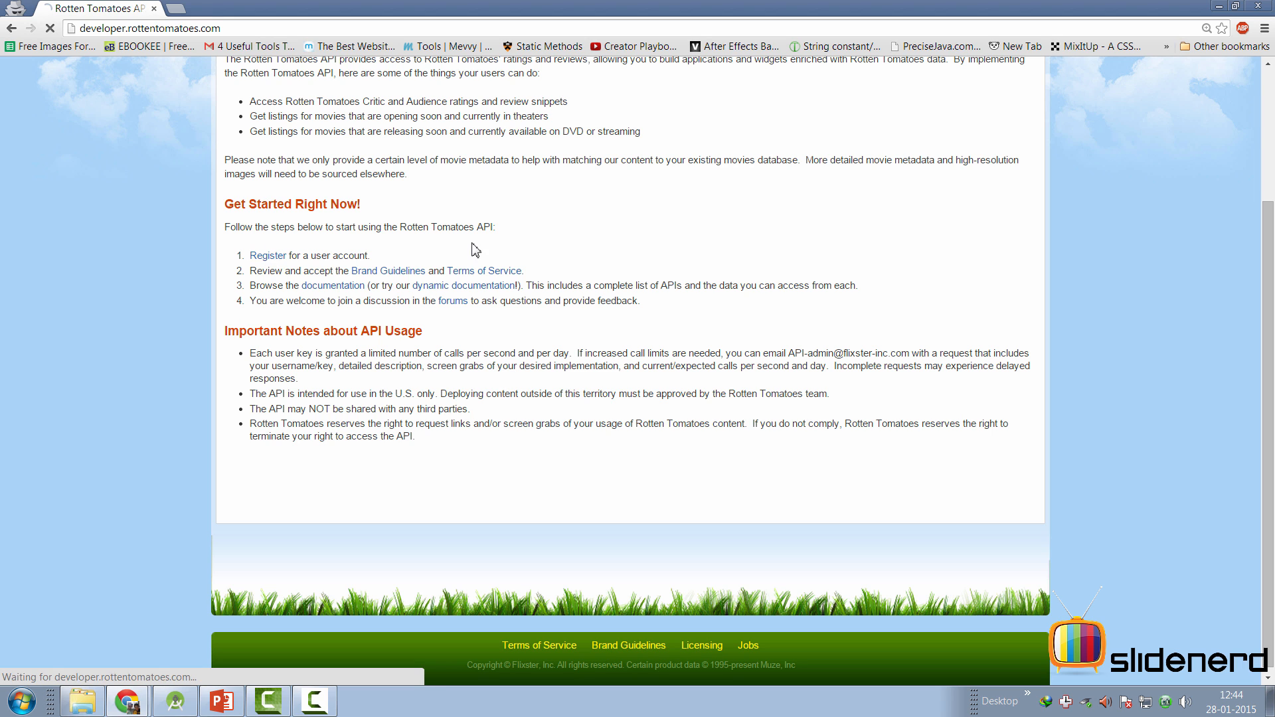
click(268, 256)
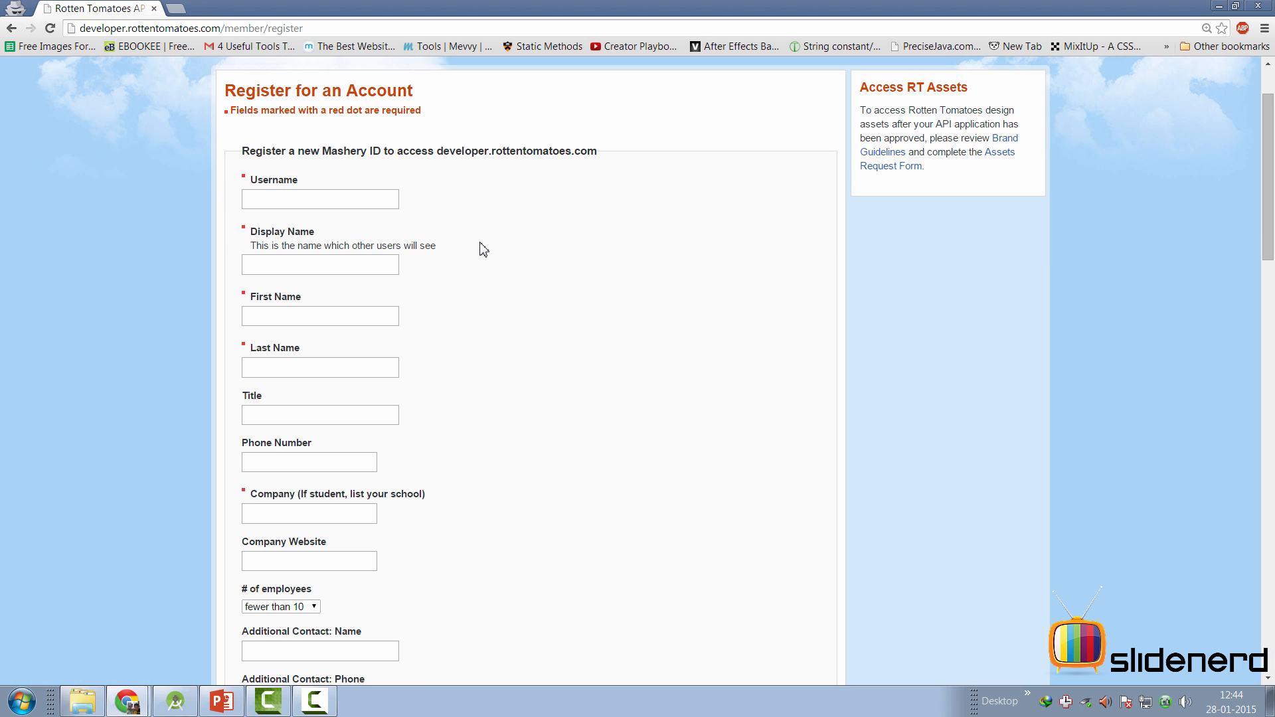
Fill the account and VidBox application fields, accept the terms and submit the registration for an API v1.0 key.
scroll(down, 3)
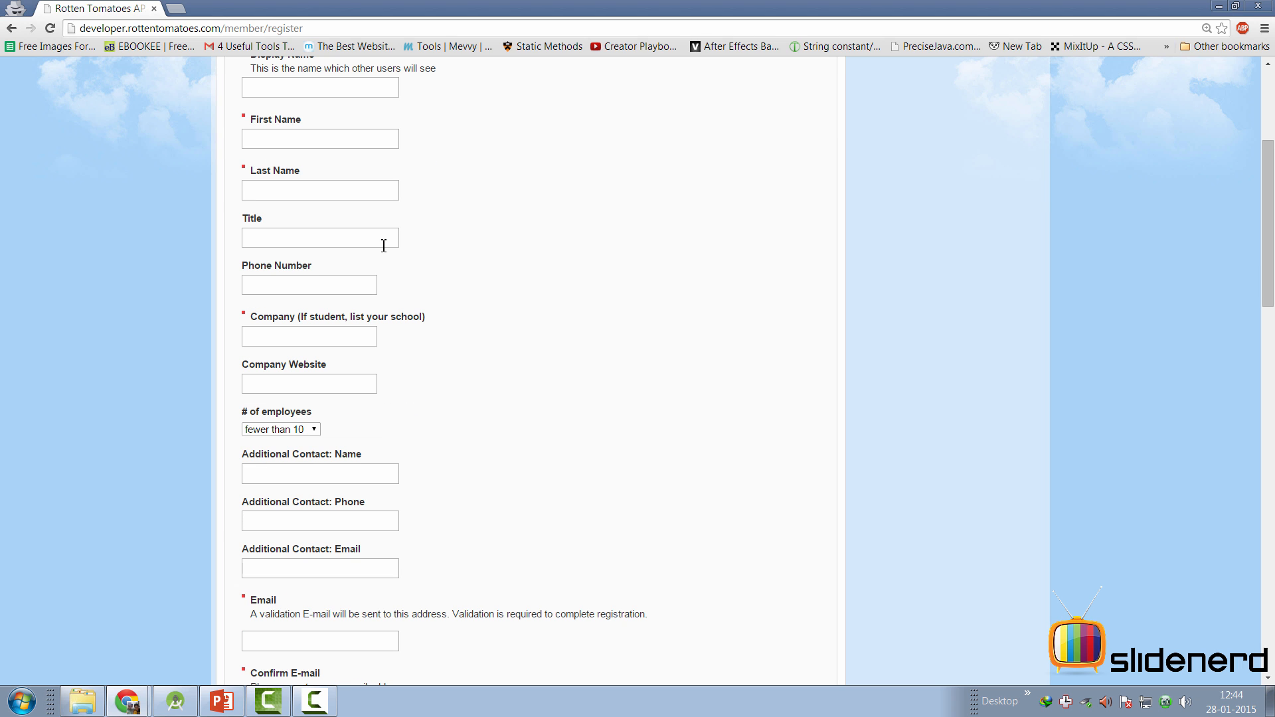
scroll(down, 3)
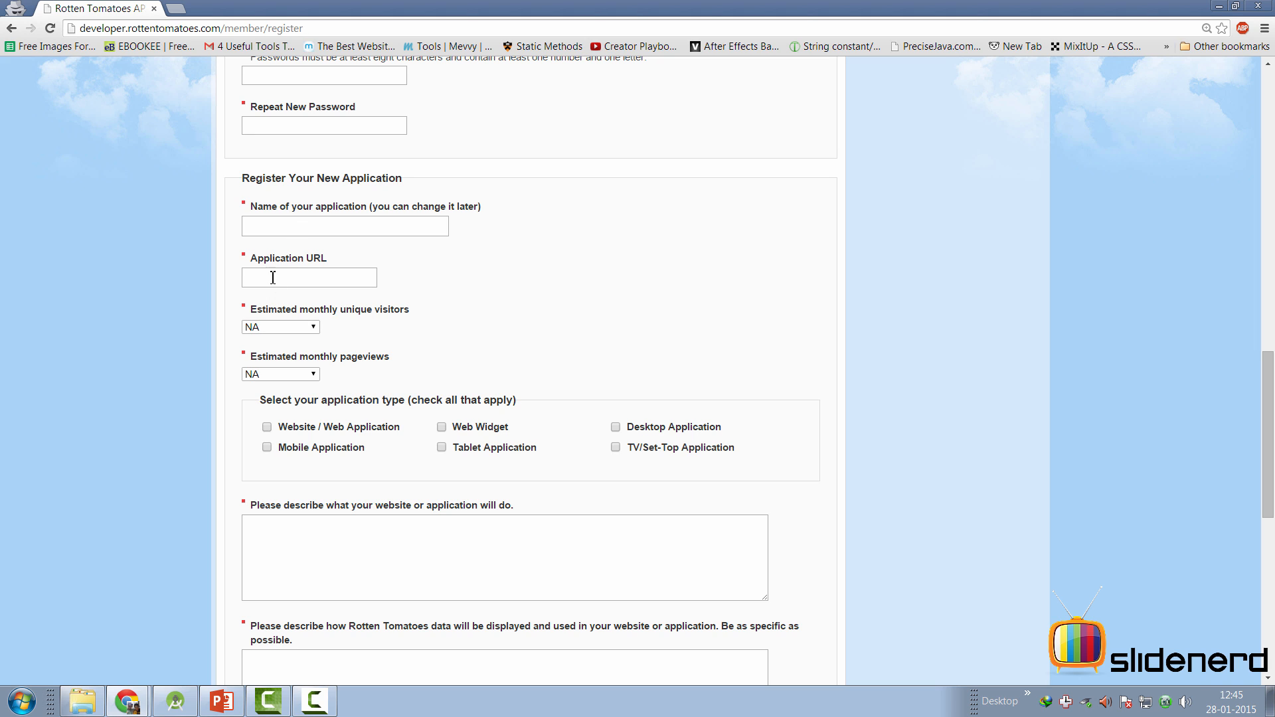
mouse_move(269, 273)
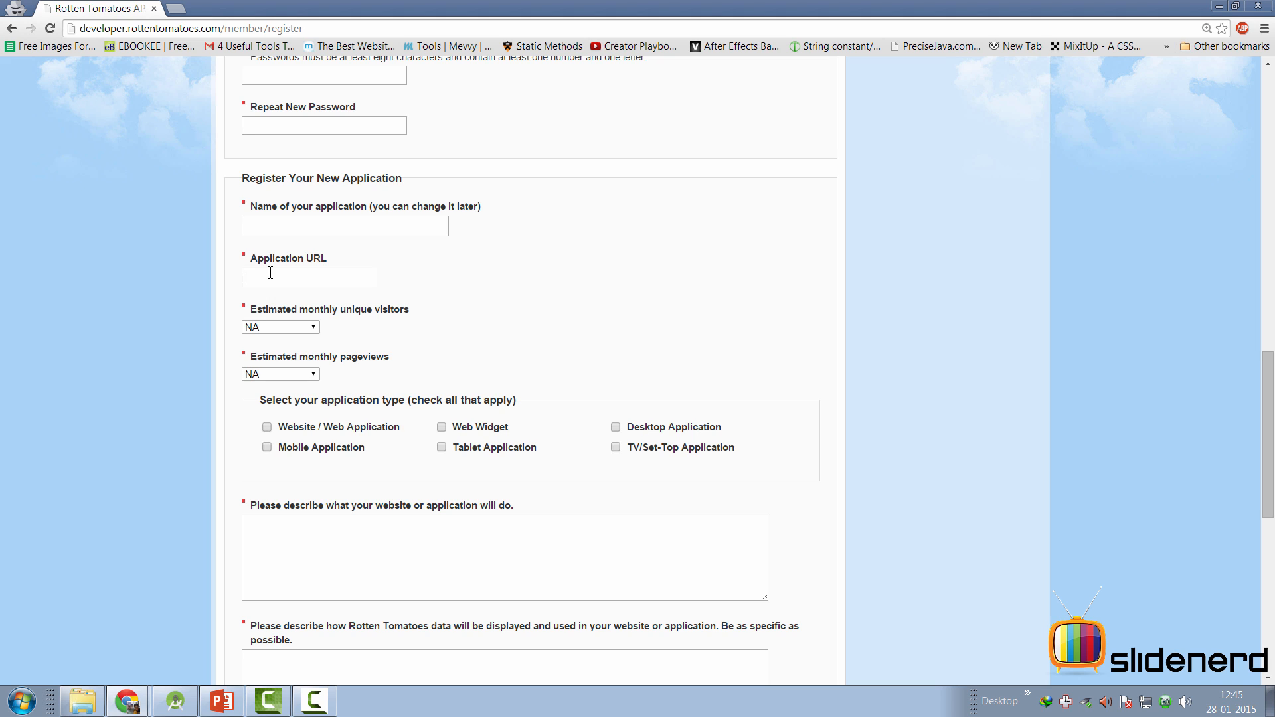
mouse_move(277, 277)
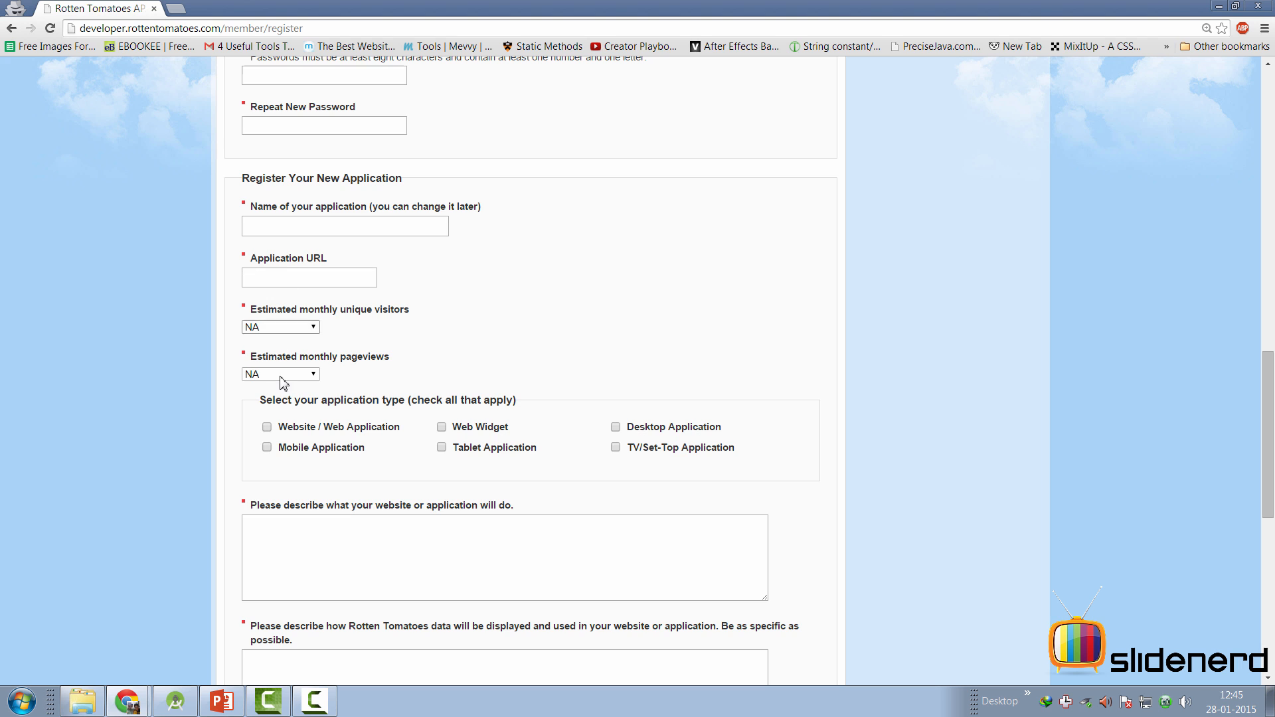
scroll(down, 3)
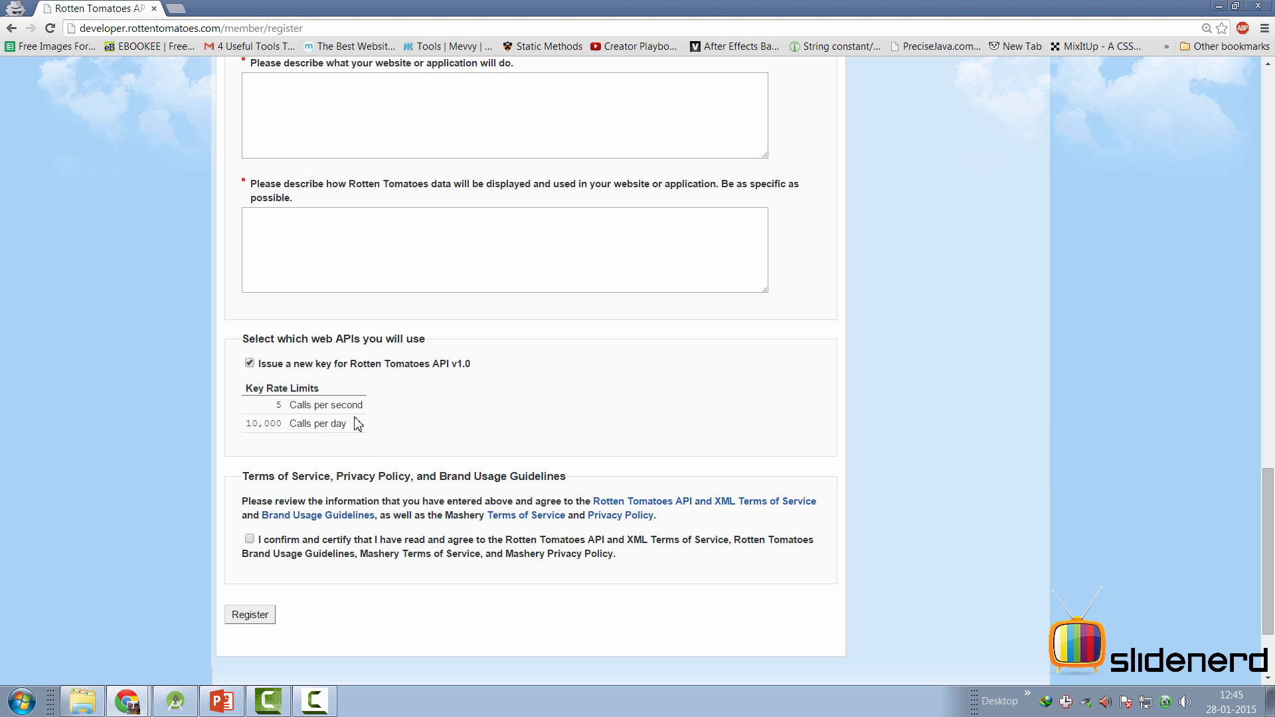
click(250, 613)
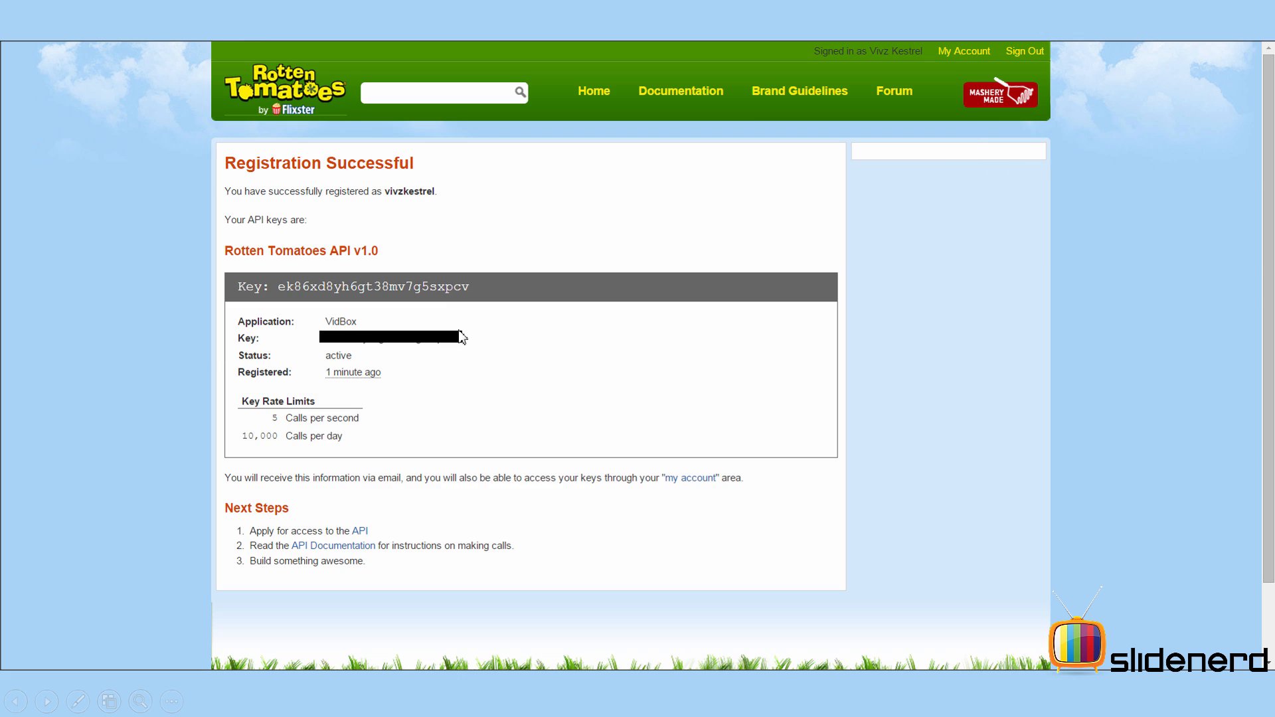
mouse_move(343, 338)
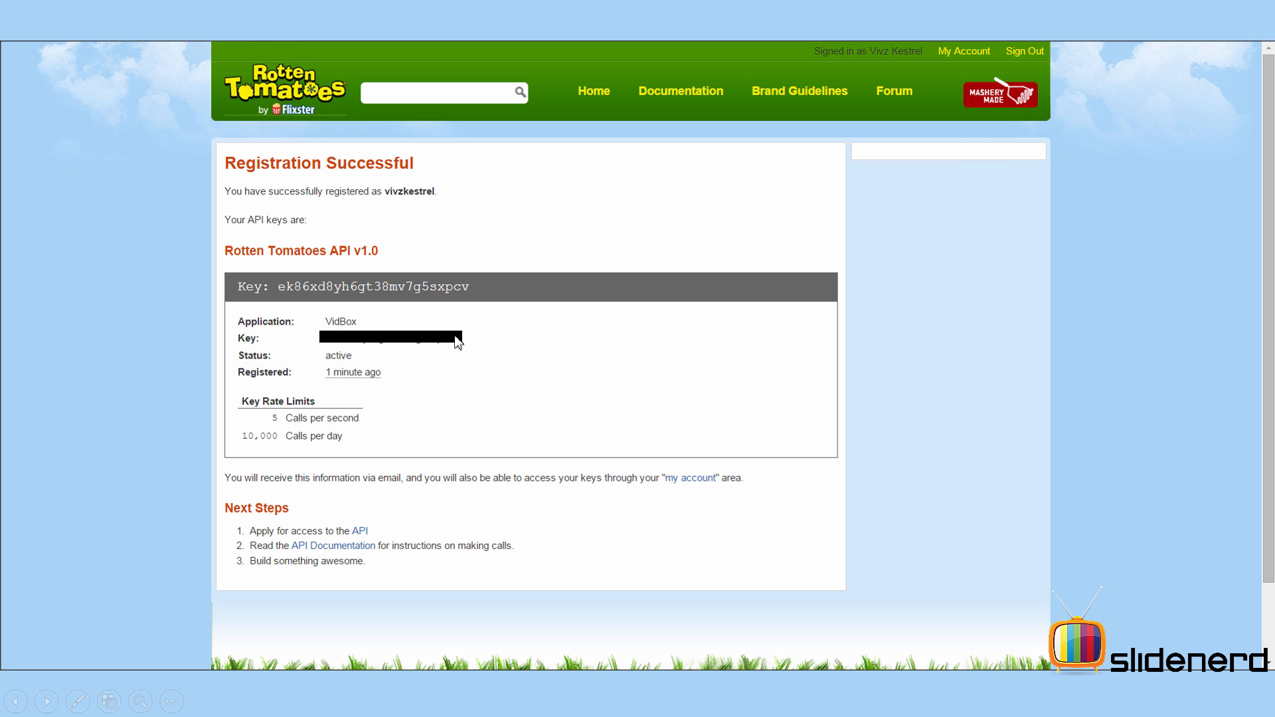
mouse_move(308, 339)
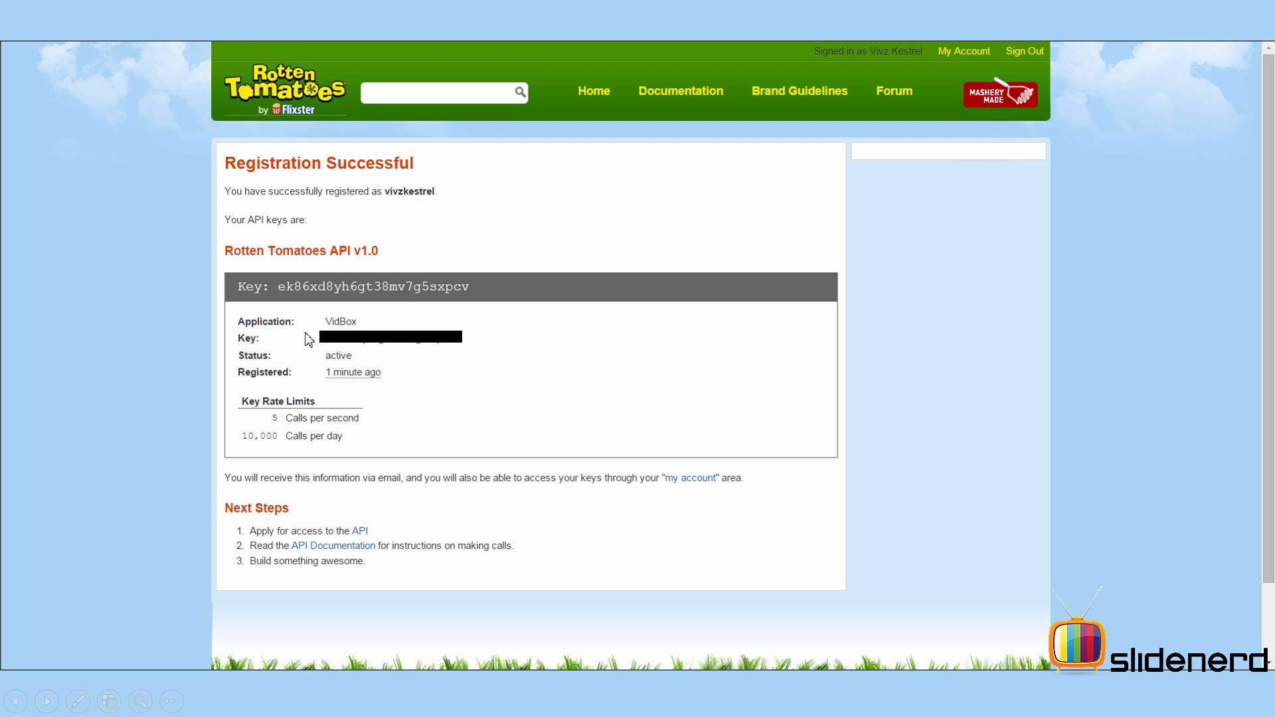
mouse_move(482, 351)
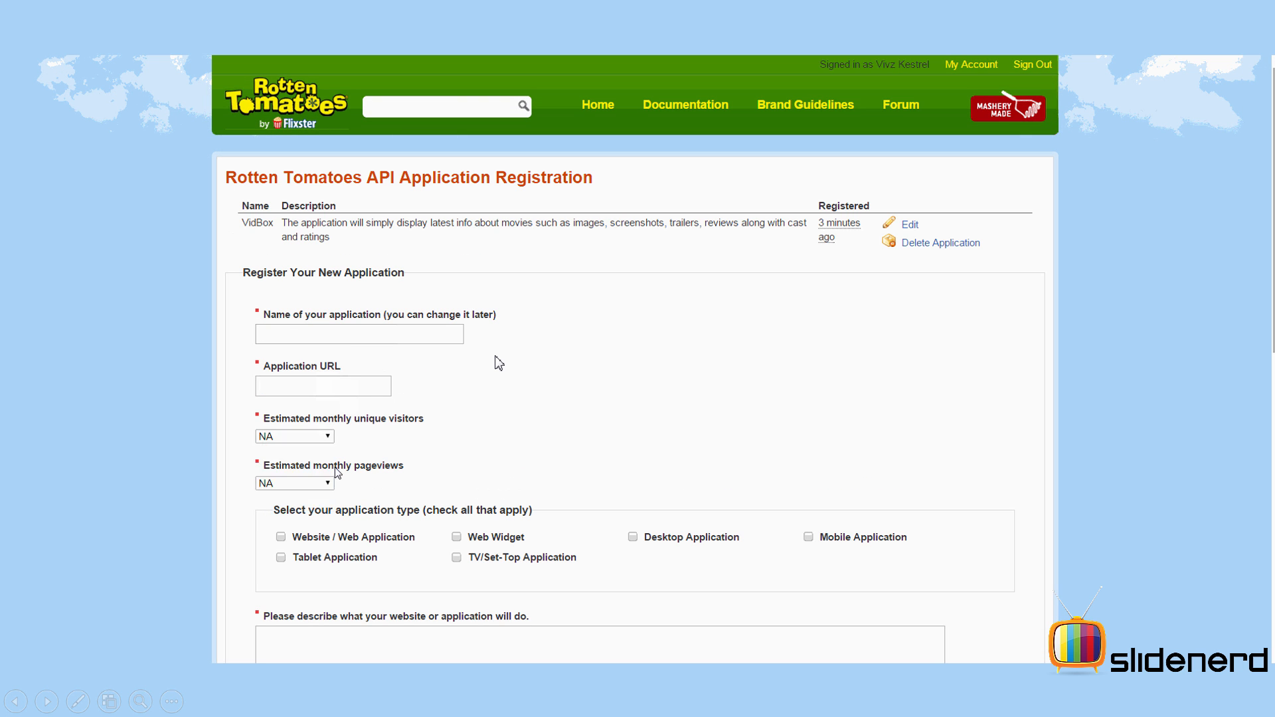
scroll(down, 3)
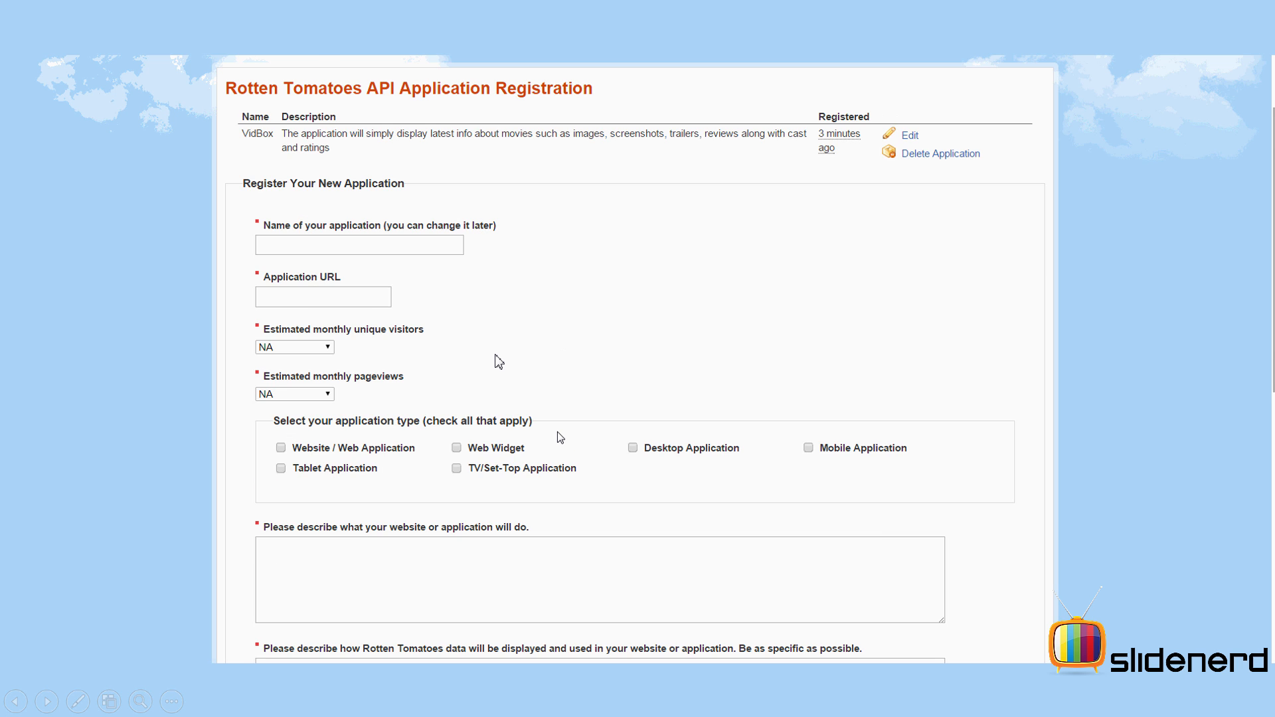
scroll(down, 3)
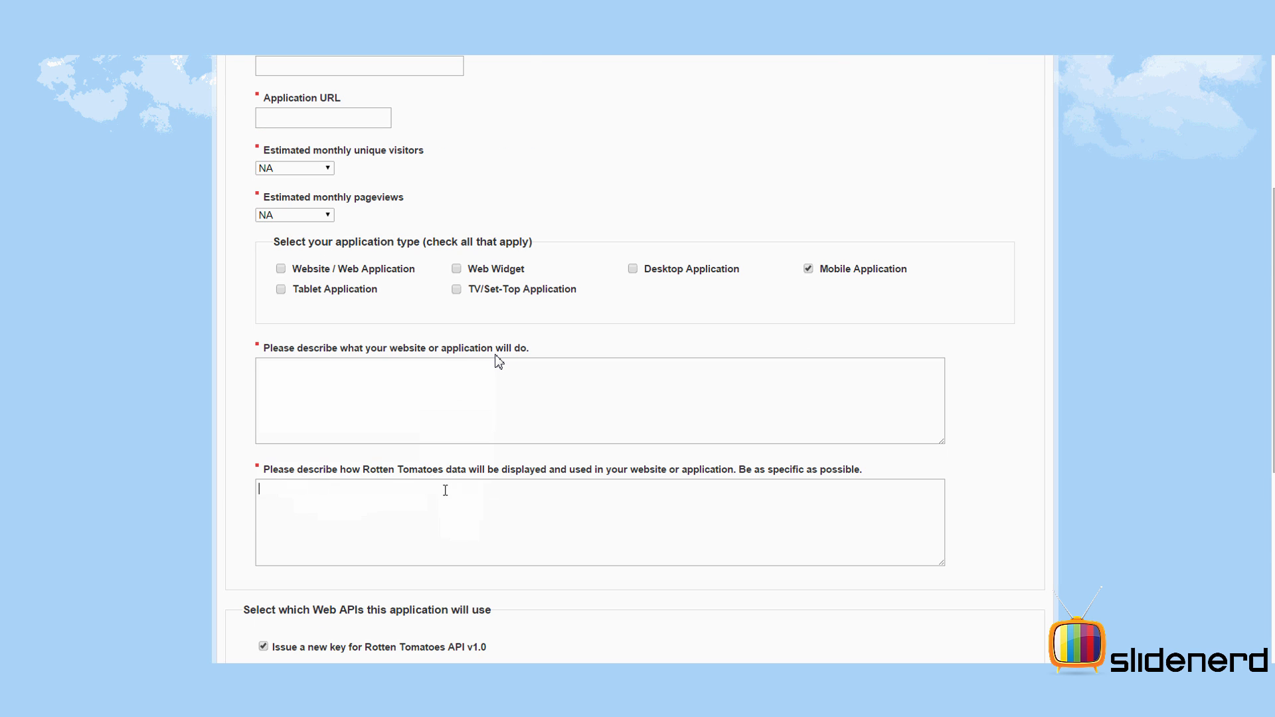
scroll(down, 3)
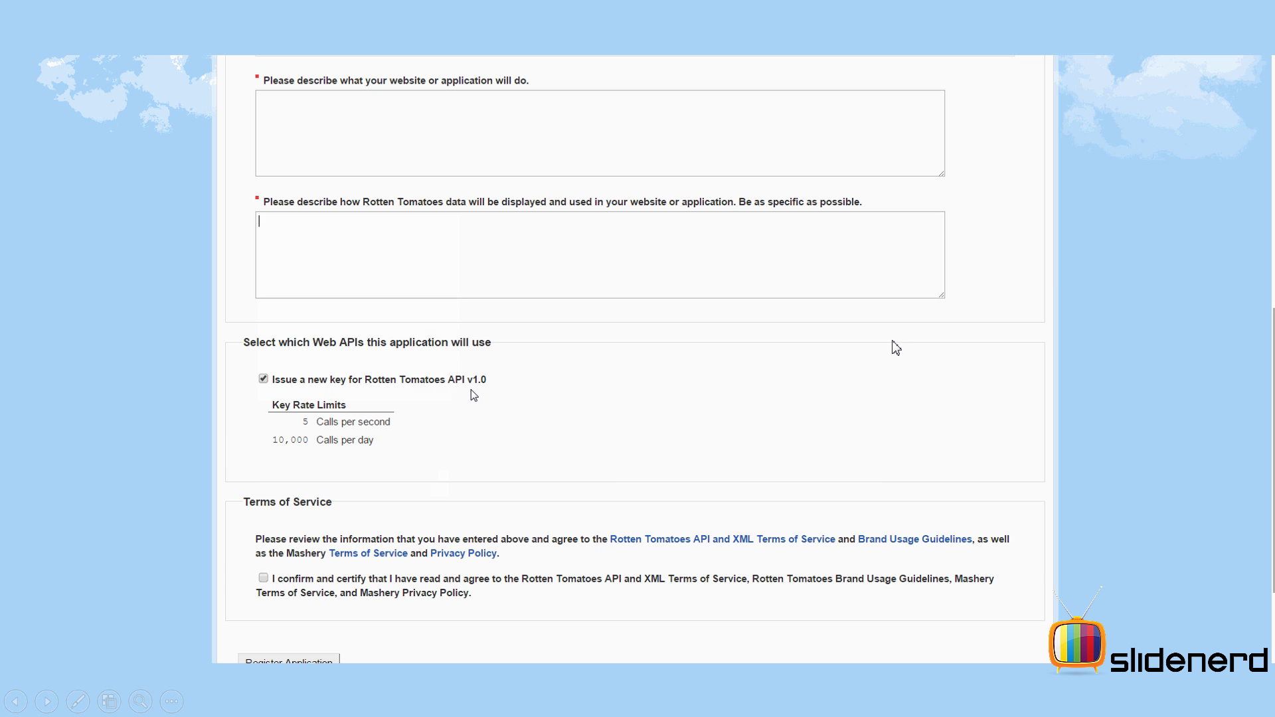
scroll(up, 3)
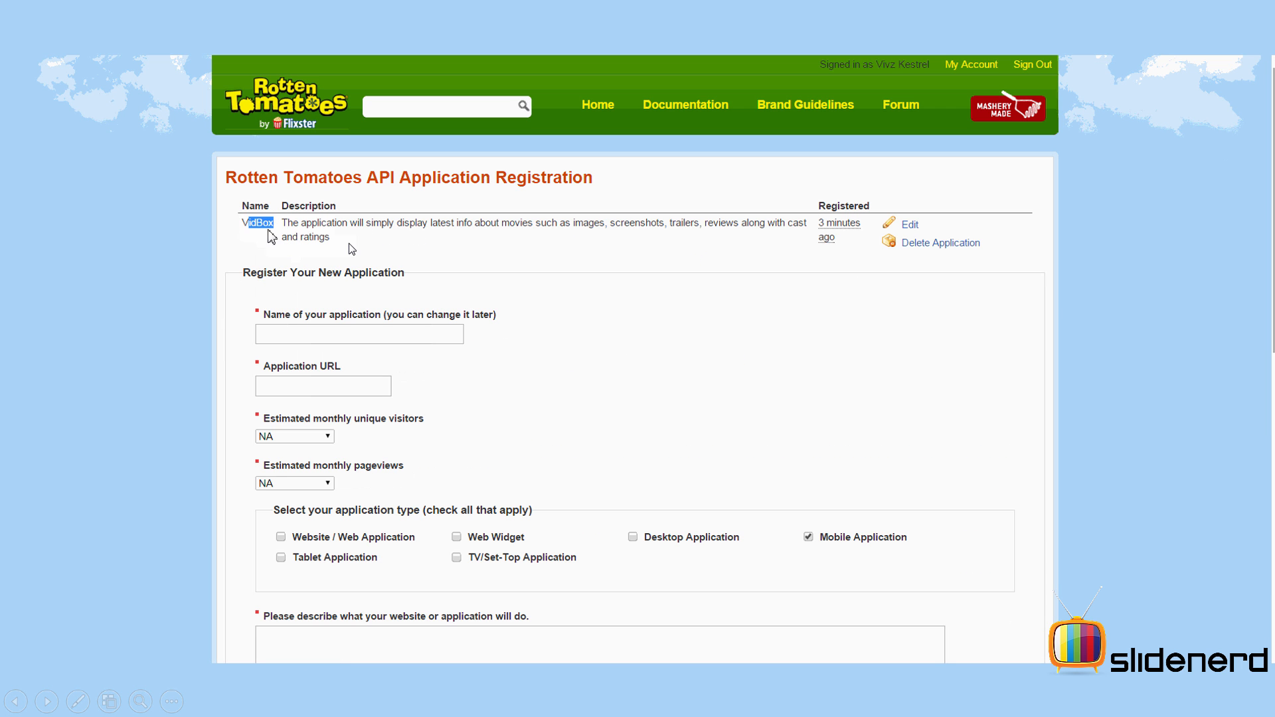
drag(445, 221, 545, 222)
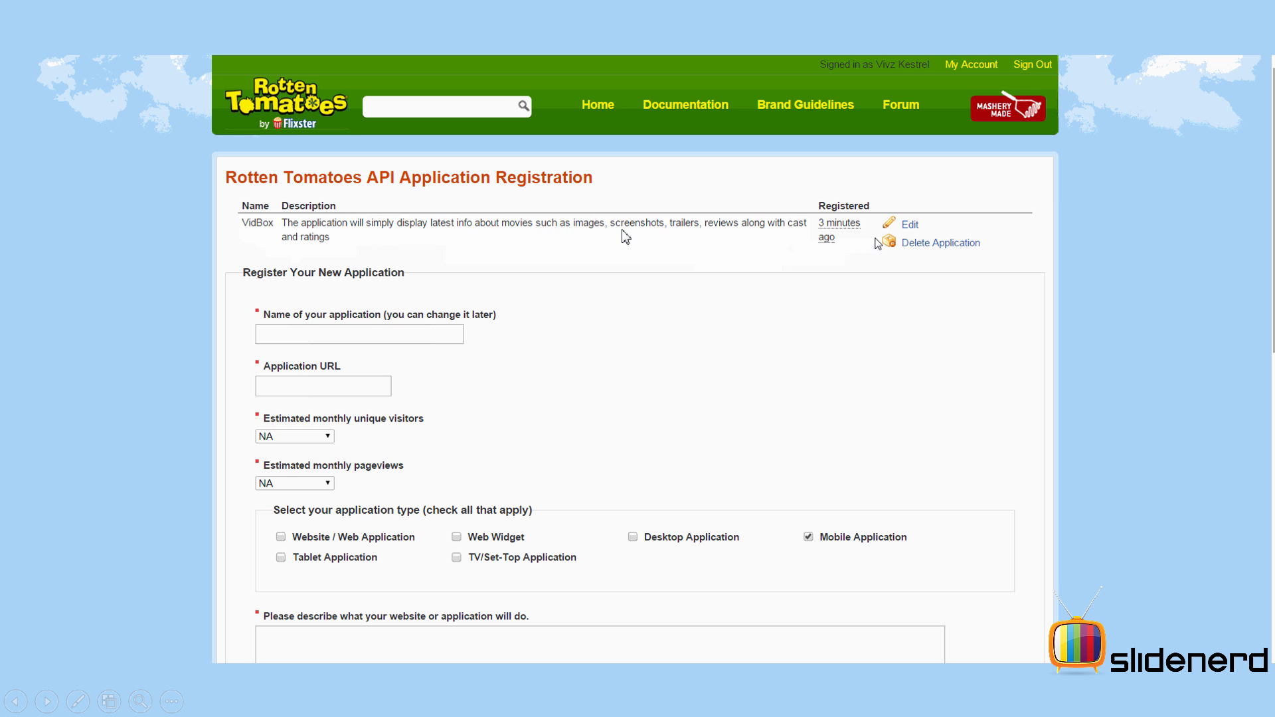
click(910, 223)
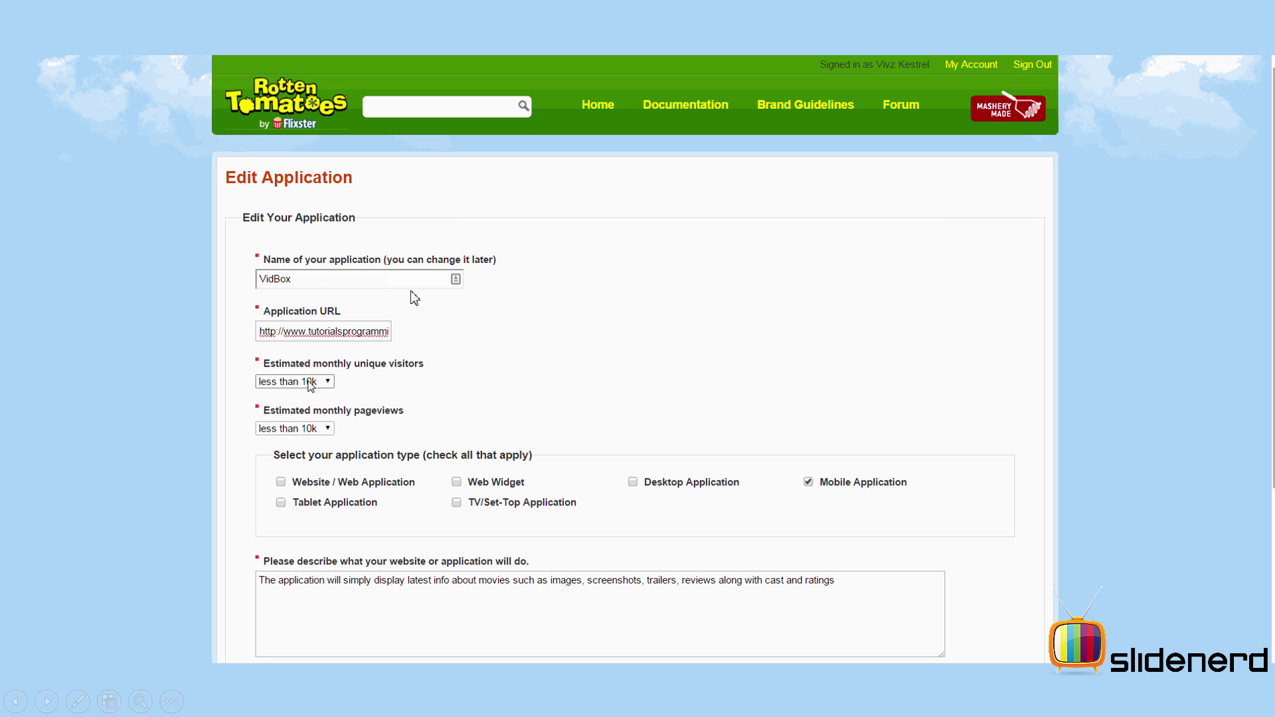
scroll(down, 3)
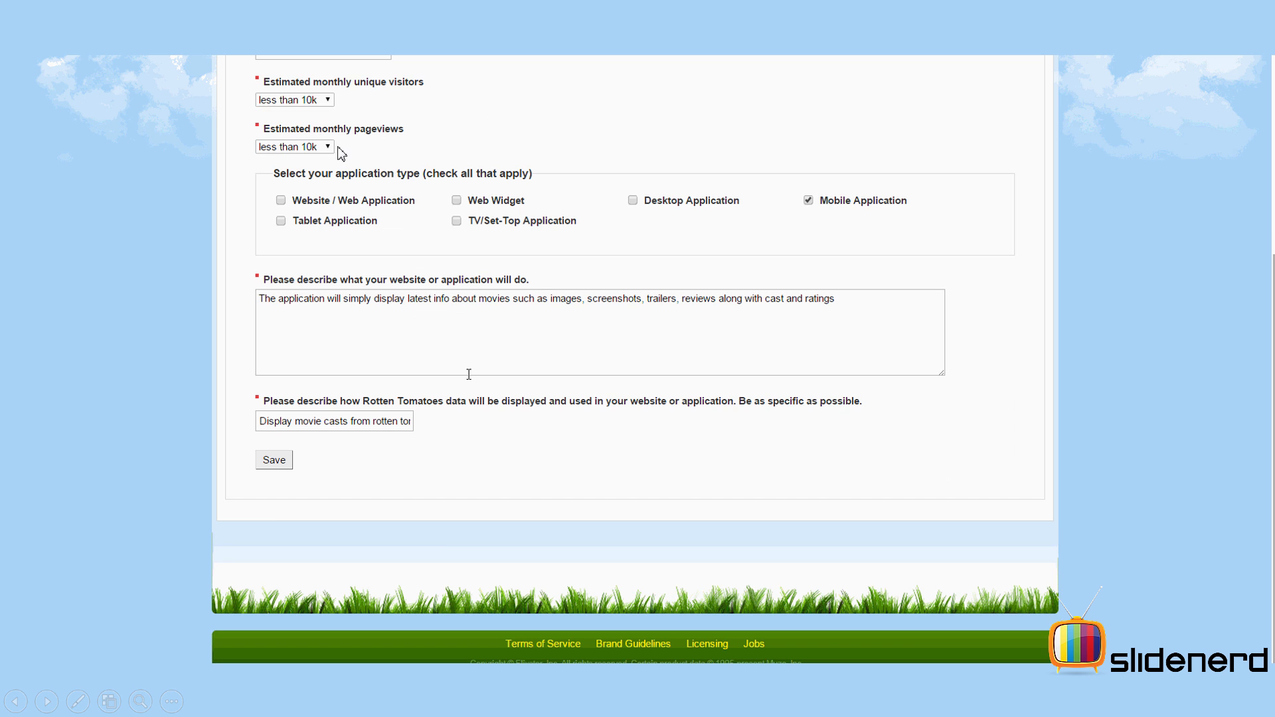
scroll(up, 3)
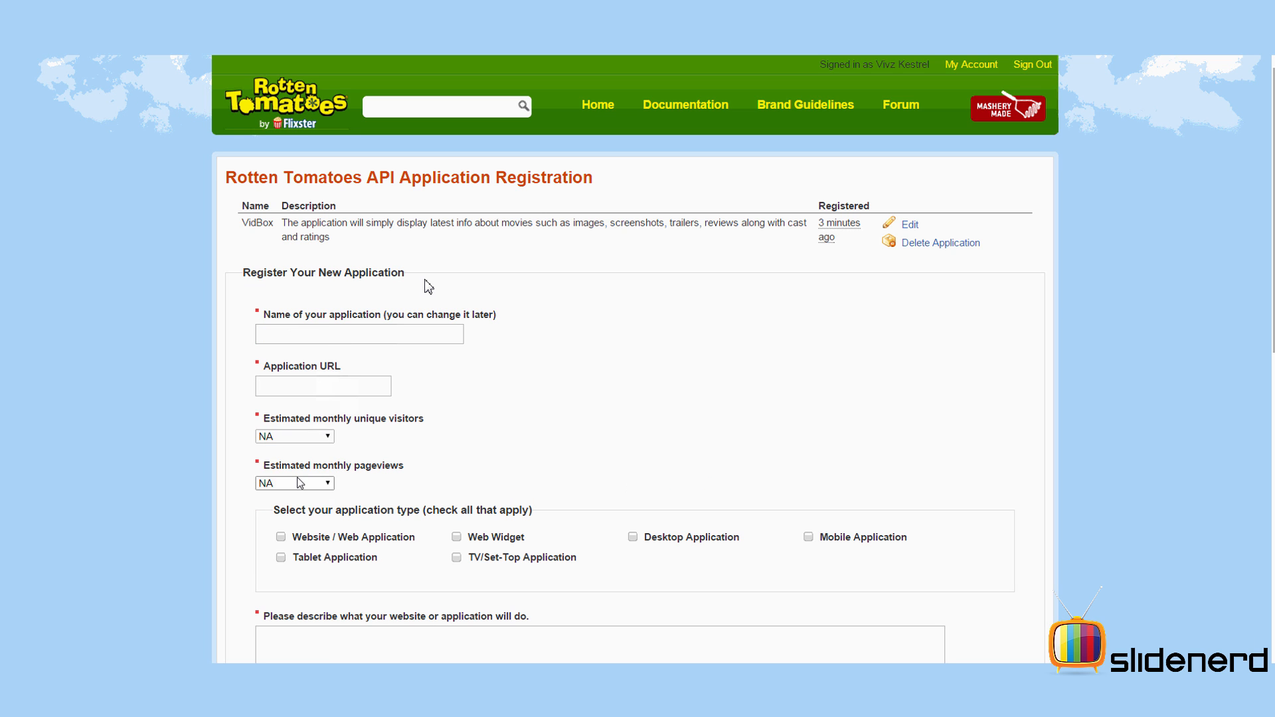
scroll(down, 3)
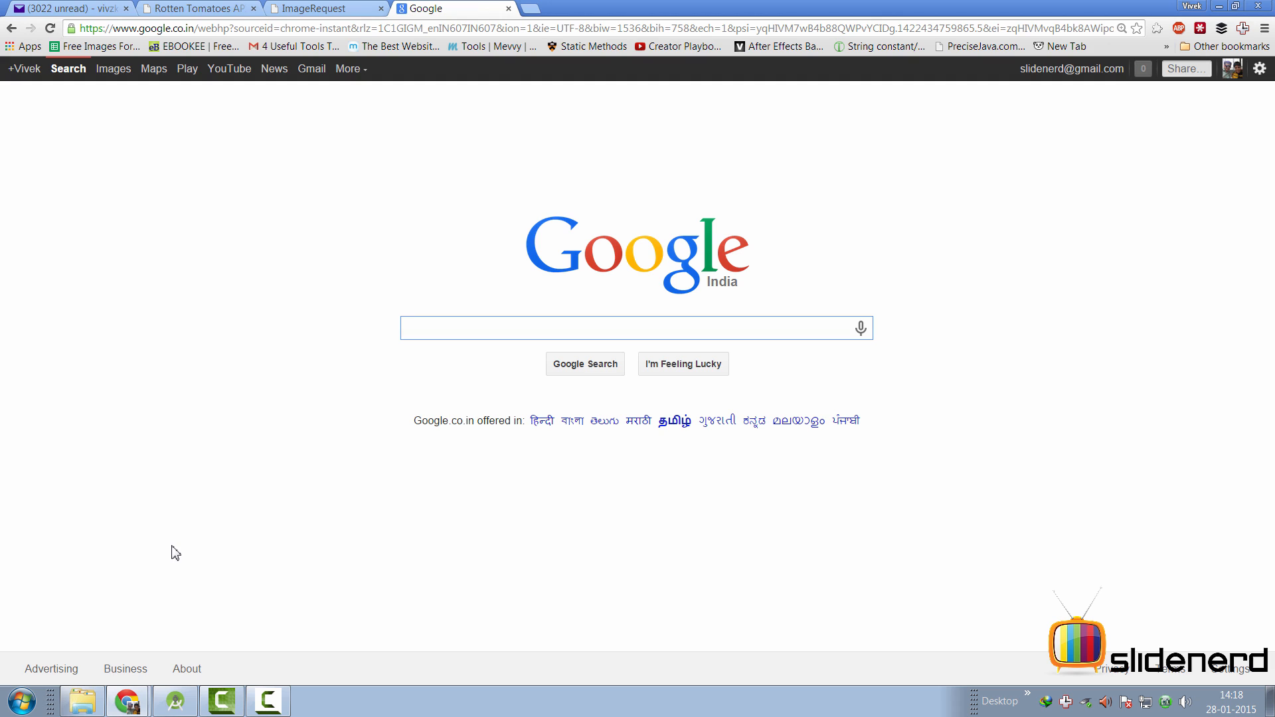
mouse_move(231, 551)
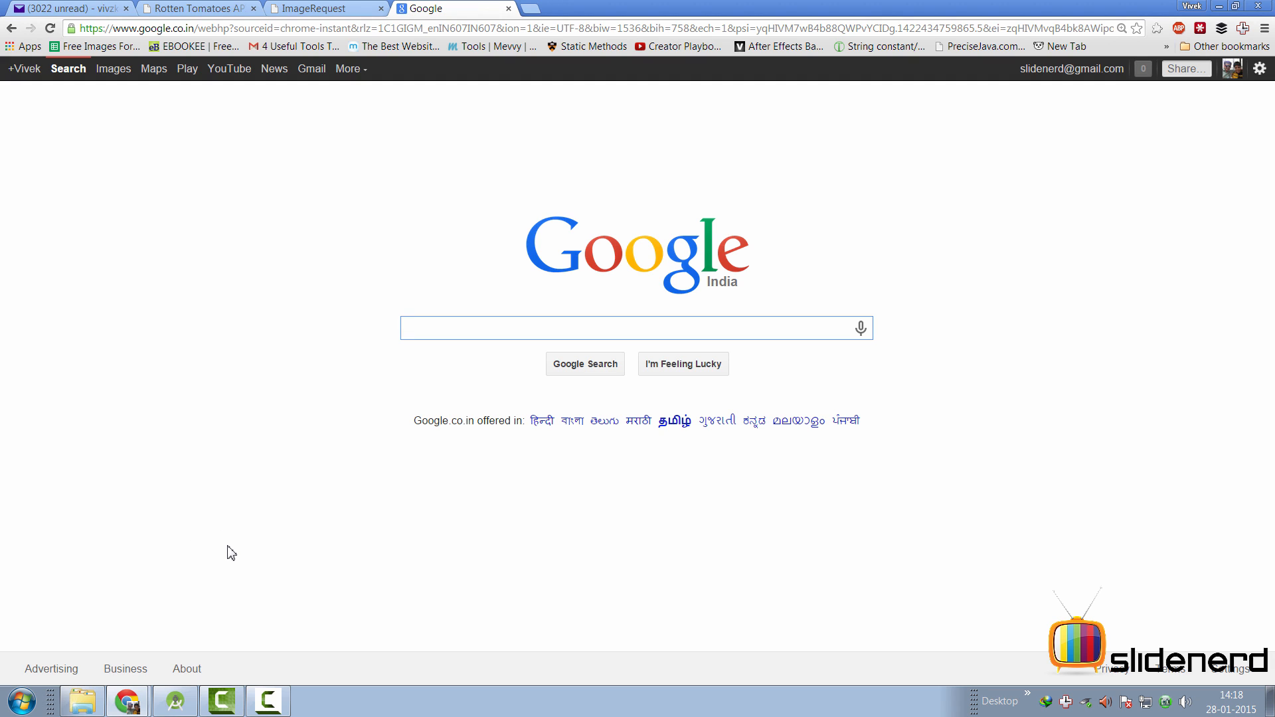
Search Google for 'android volley' and open the mcxiaoke/android-volley GitHub repository.
text(android volley)
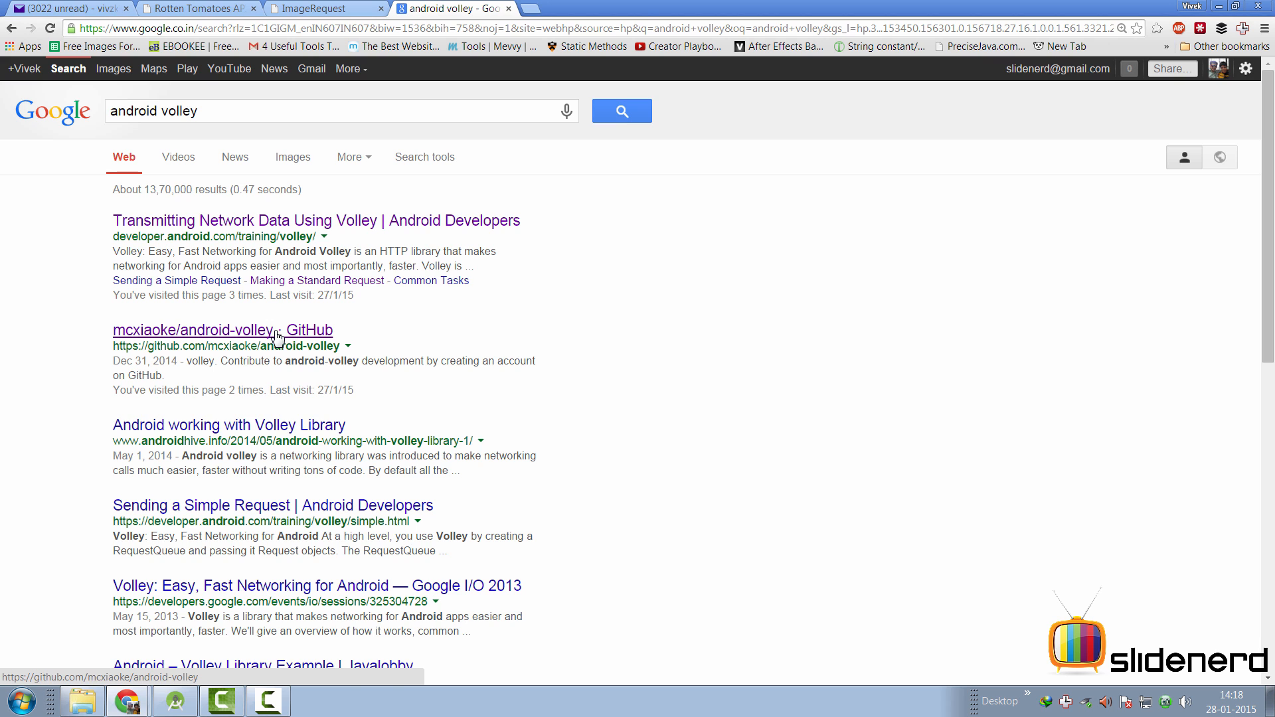
click(199, 329)
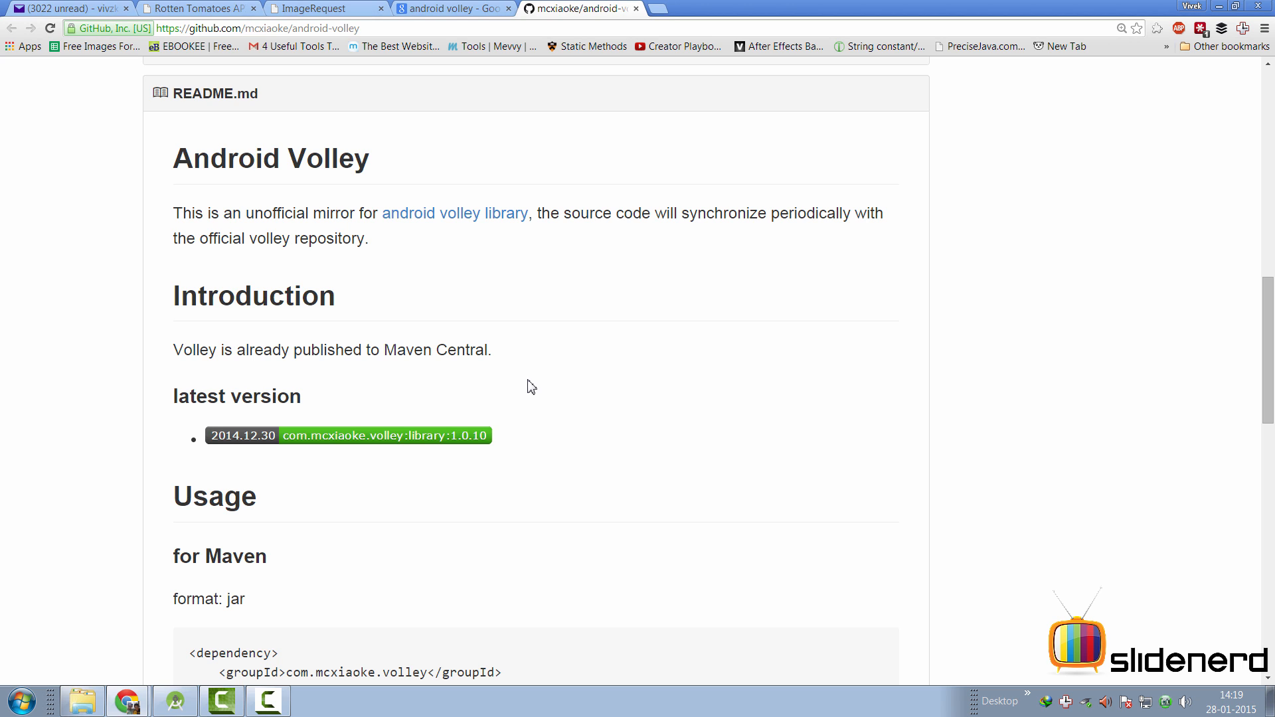
Select and copy the 'compile com.mcxiaoke.volley:library:1.0.+' Gradle line from the README.
scroll(down, 3)
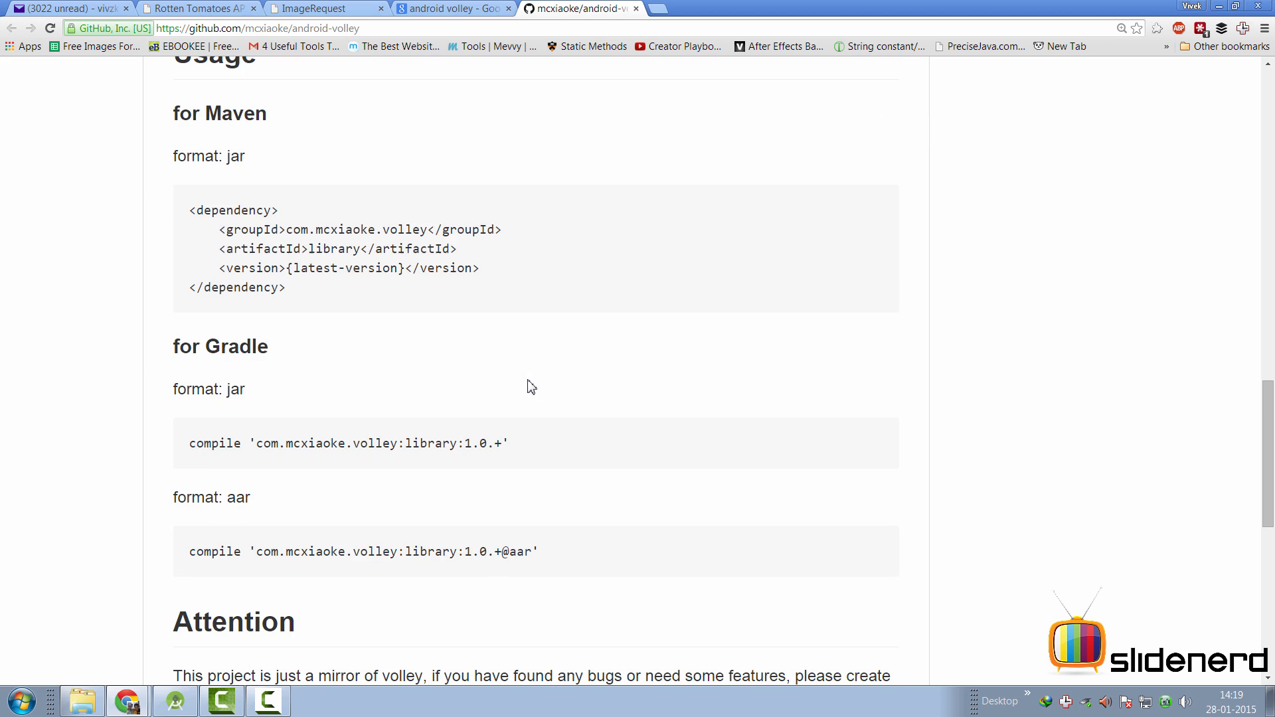
mouse_move(192, 443)
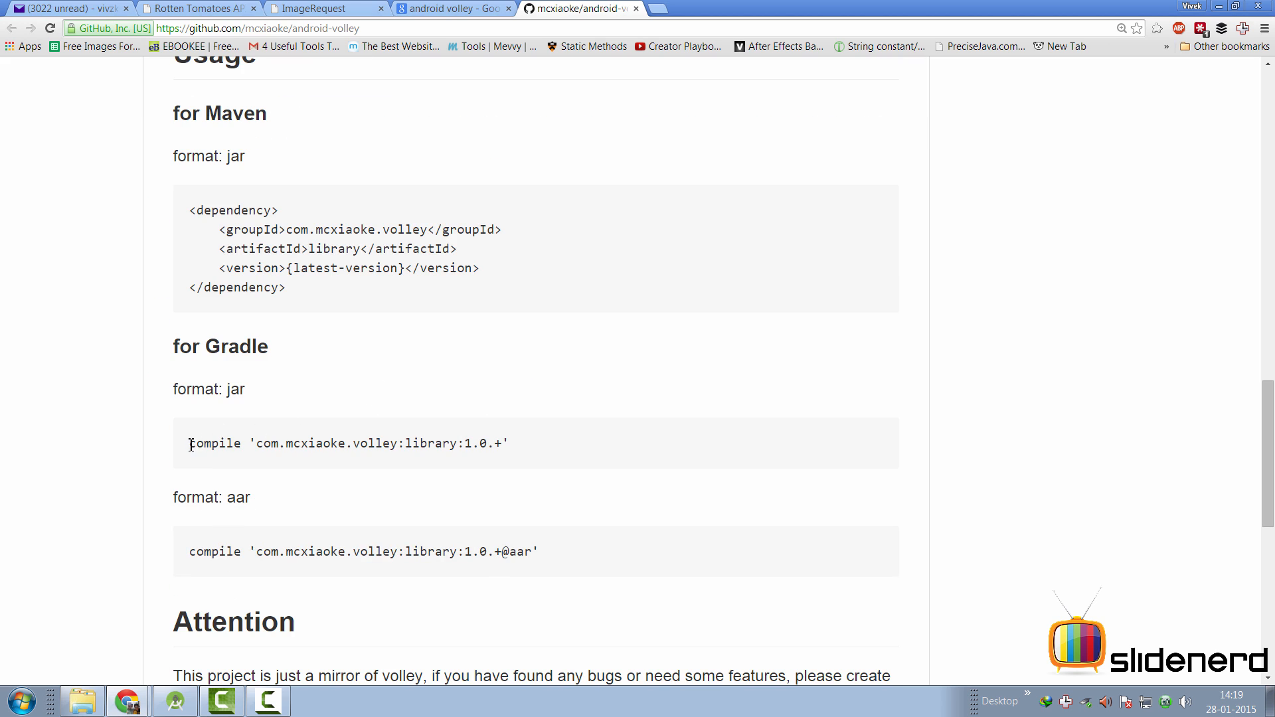
drag(189, 443, 510, 443)
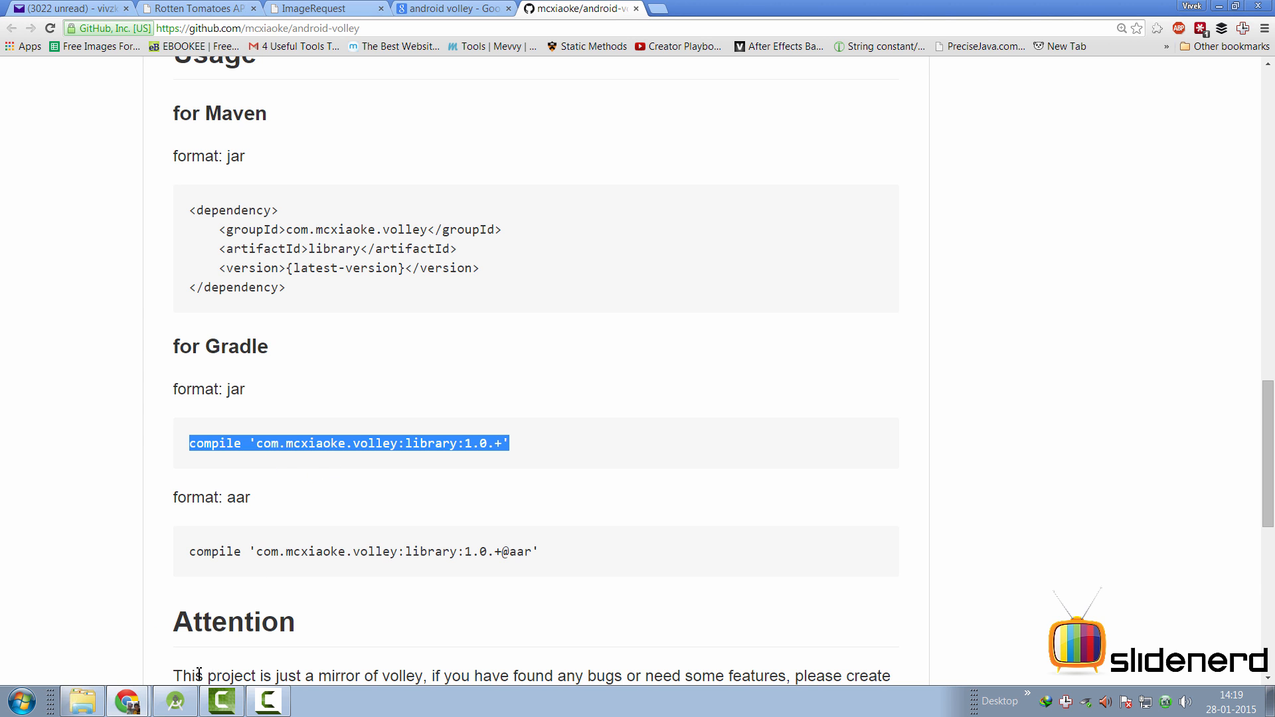
click(220, 701)
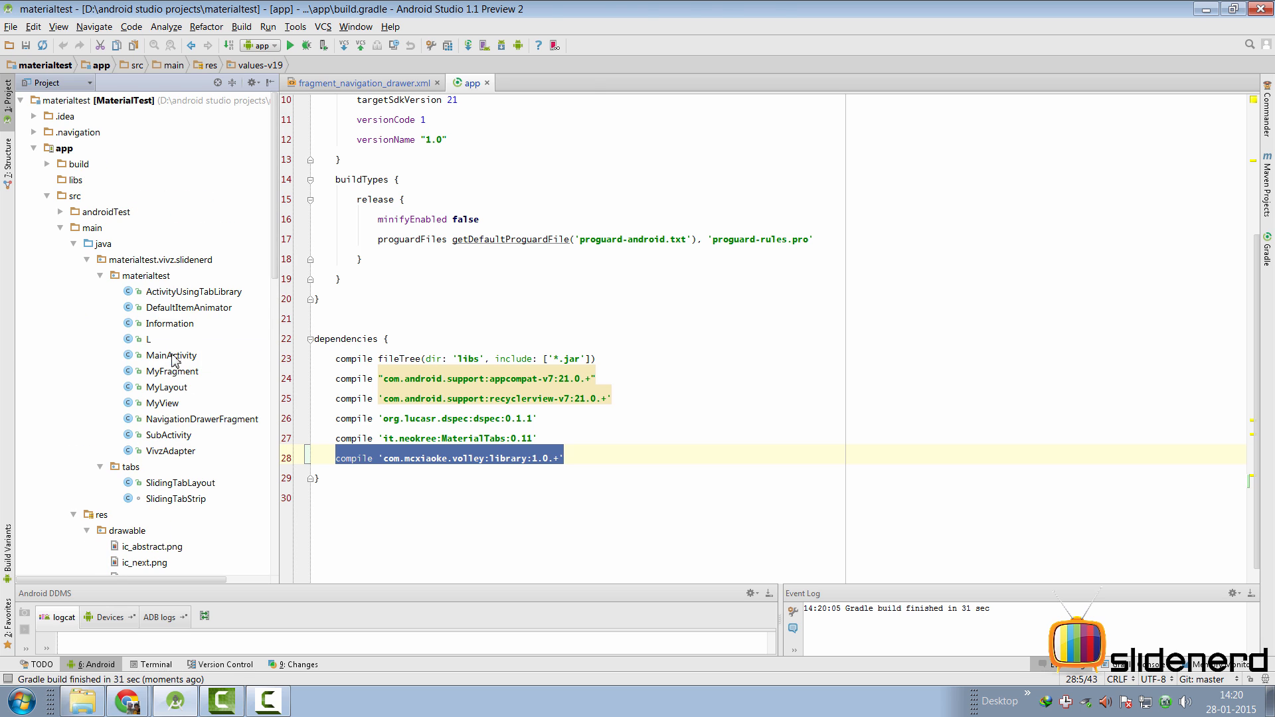
Paste the Volley compile line into build.gradle, sync, and bring up MainActivity's code.
double_click(170, 356)
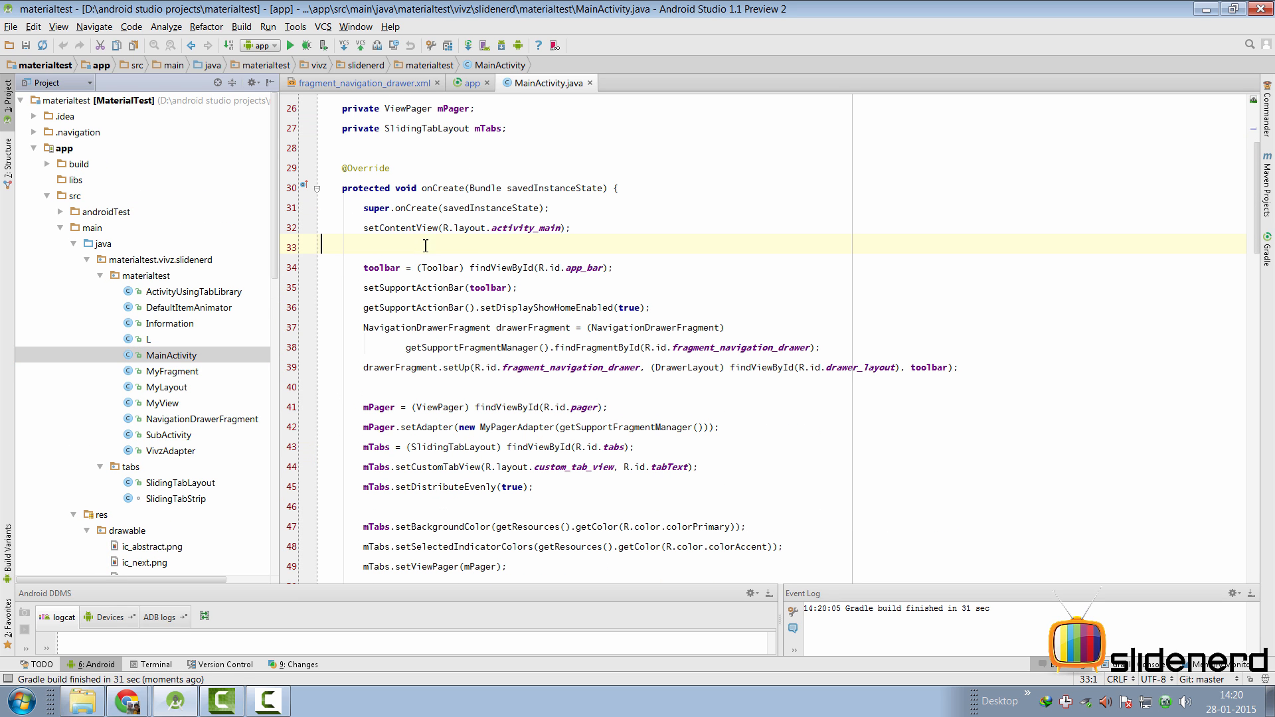
text(B)
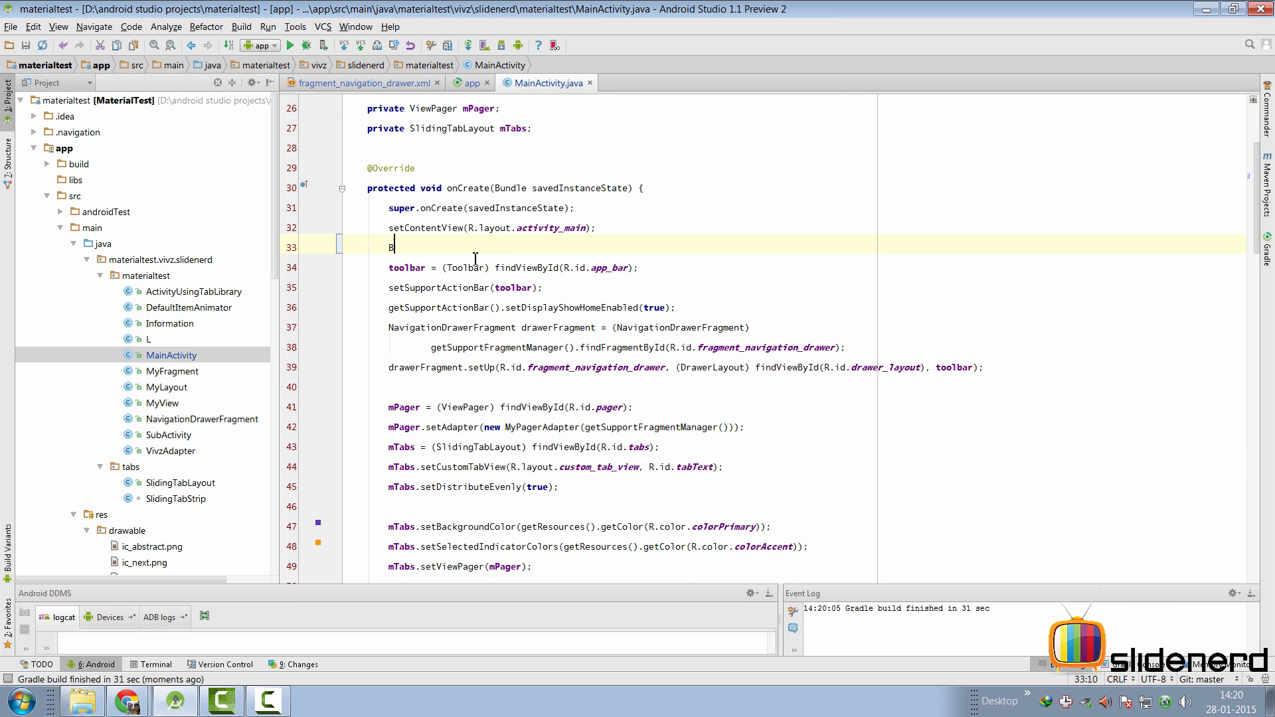
text(oll)
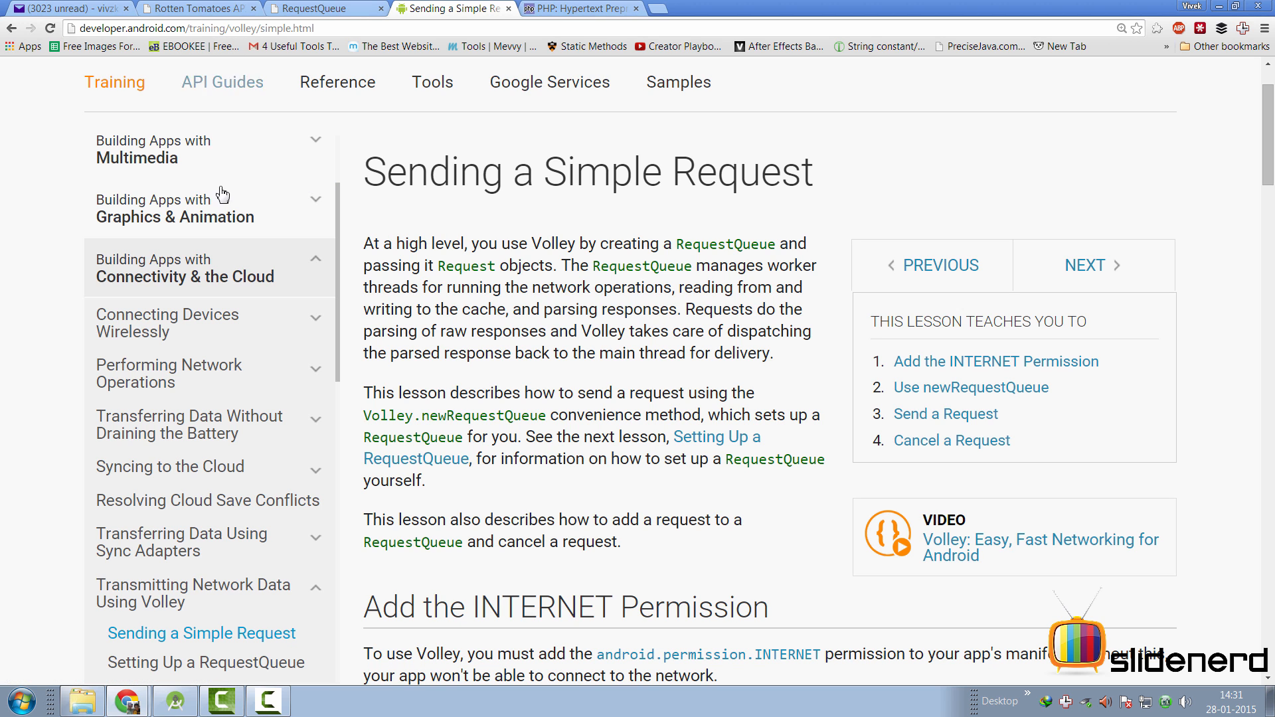
Expand 'Transmitting Network Data Using Volley' and scroll to the 'Use newRequestQueue' section.
scroll(up, 3)
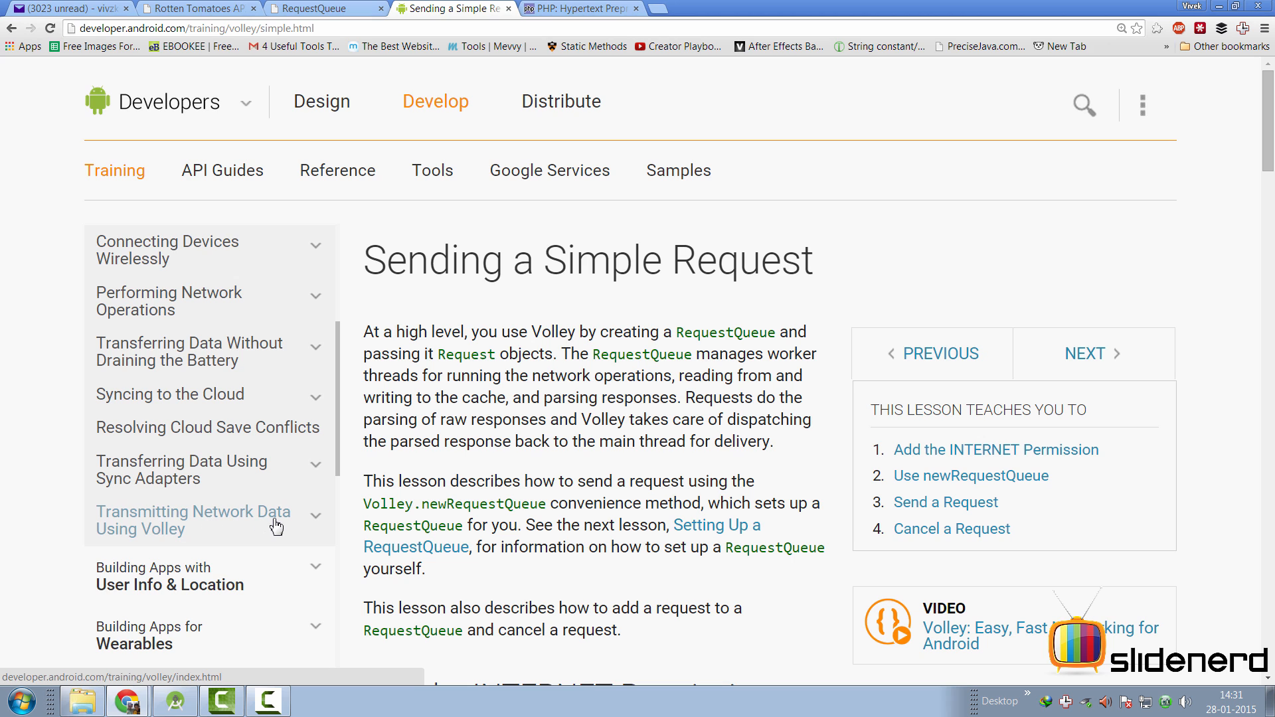
click(192, 520)
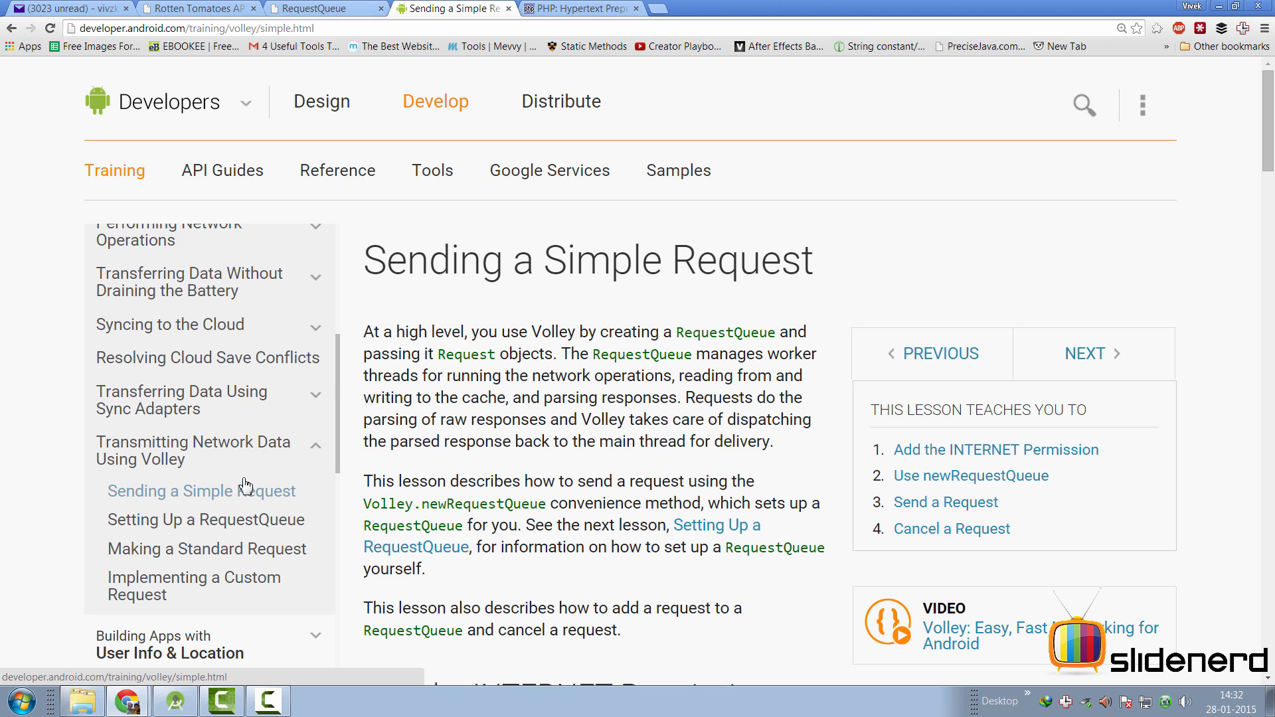
scroll(down, 3)
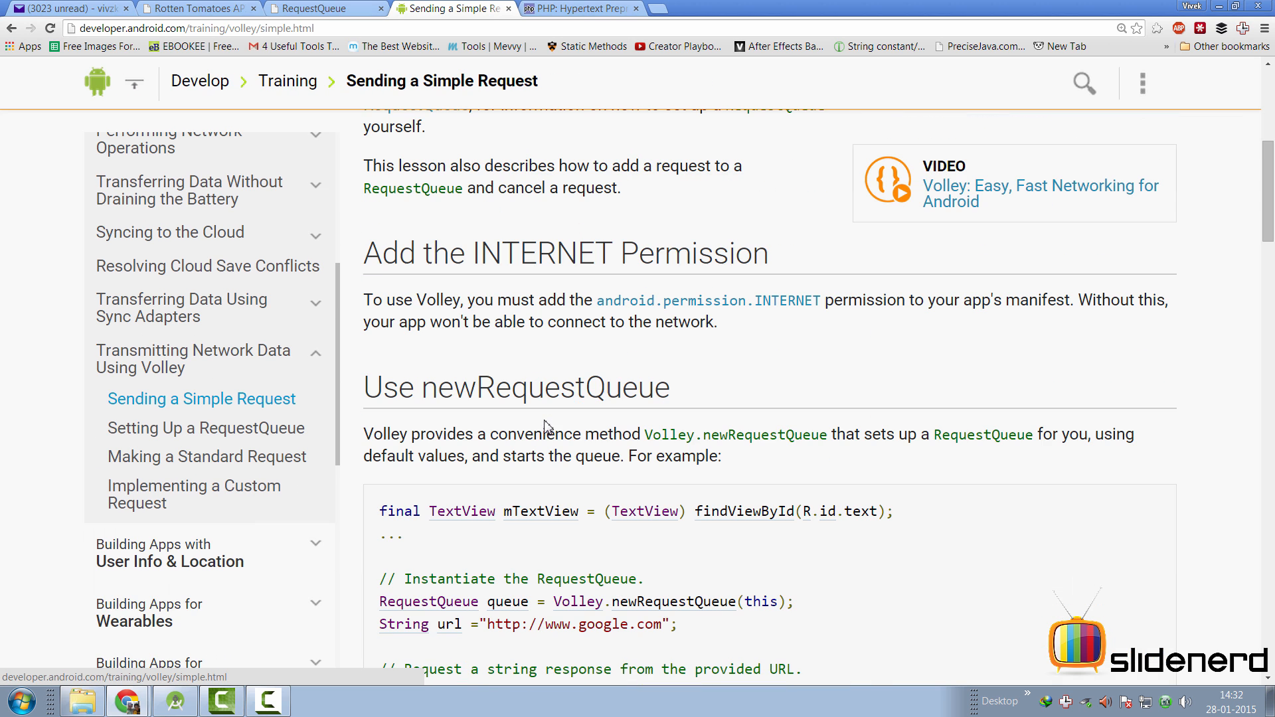
mouse_move(692, 311)
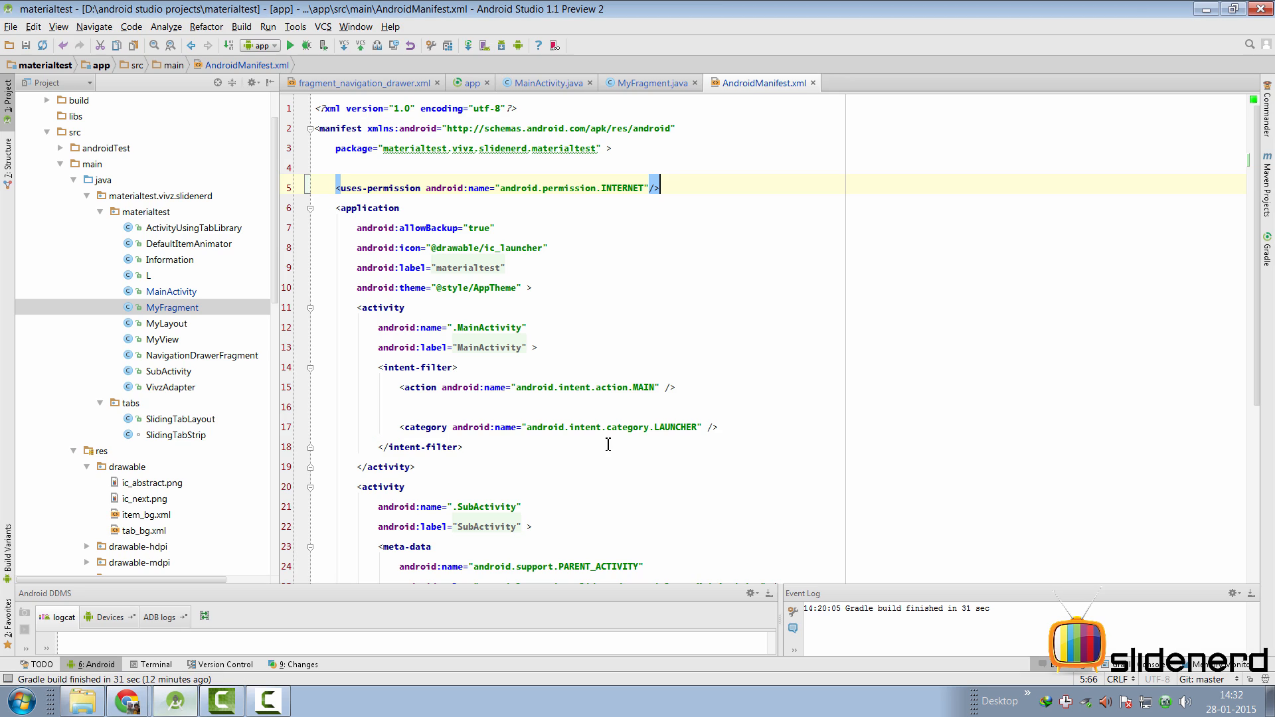
Check that AndroidManifest.xml declares the android.permission.INTERNET uses-permission.
click(318, 192)
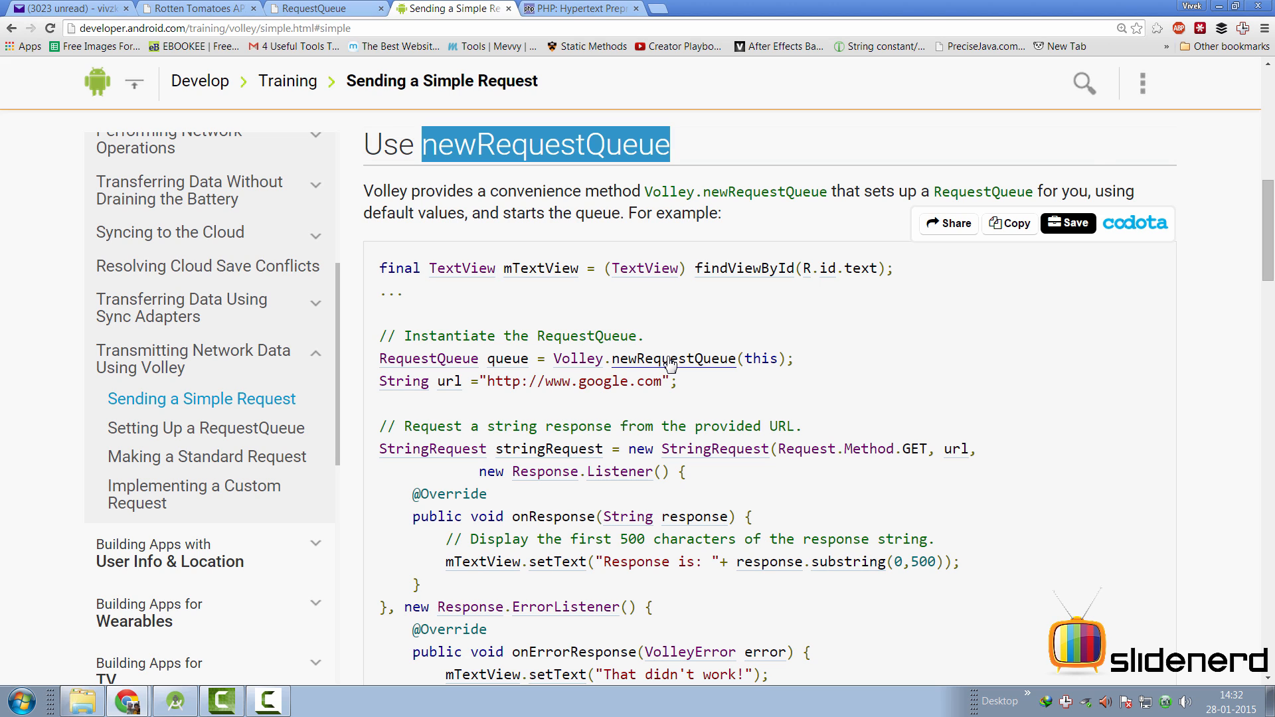
Highlight the 'RequestQueue queue = Volley.newRequestQueue(this);' line and go to the Setting Up a RequestQueue lesson.
double_click(430, 359)
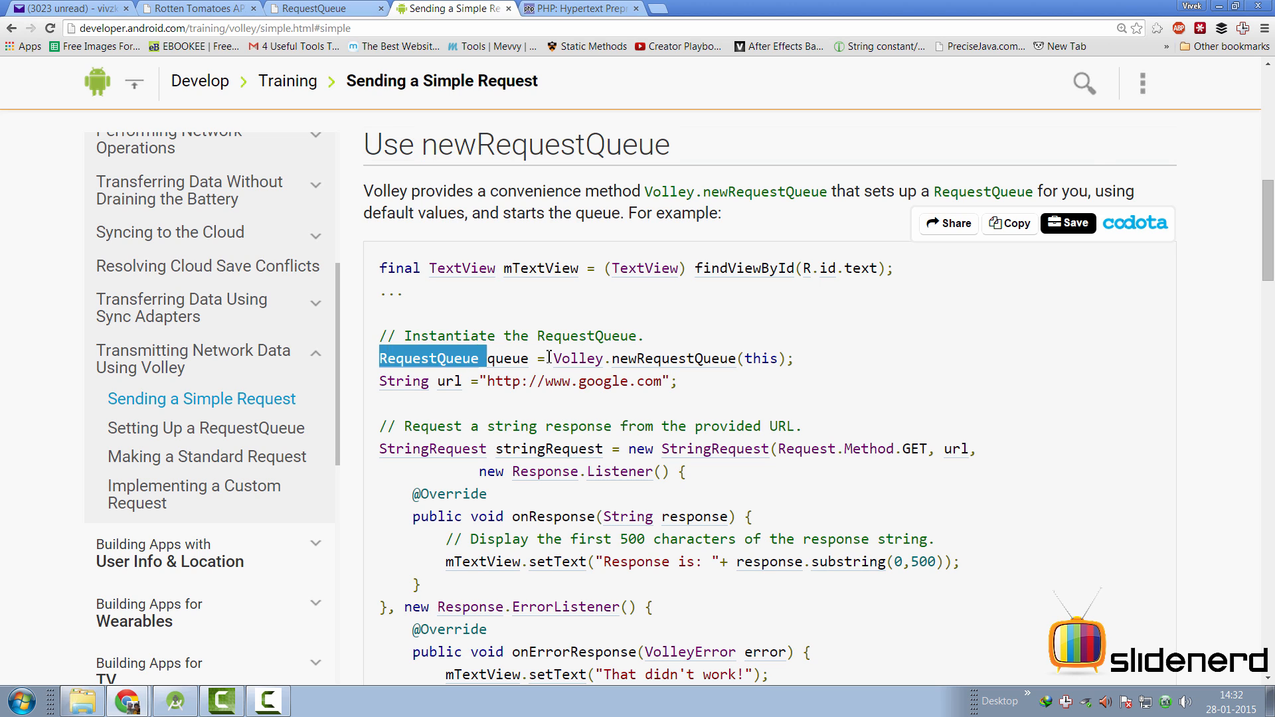
drag(380, 357, 794, 357)
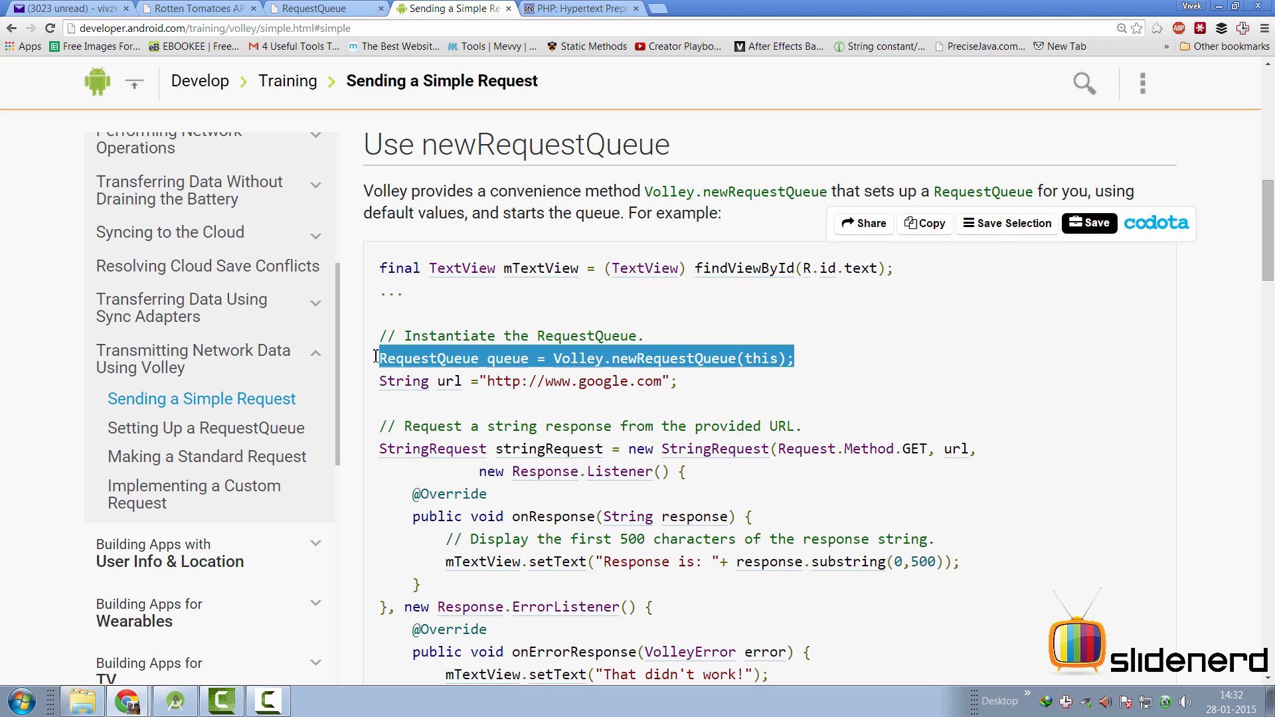
mouse_move(579, 366)
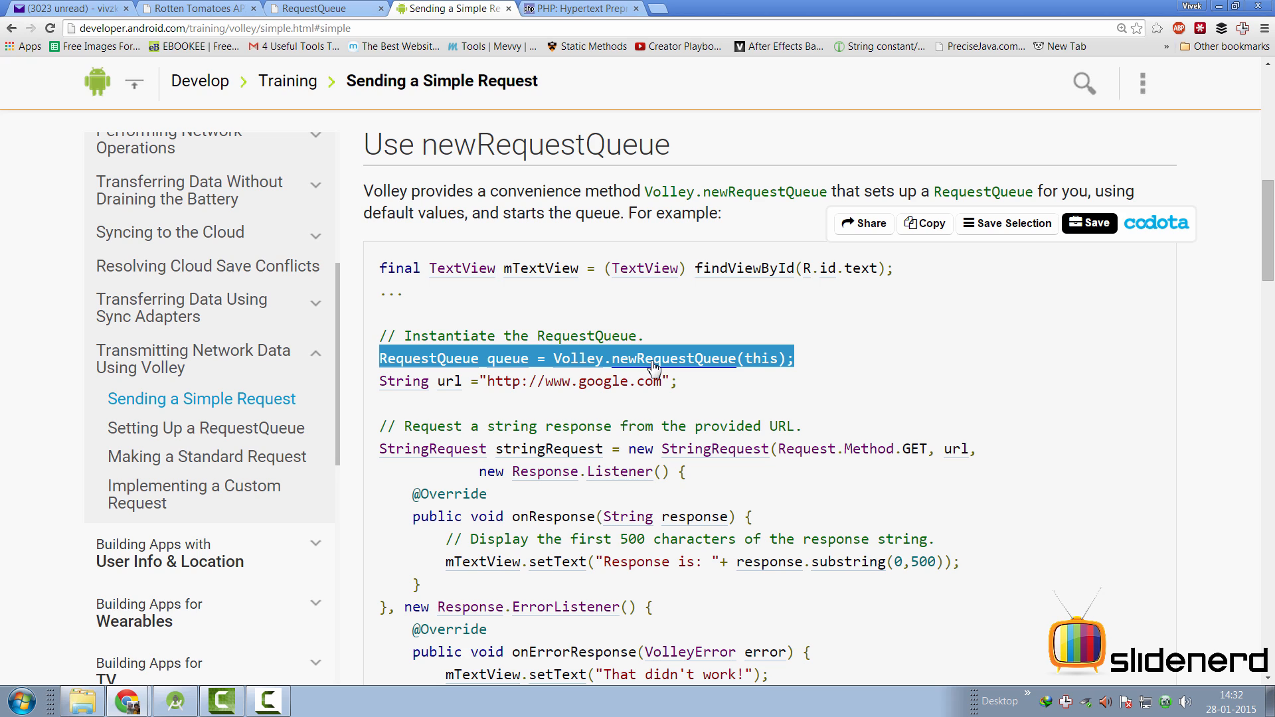
mouse_move(622, 420)
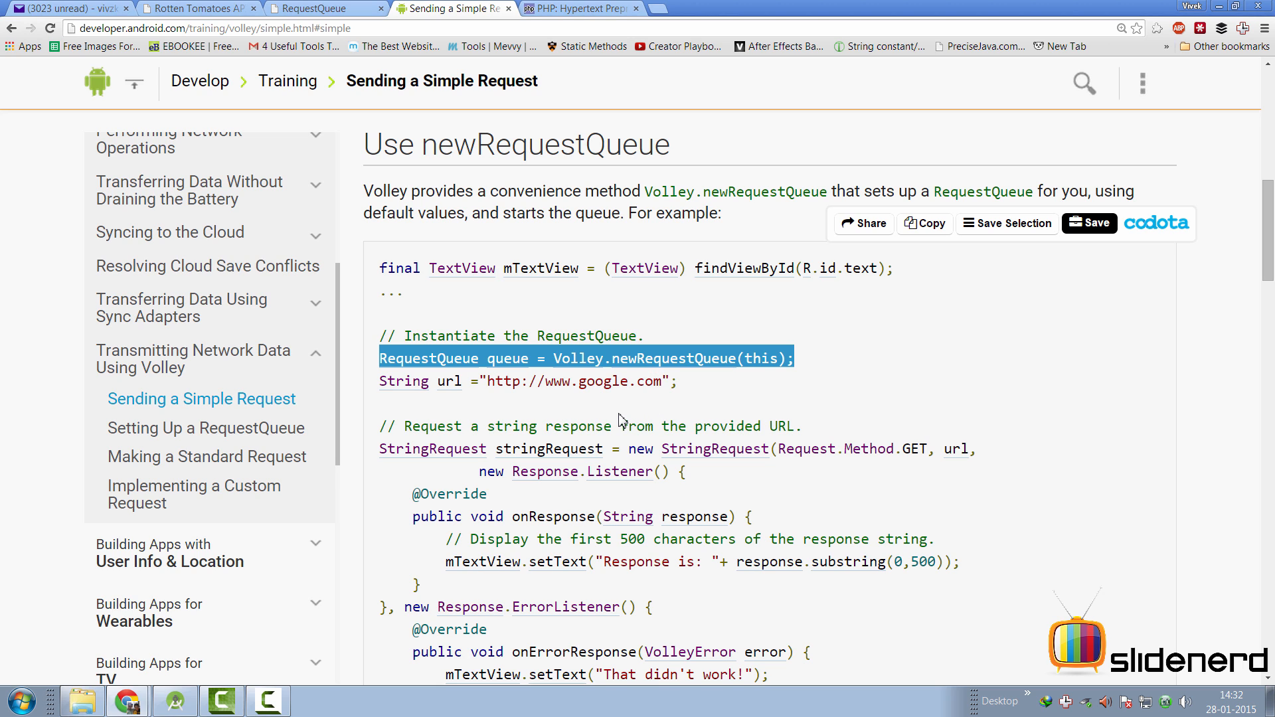
click(206, 427)
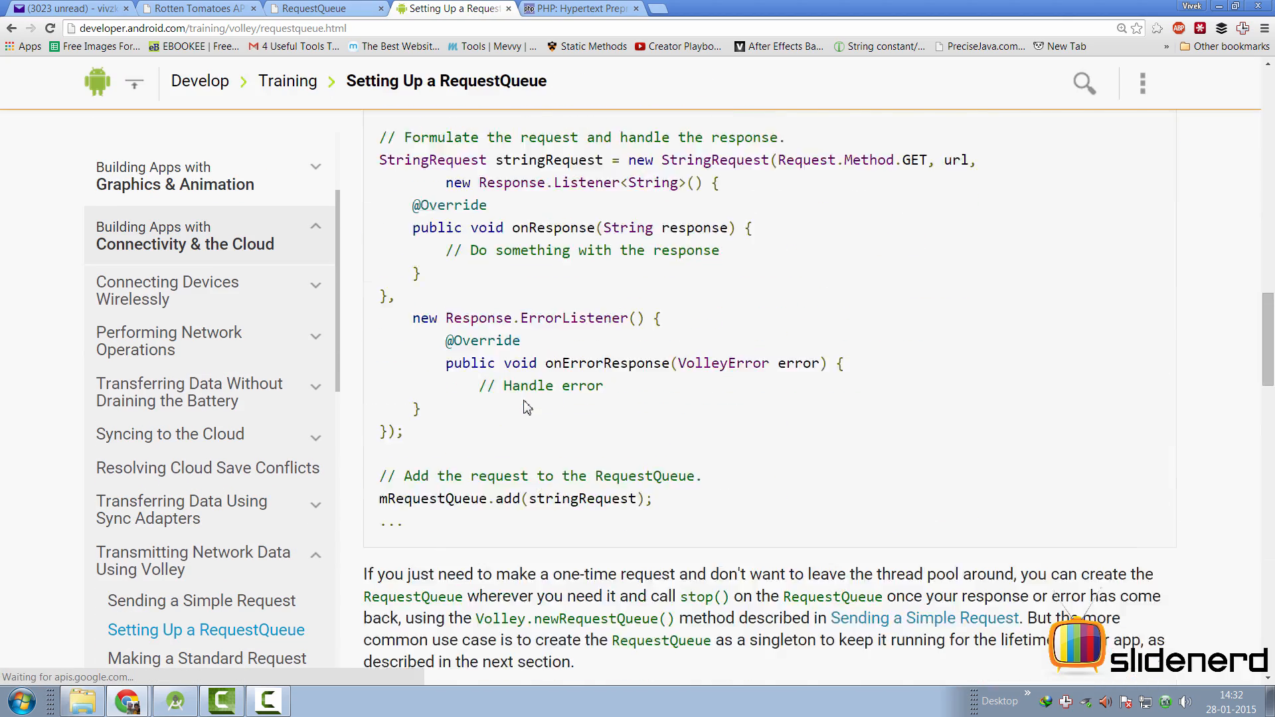
Highlight the sentences on constant network use, the recommended singleton approach and Application.onCreate().
scroll(down, 3)
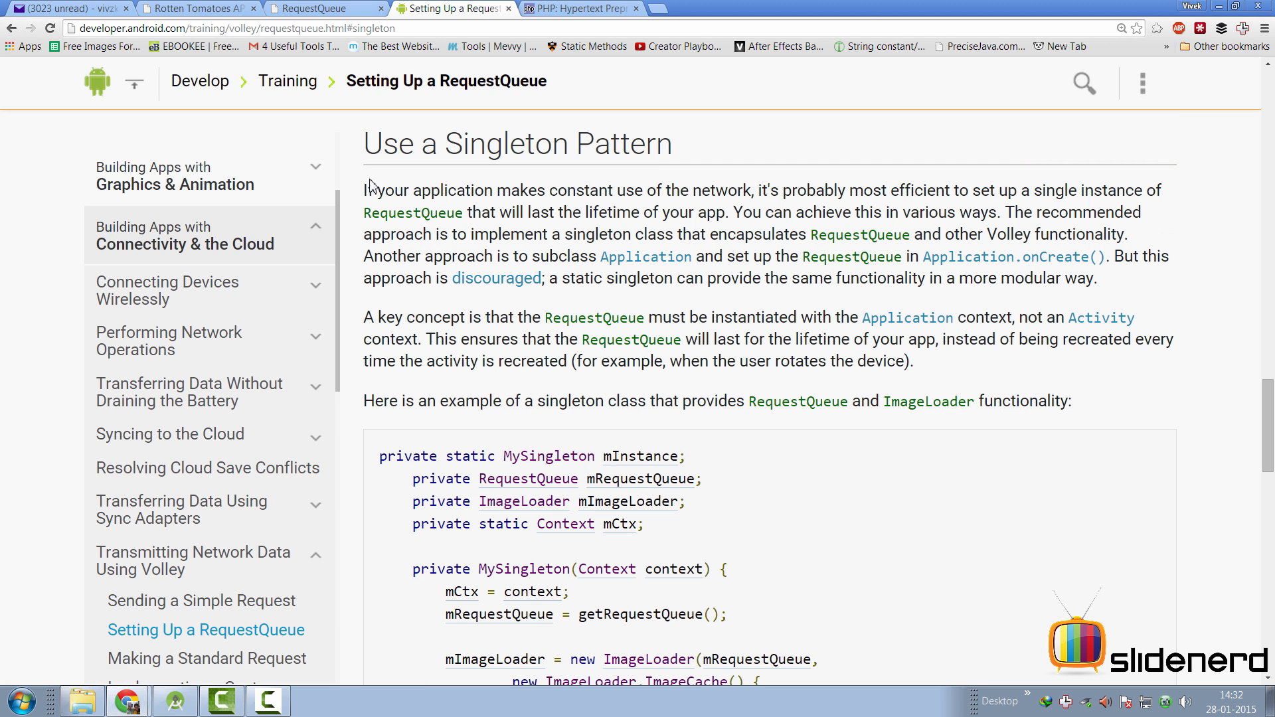
drag(367, 190, 716, 190)
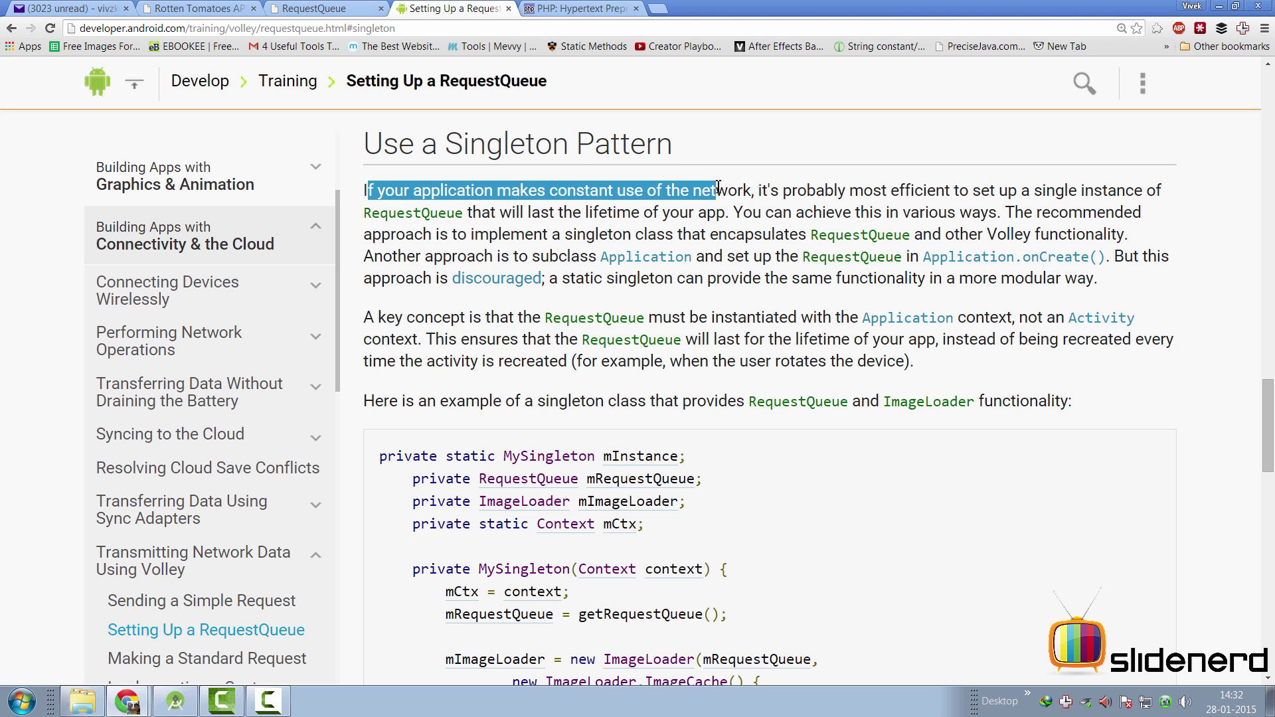
drag(406, 213, 588, 213)
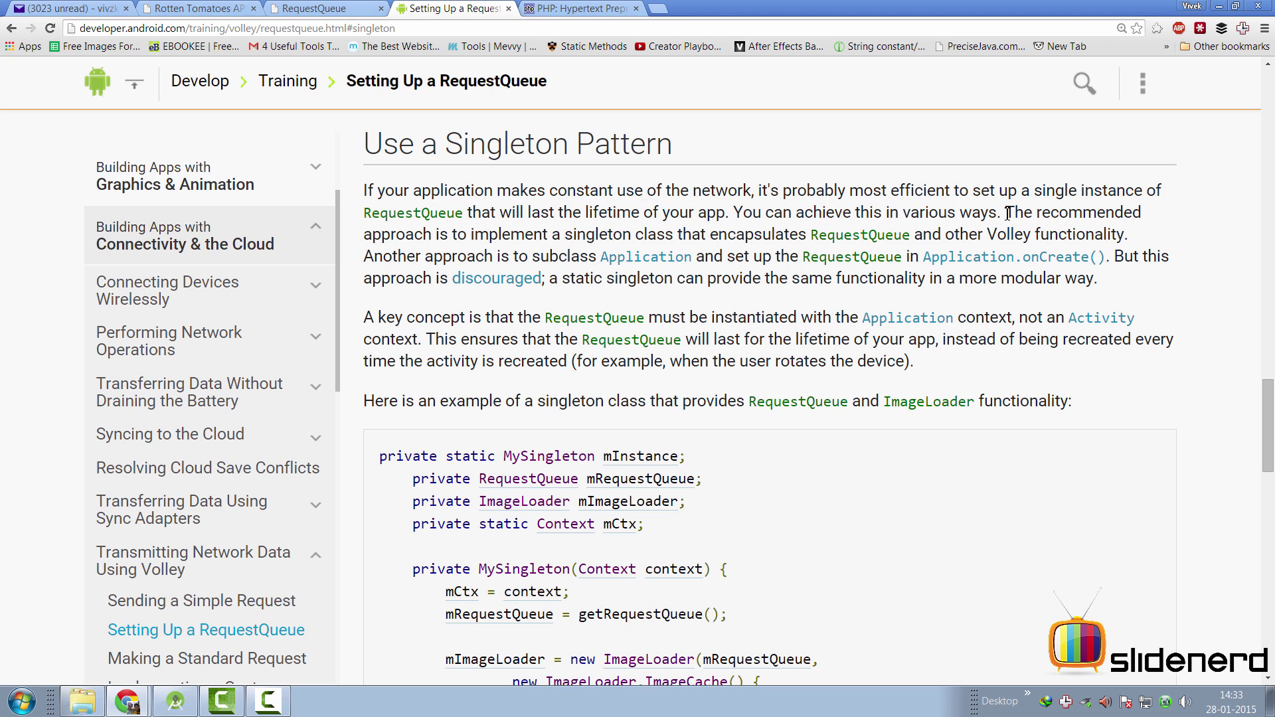
drag(1004, 212, 727, 234)
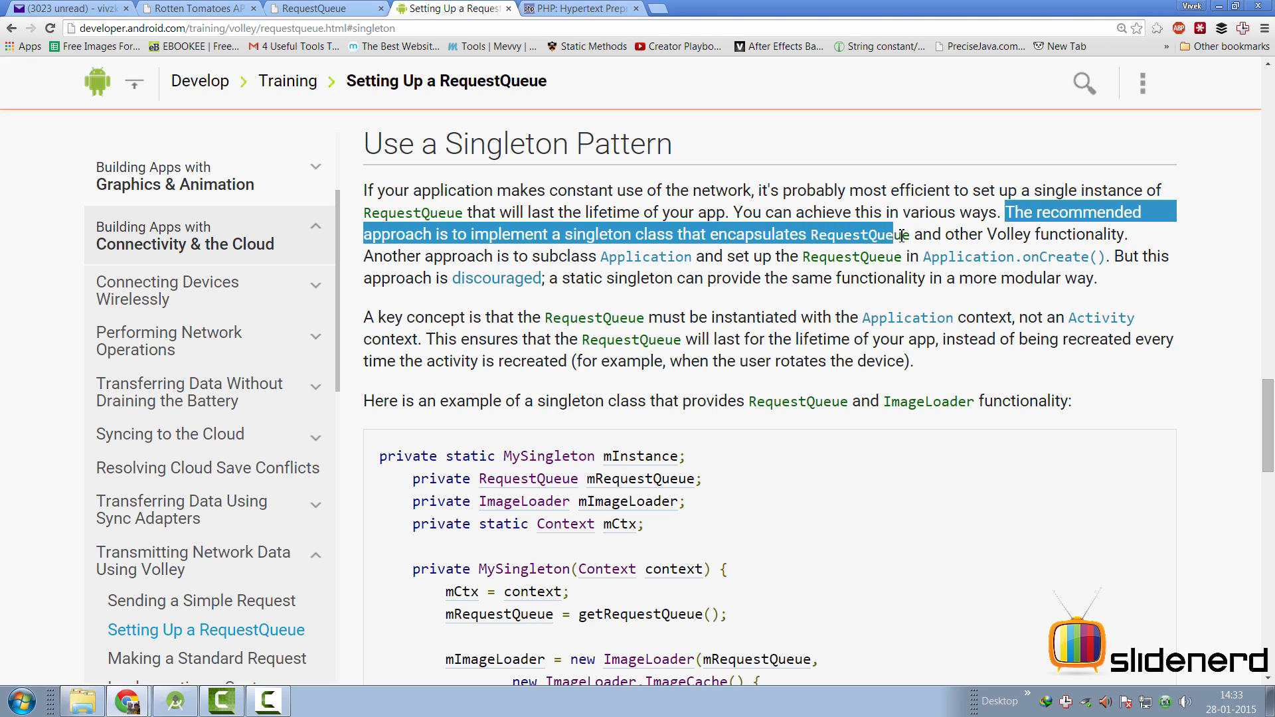
drag(894, 234, 1126, 233)
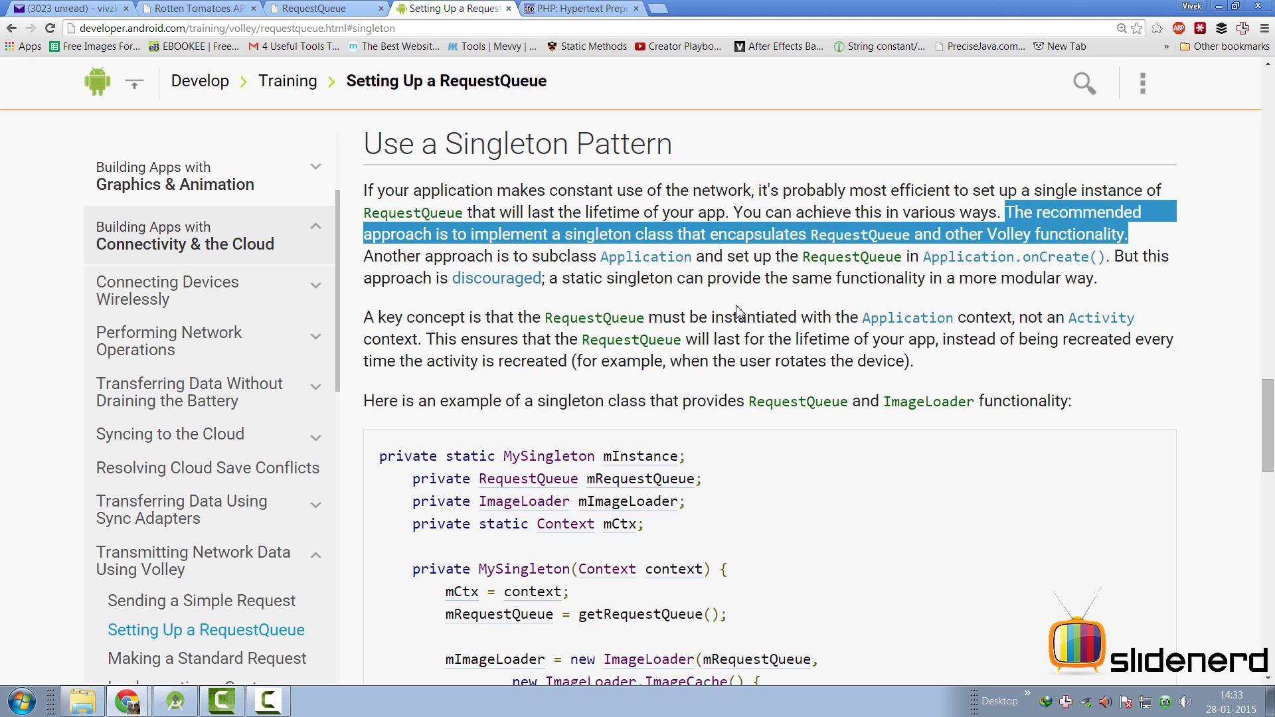
drag(498, 256, 706, 256)
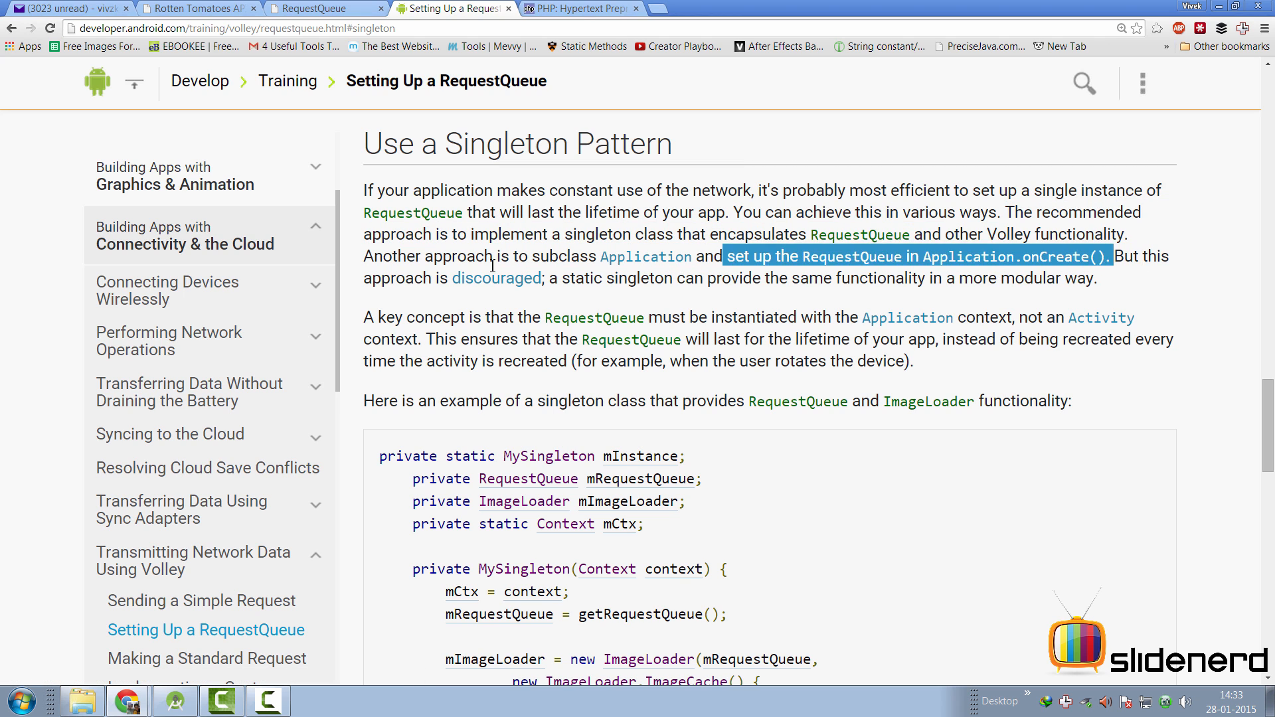
drag(1114, 256, 543, 277)
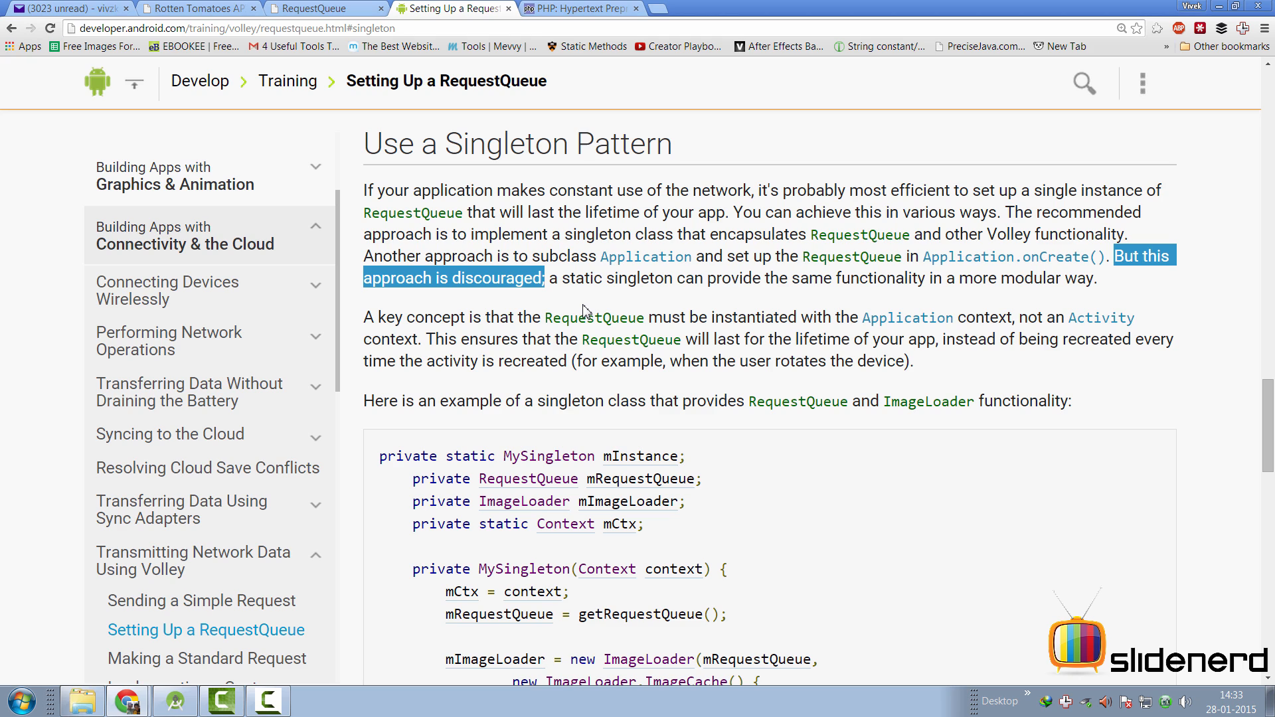
mouse_move(716, 278)
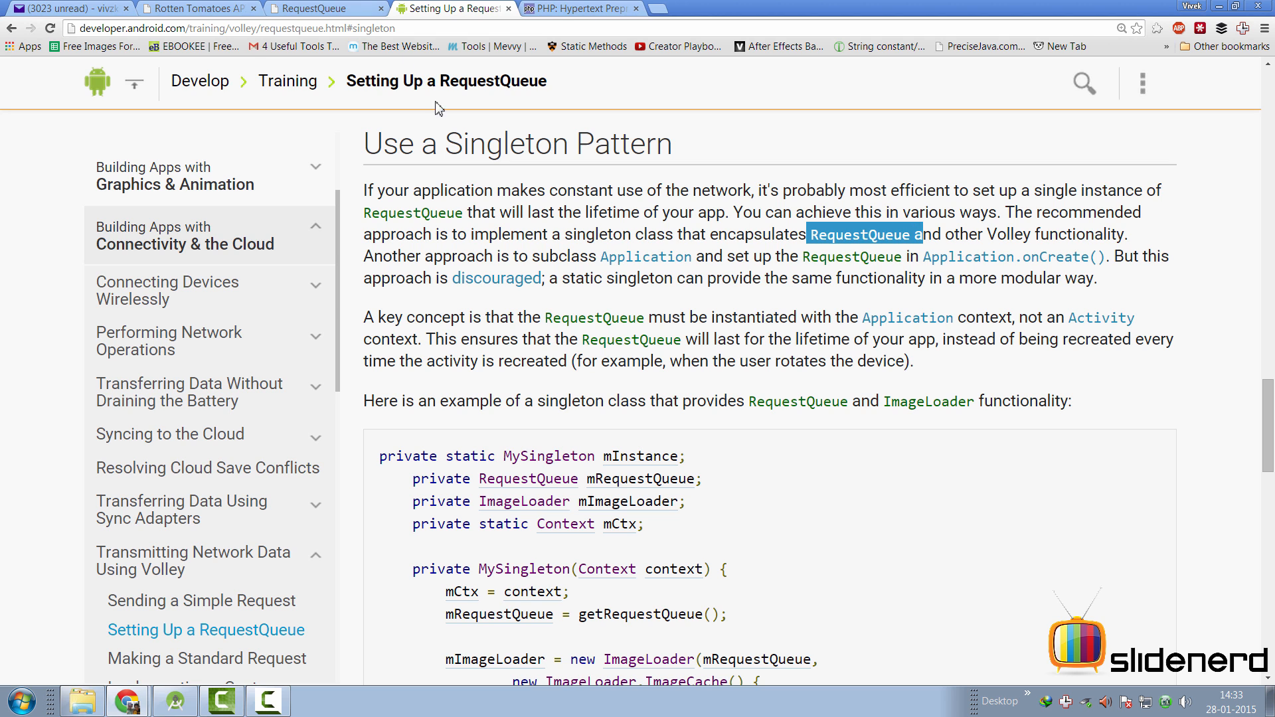
Switch between the Sending a Simple Request guide and the RequestQueue Javadoc, ending on the RequestQueue class page.
click(323, 8)
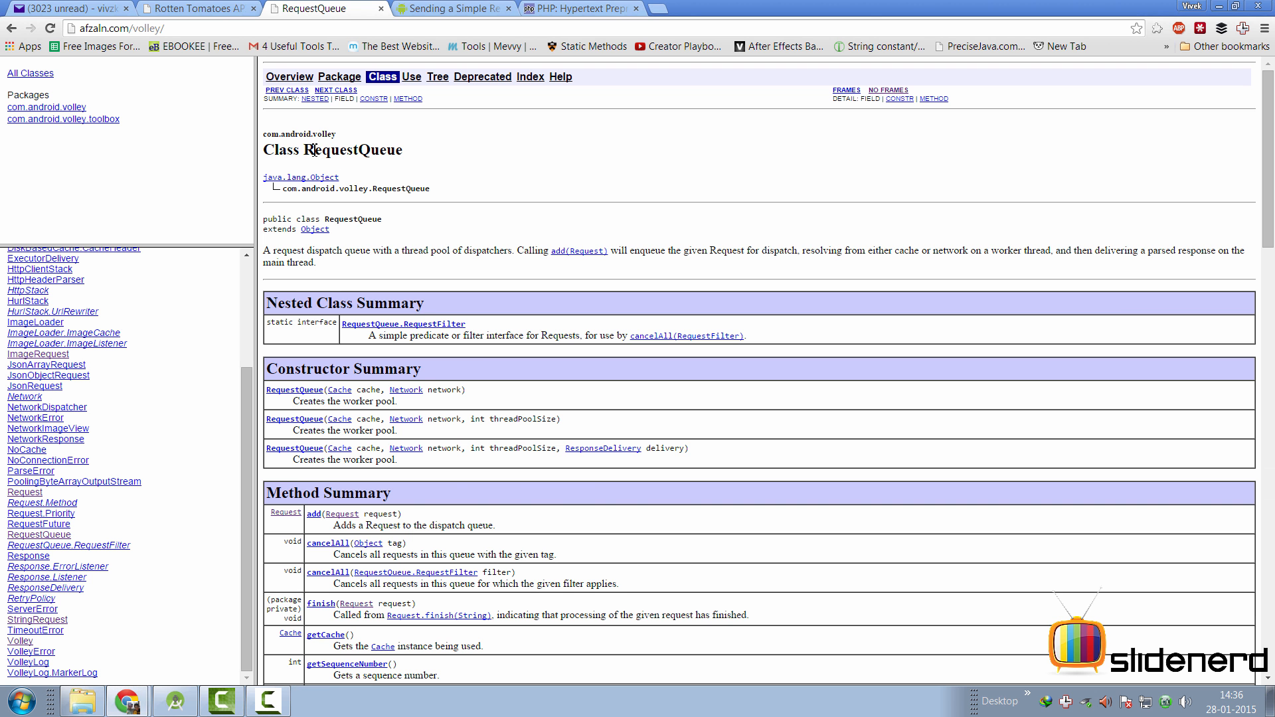
double_click(353, 149)
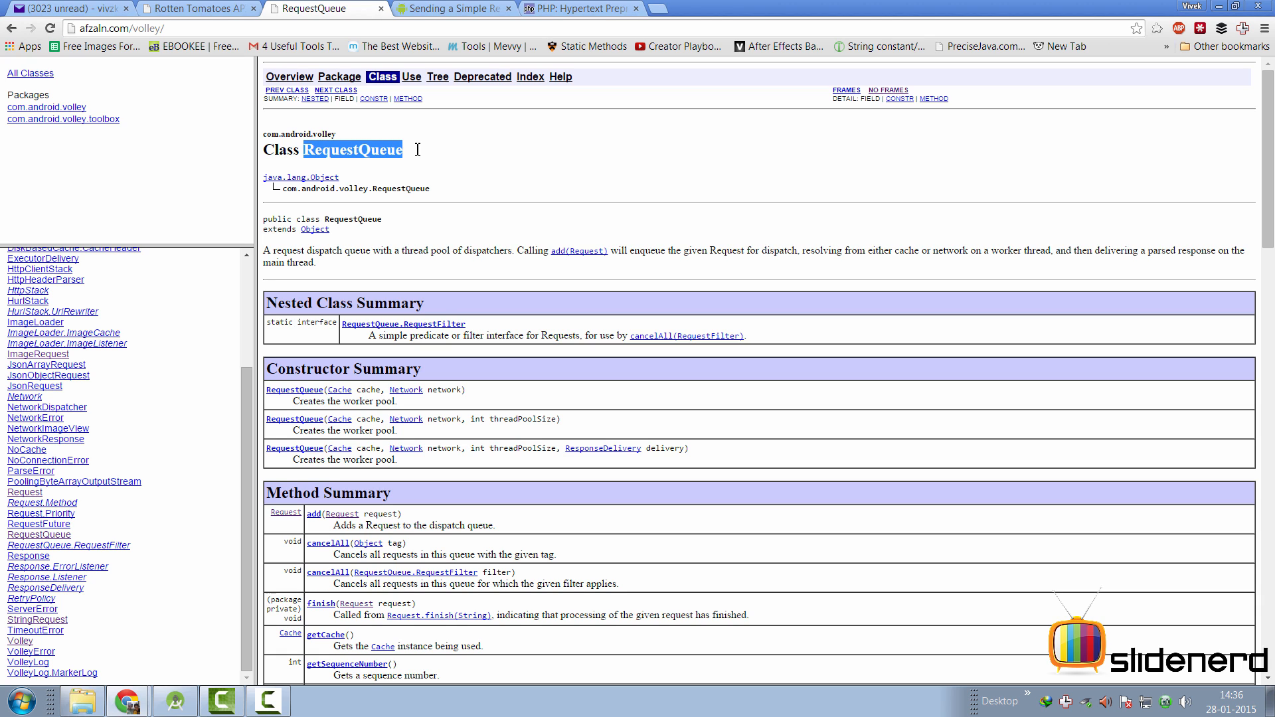
mouse_move(336, 178)
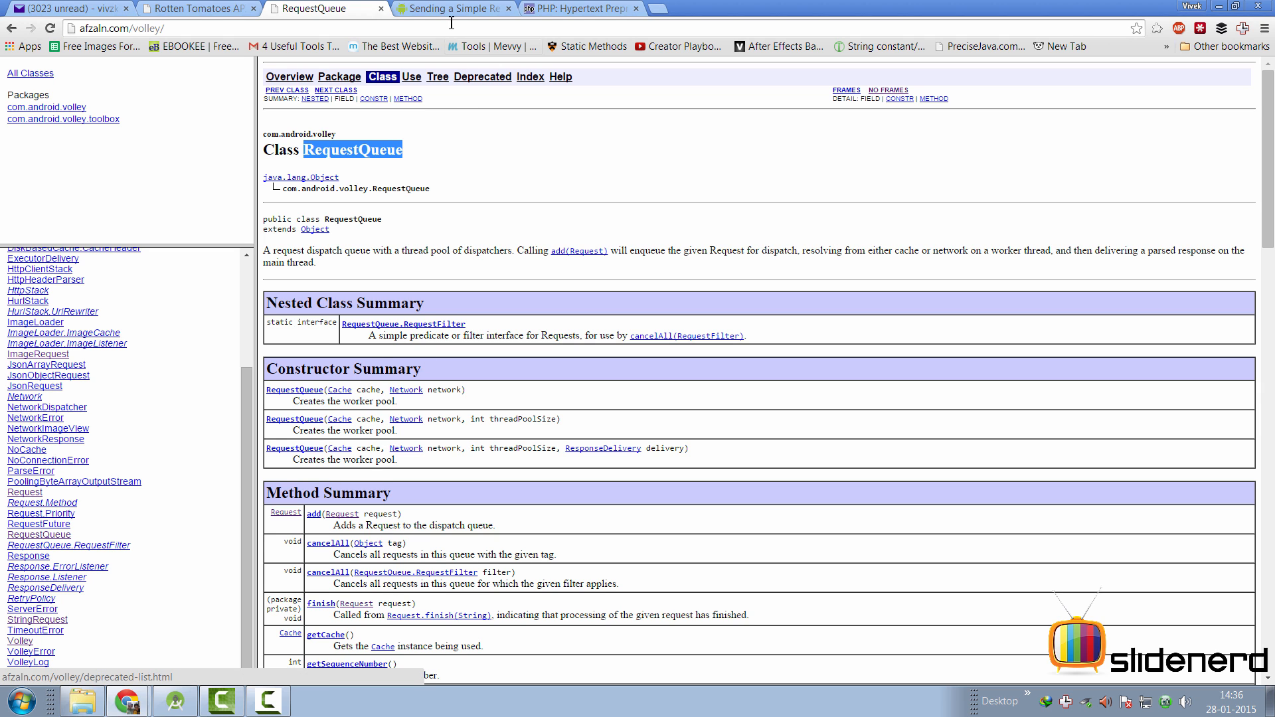
click(451, 8)
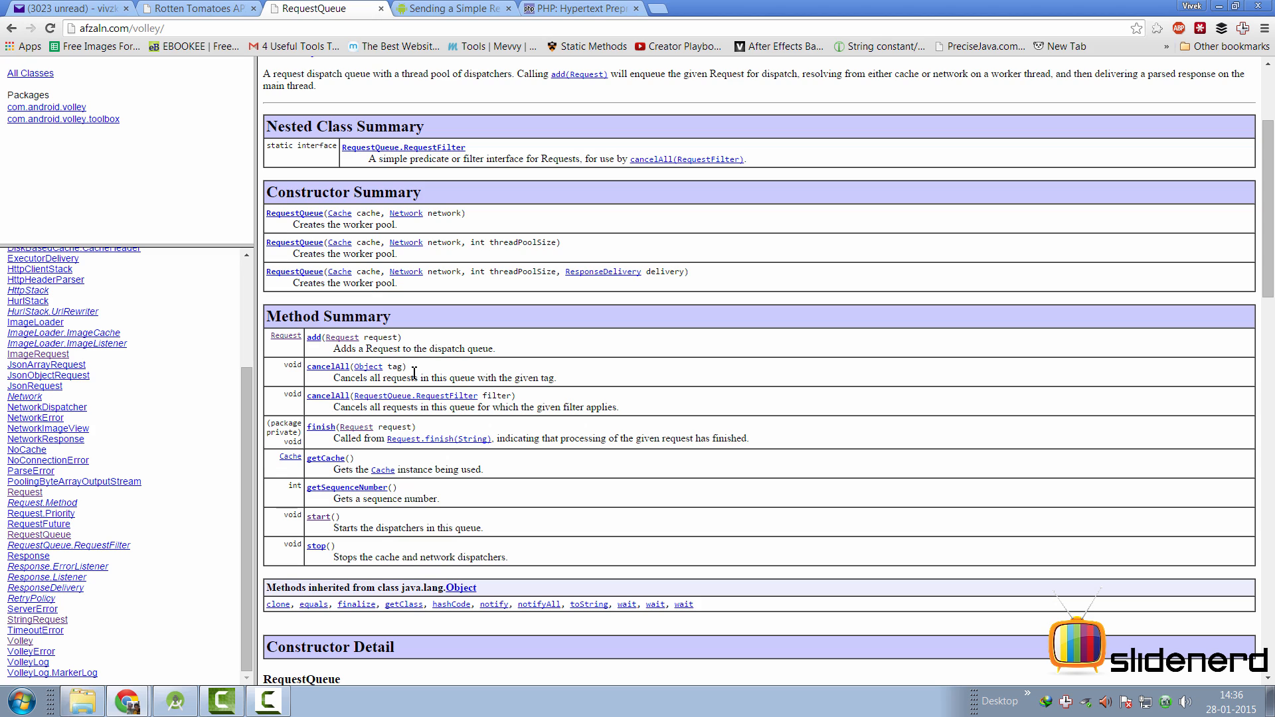
mouse_move(322, 515)
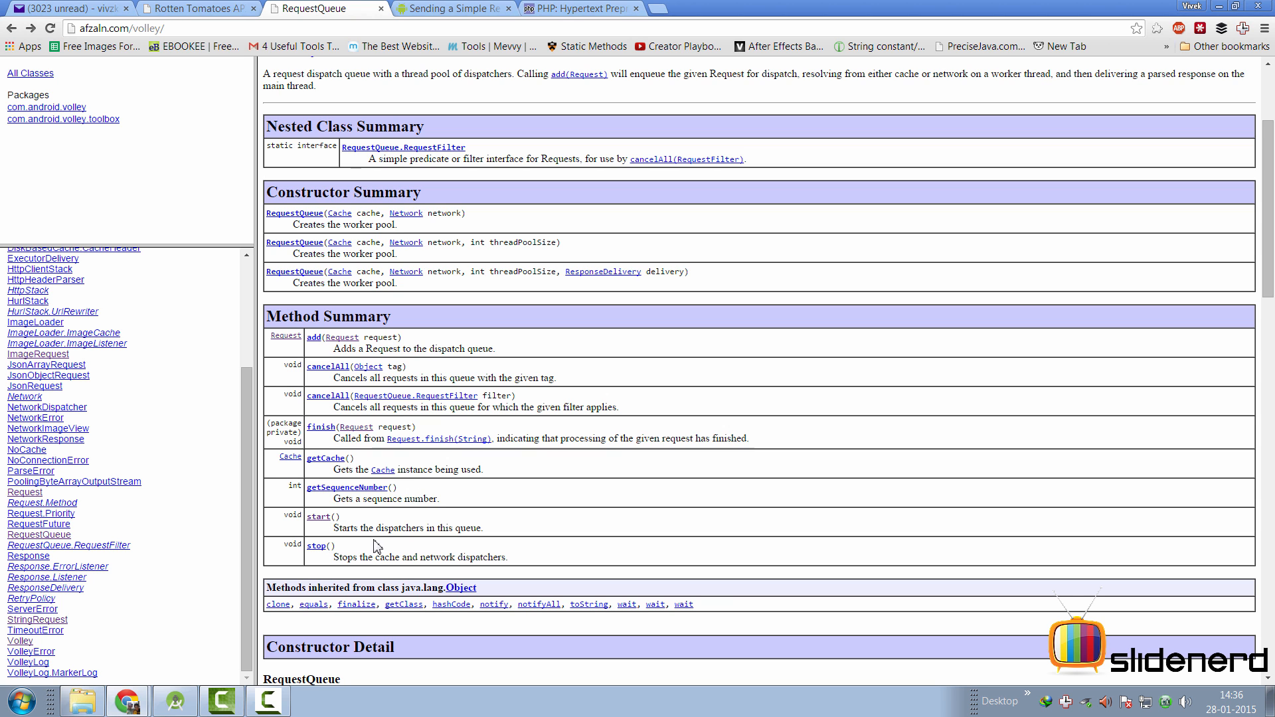
click(461, 8)
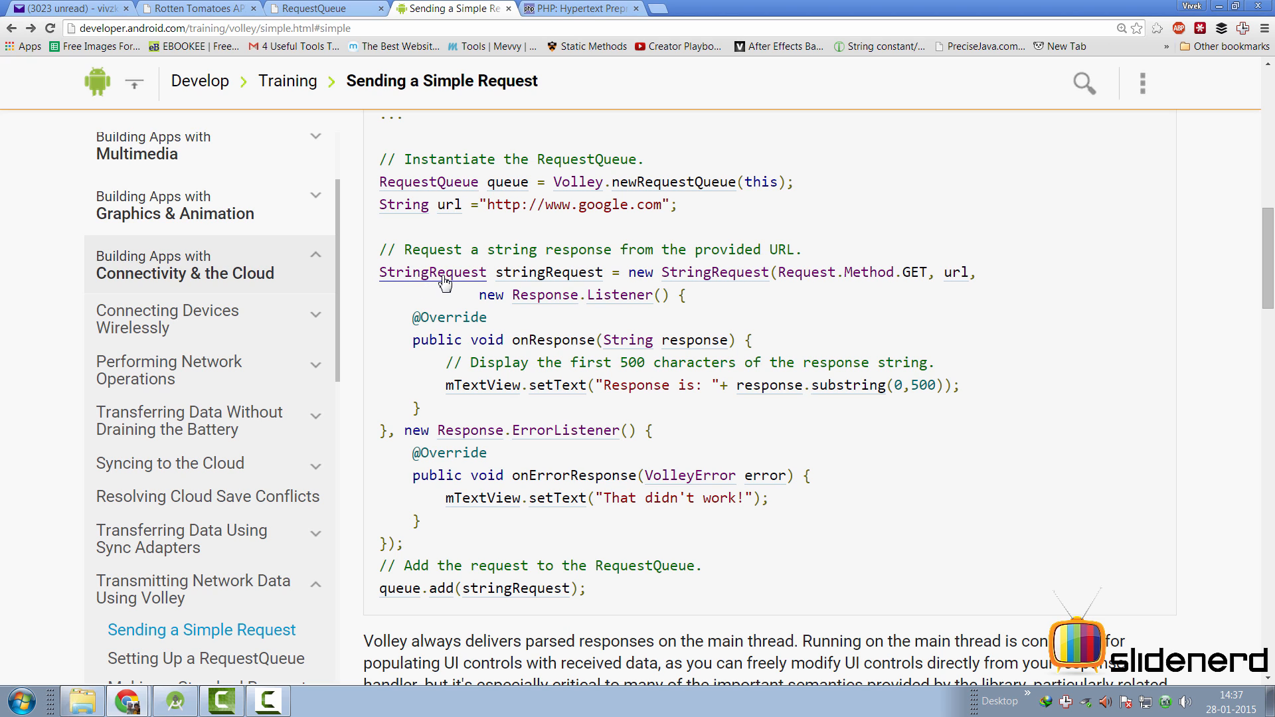
mouse_move(472, 284)
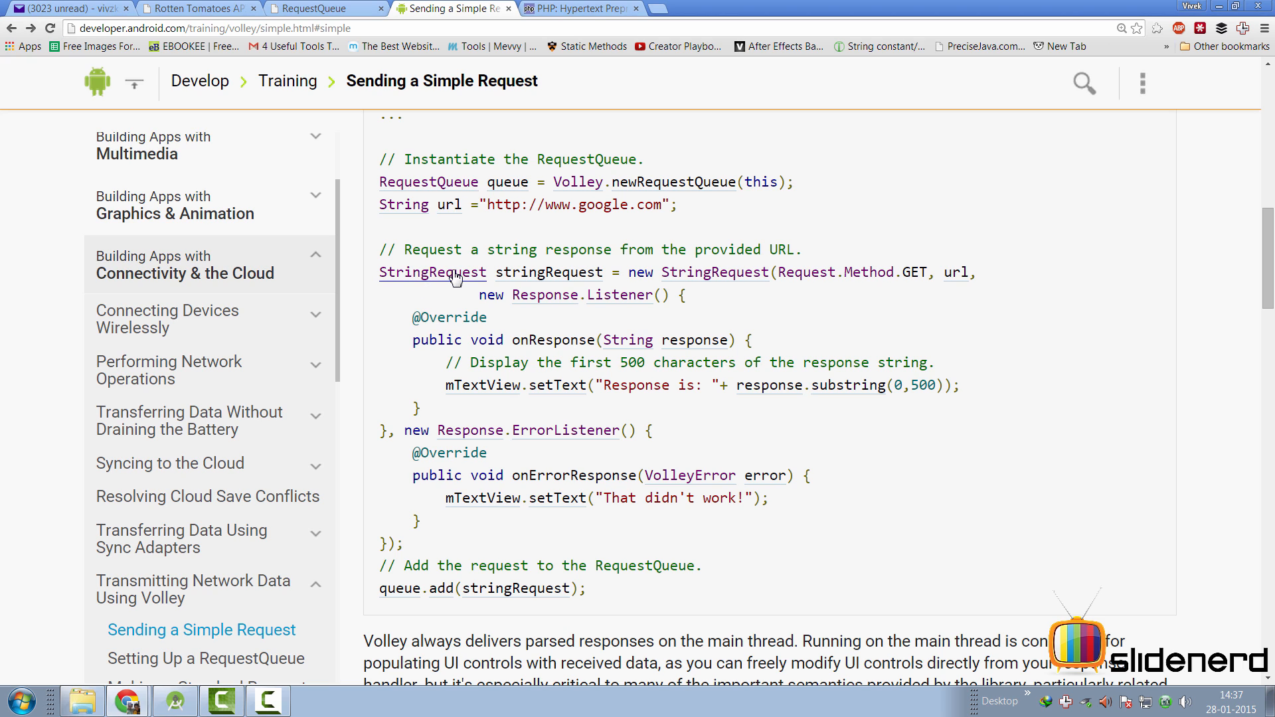
mouse_move(359, 24)
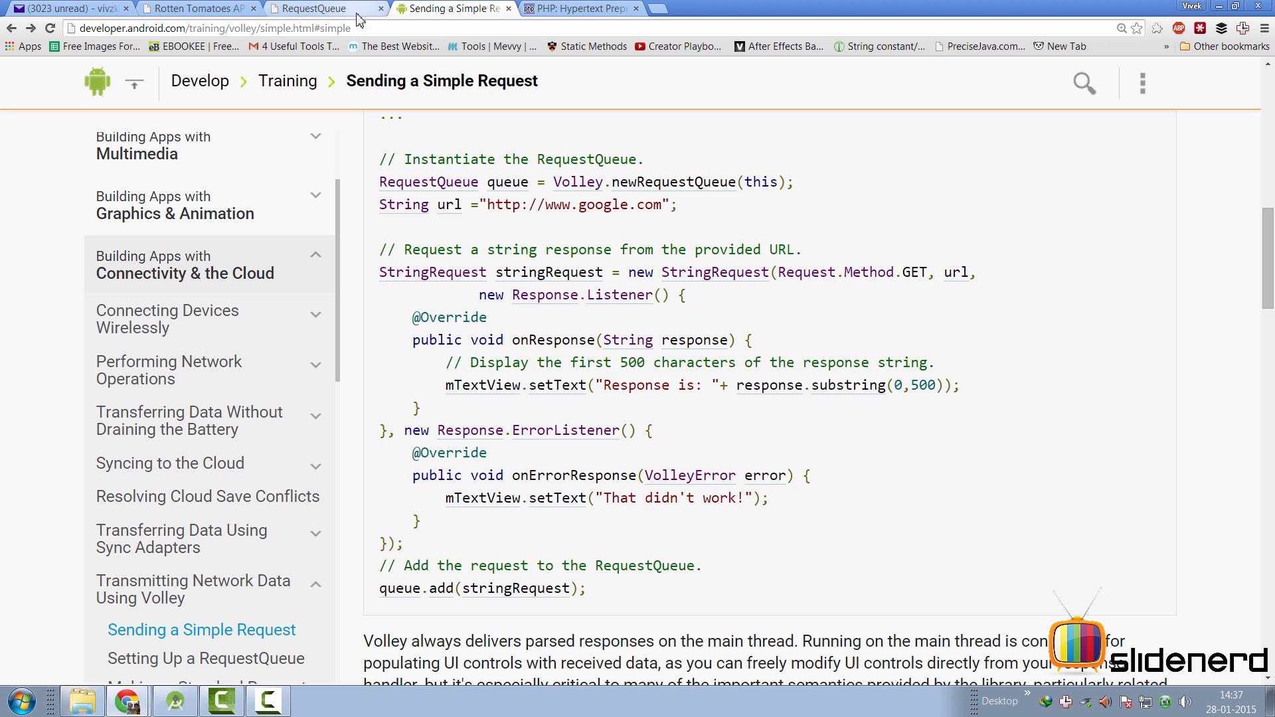
click(320, 8)
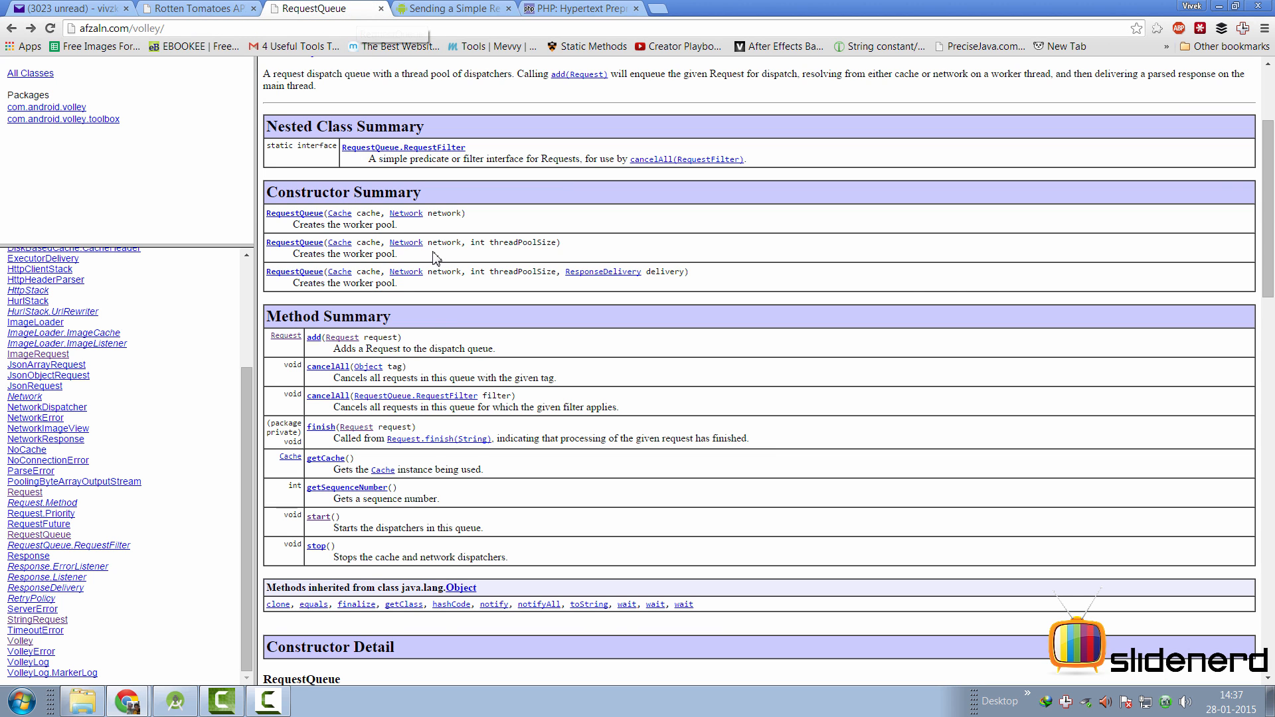
mouse_move(60, 518)
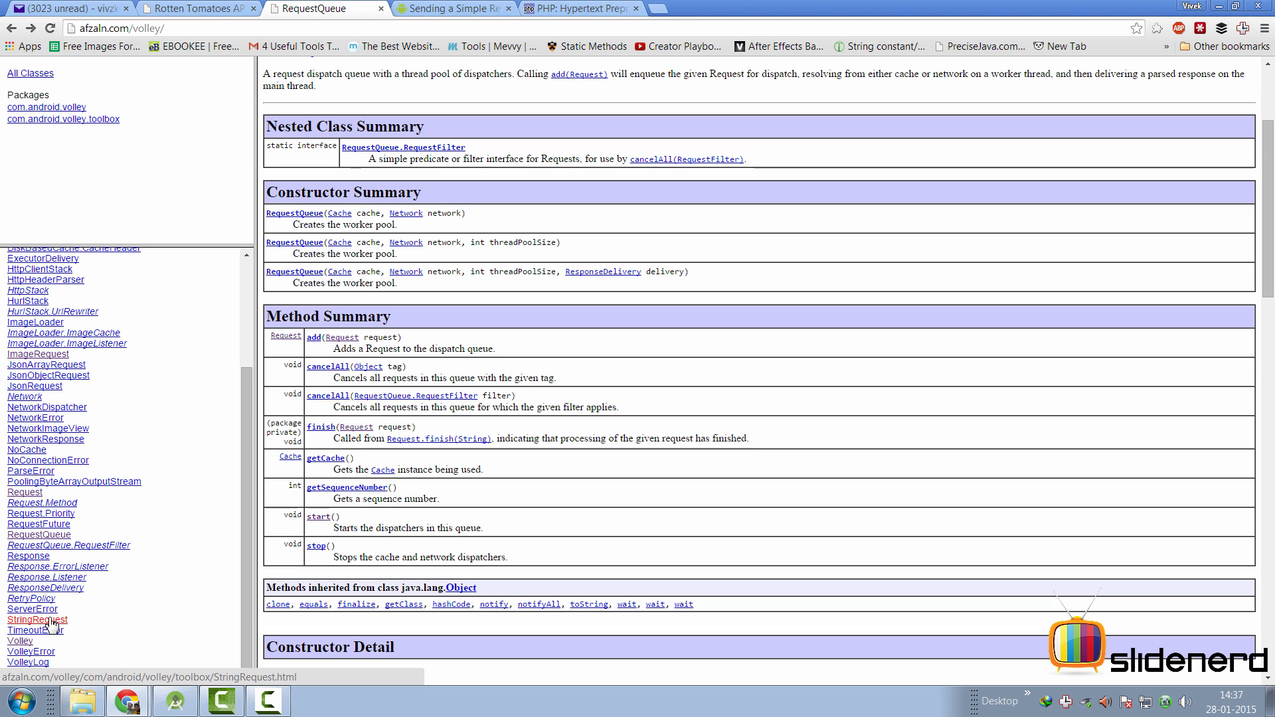
Read the StringRequest class description, glancing at the php.net homepage in between.
click(37, 619)
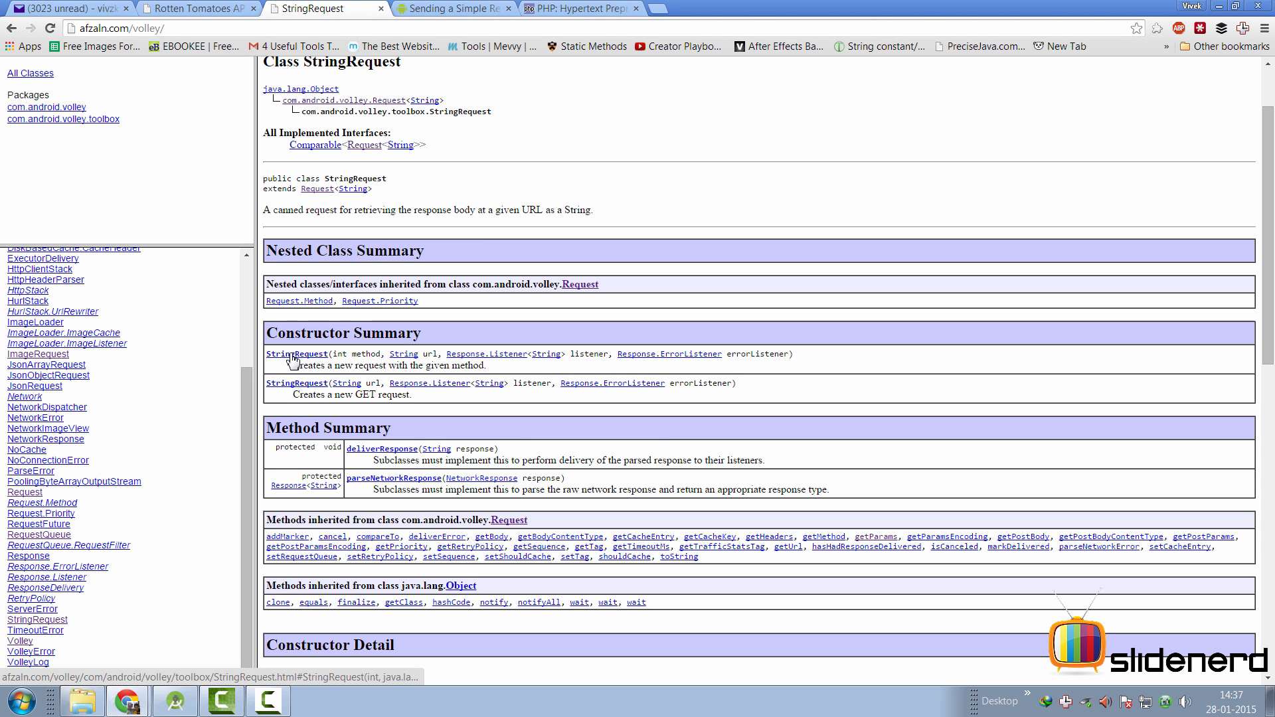
mouse_move(286, 363)
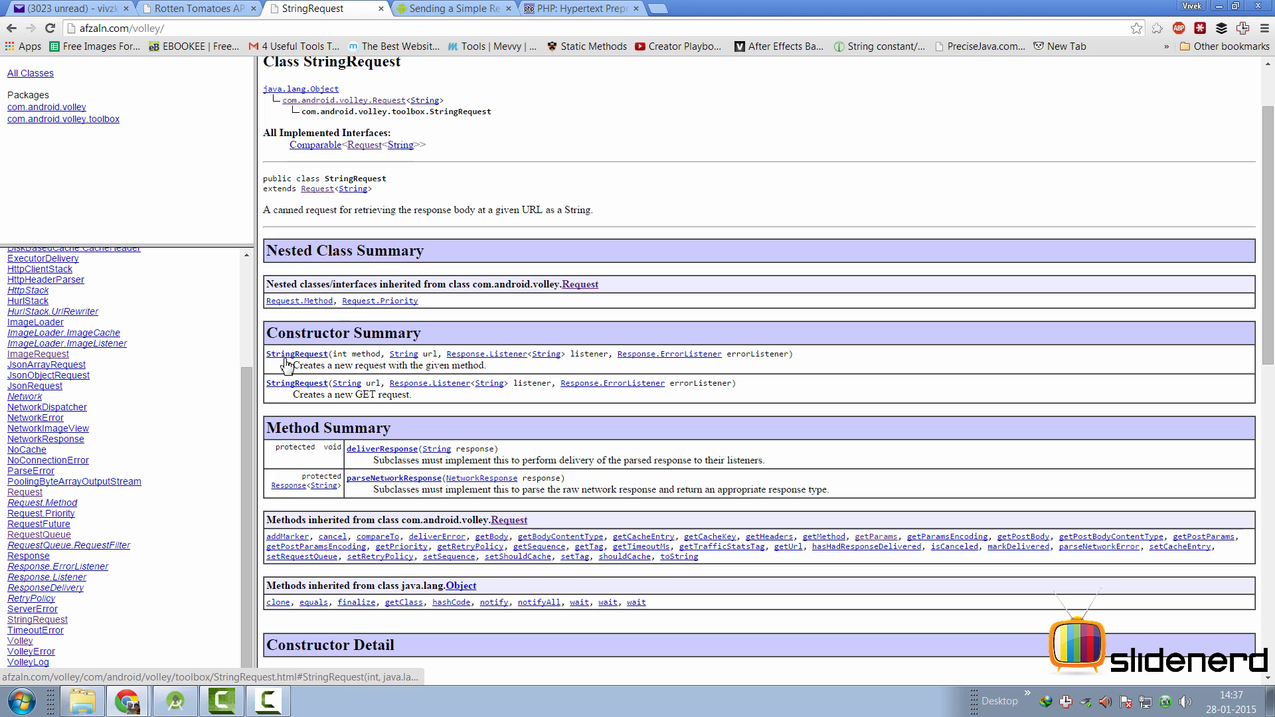
drag(263, 210, 452, 210)
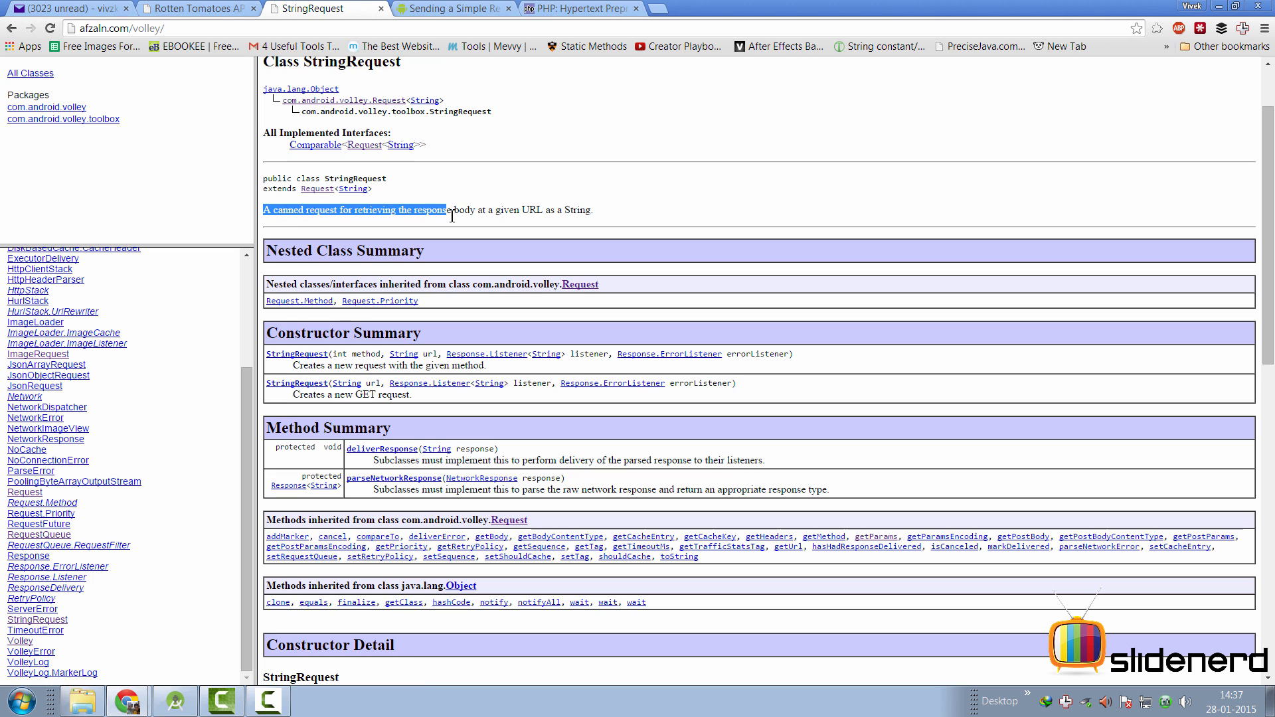
drag(446, 210, 539, 210)
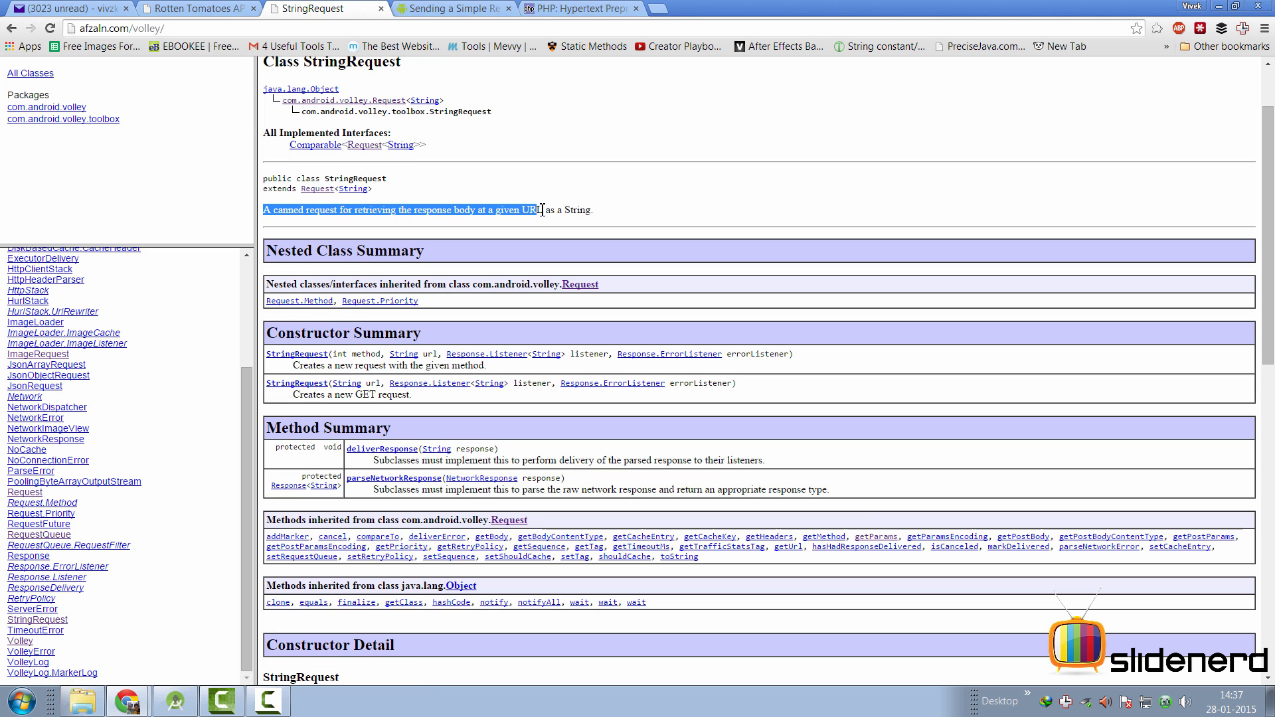
drag(533, 210, 593, 209)
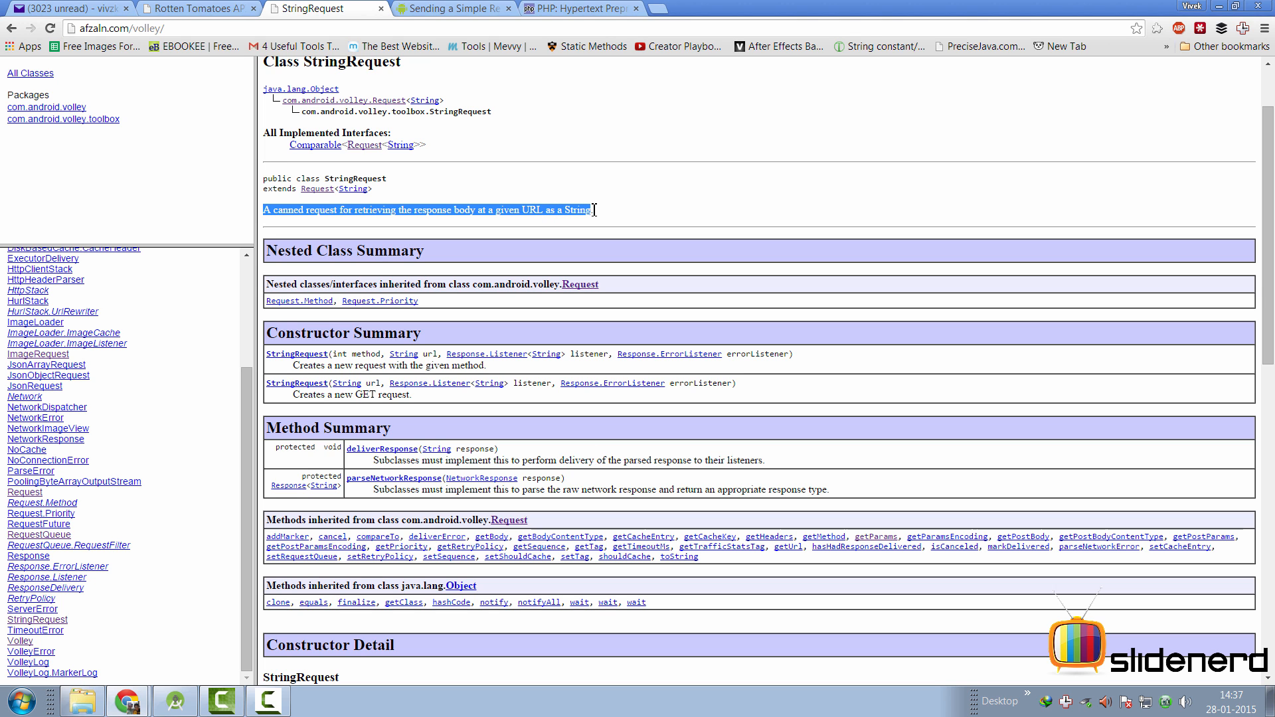
click(576, 8)
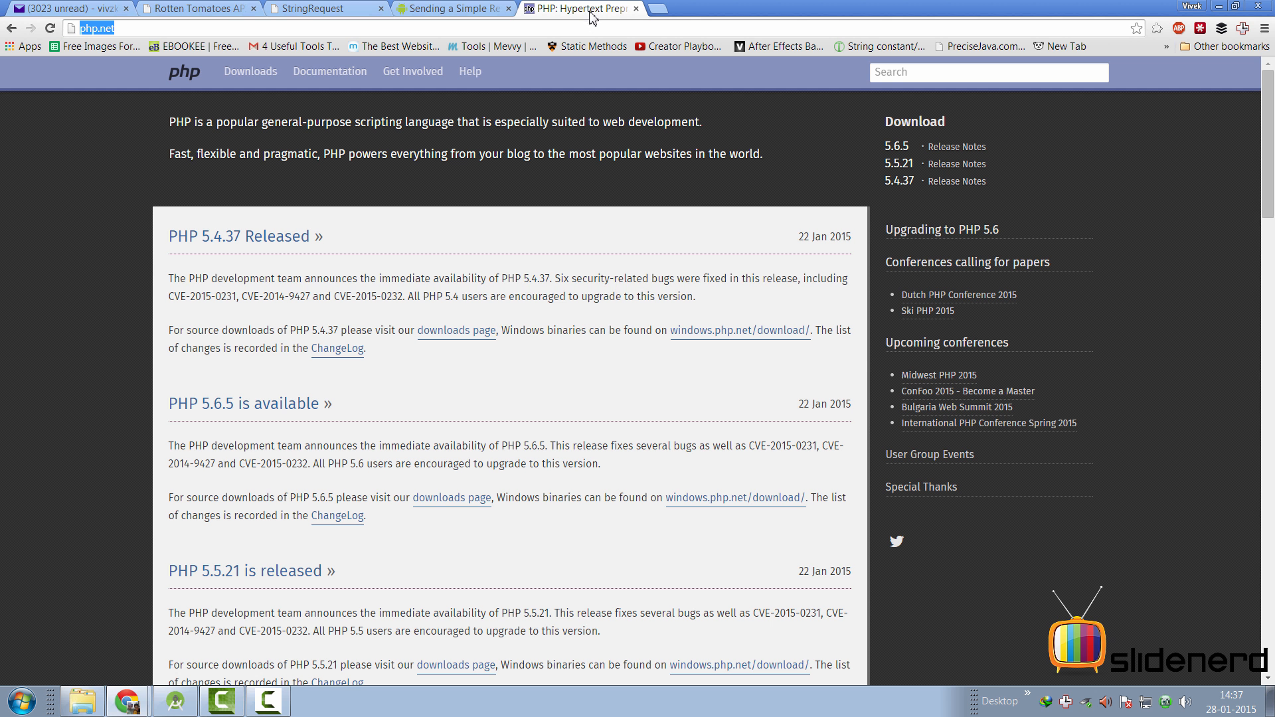
click(316, 8)
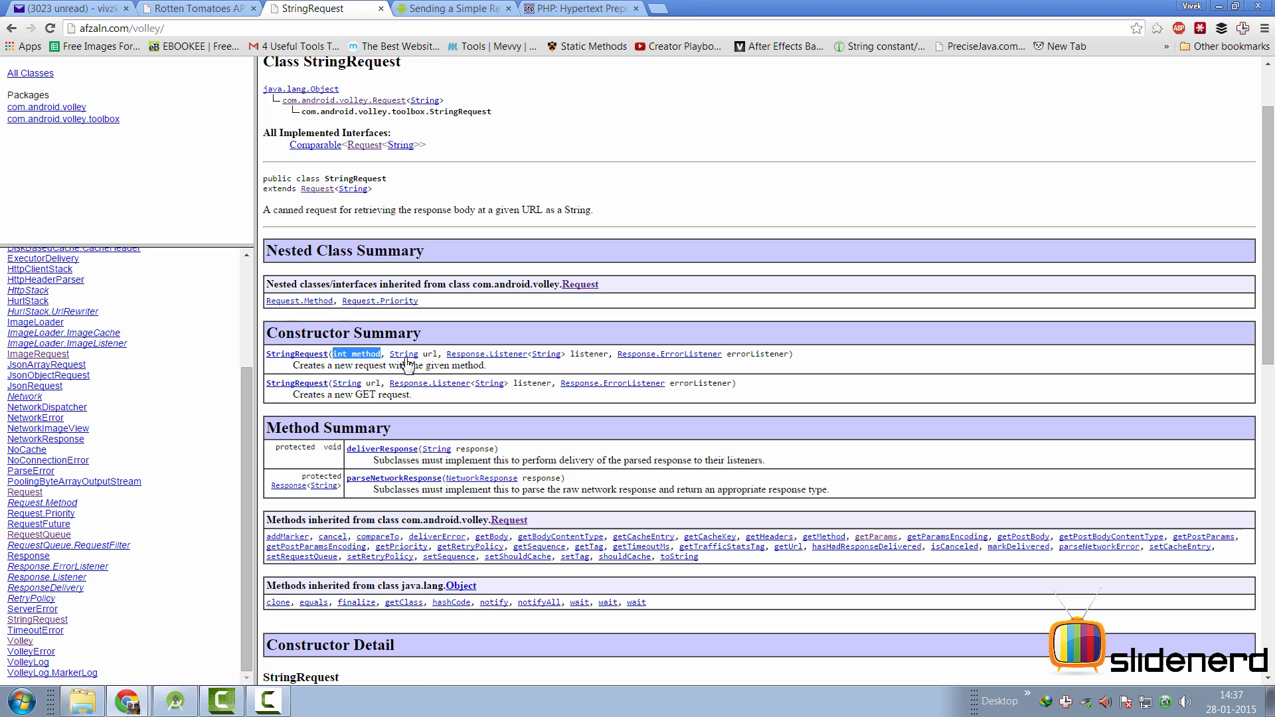
mouse_move(478, 364)
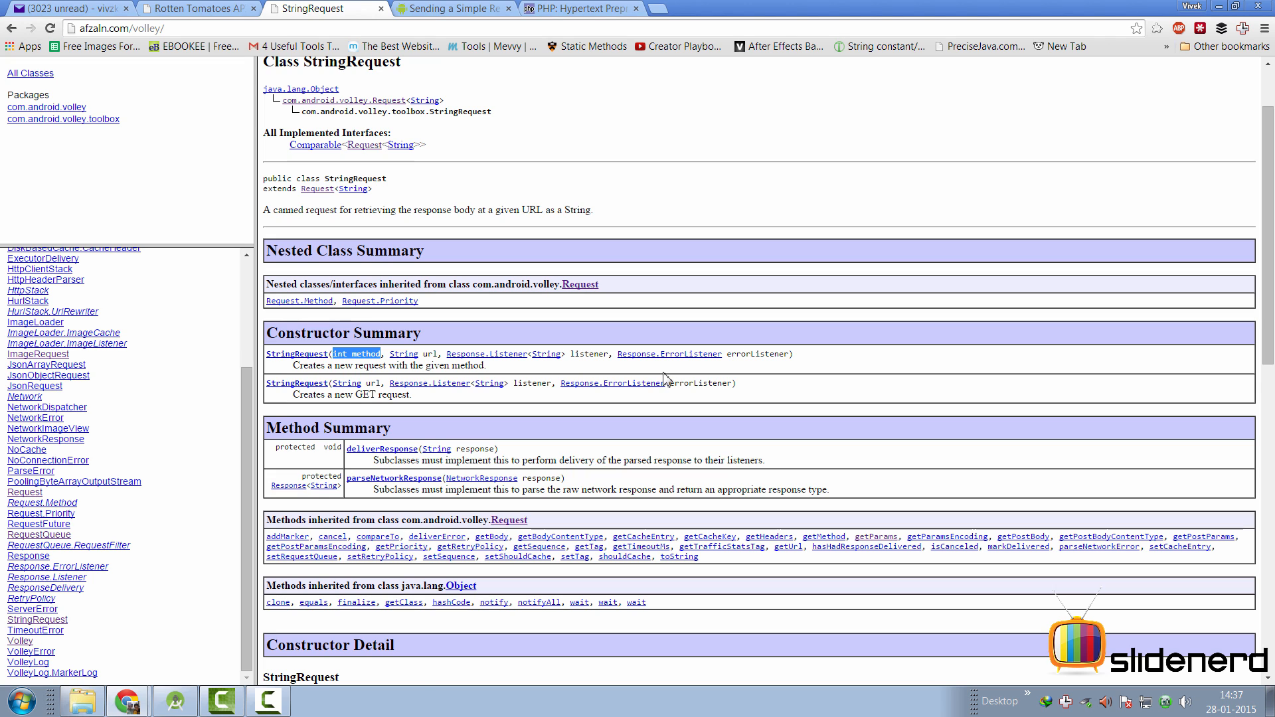
mouse_move(720, 366)
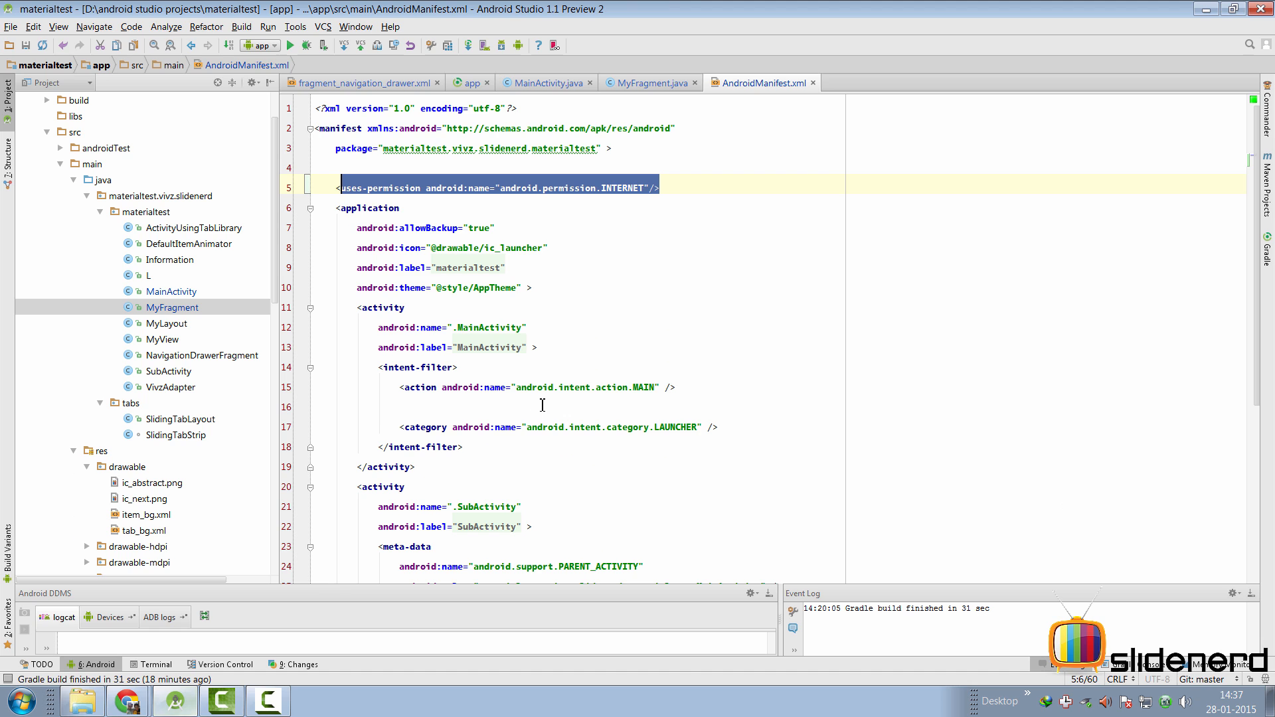
Locate the MyFragment type in MainActivity.getItem and switch to MyFragment.java.
click(548, 82)
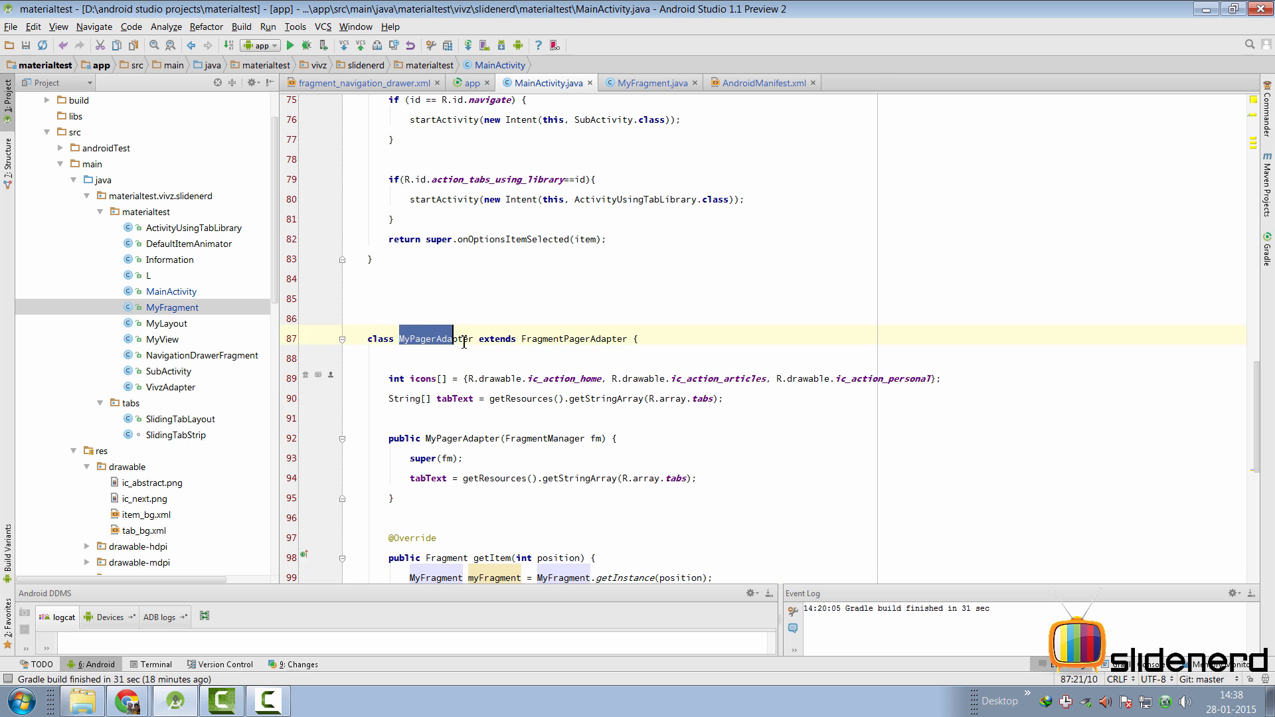
scroll(down, 3)
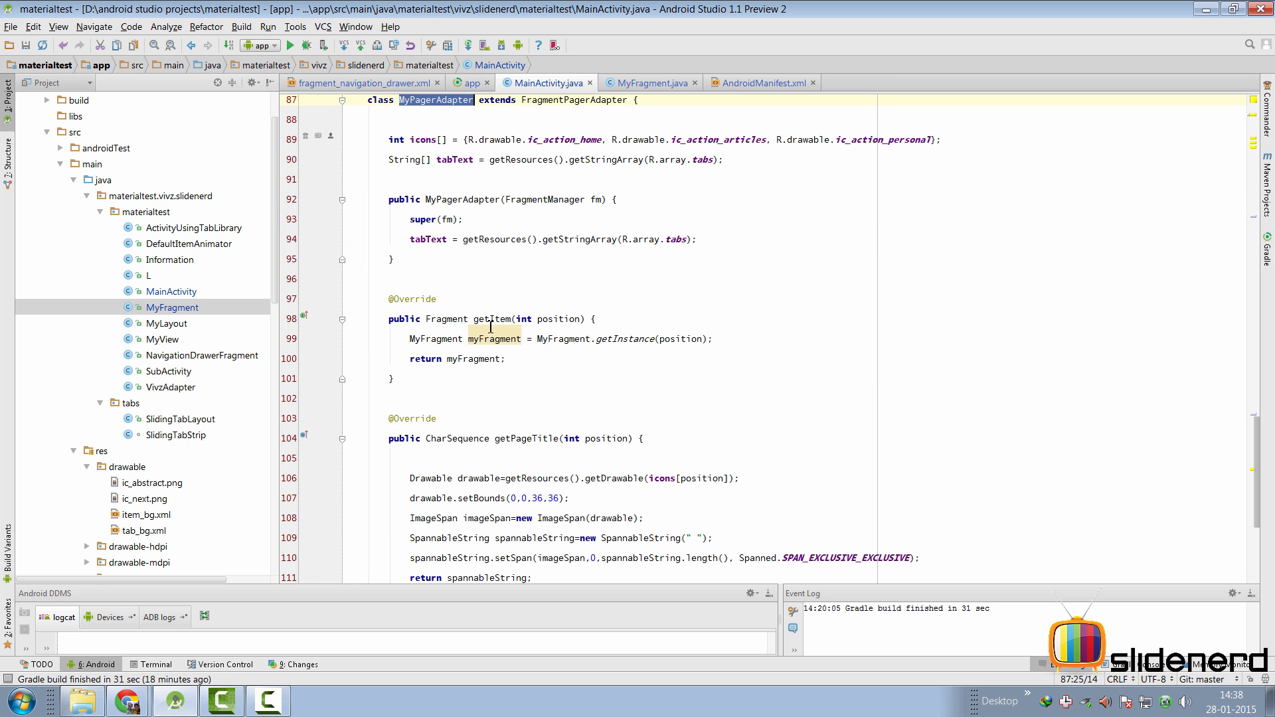
double_click(434, 338)
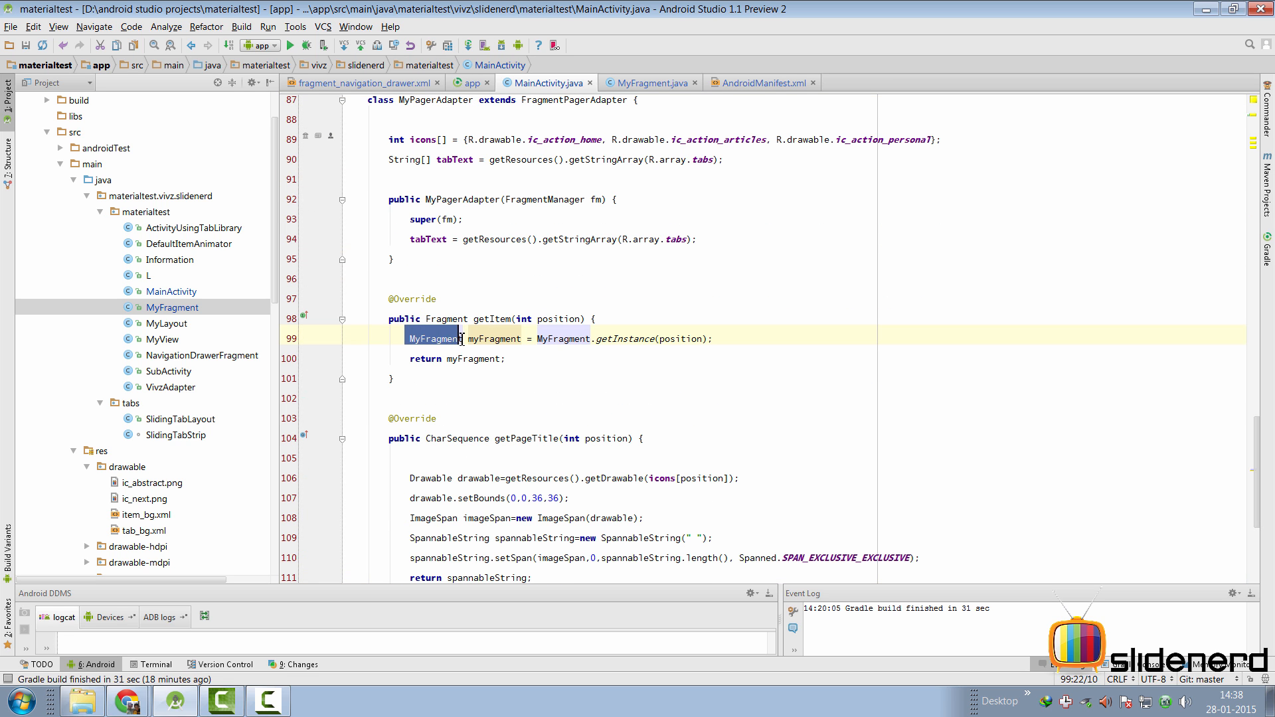
click(649, 83)
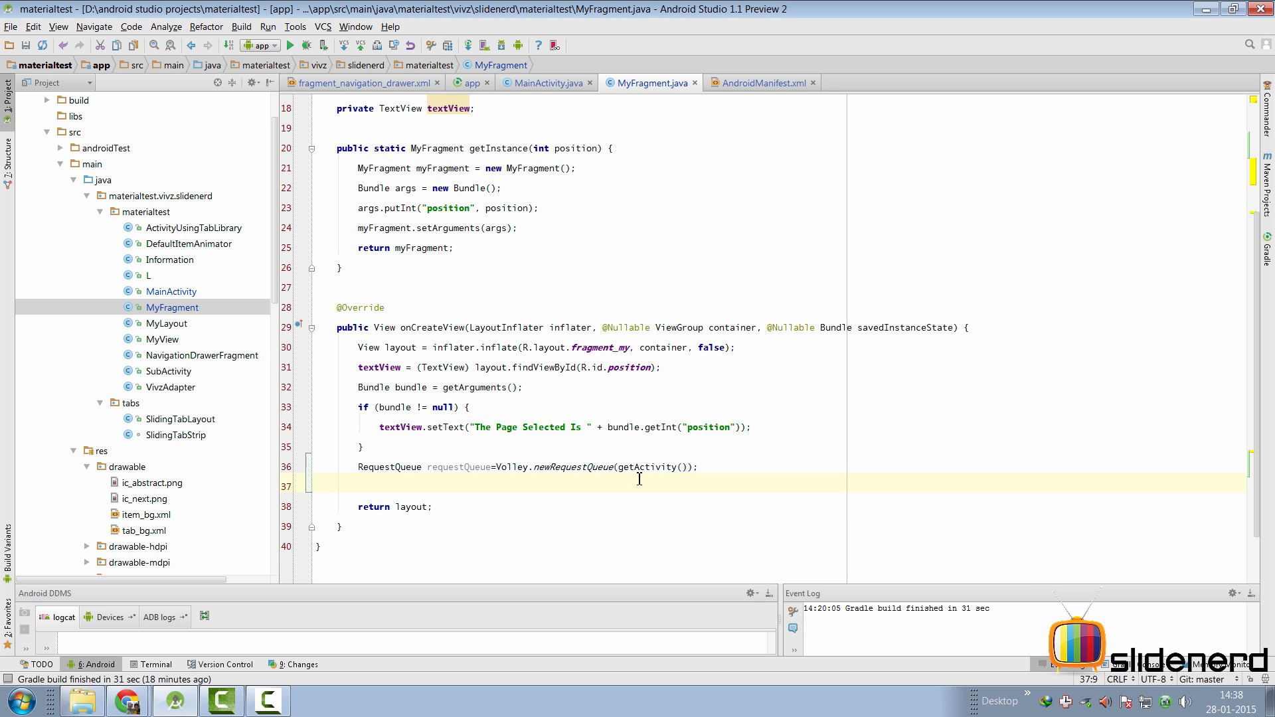
Write new StringRequest(Request.Method.GET, "", Response.Listener, Response.ErrorListener) with empty callbacks.
text(StringRequest request=new StringRequest())
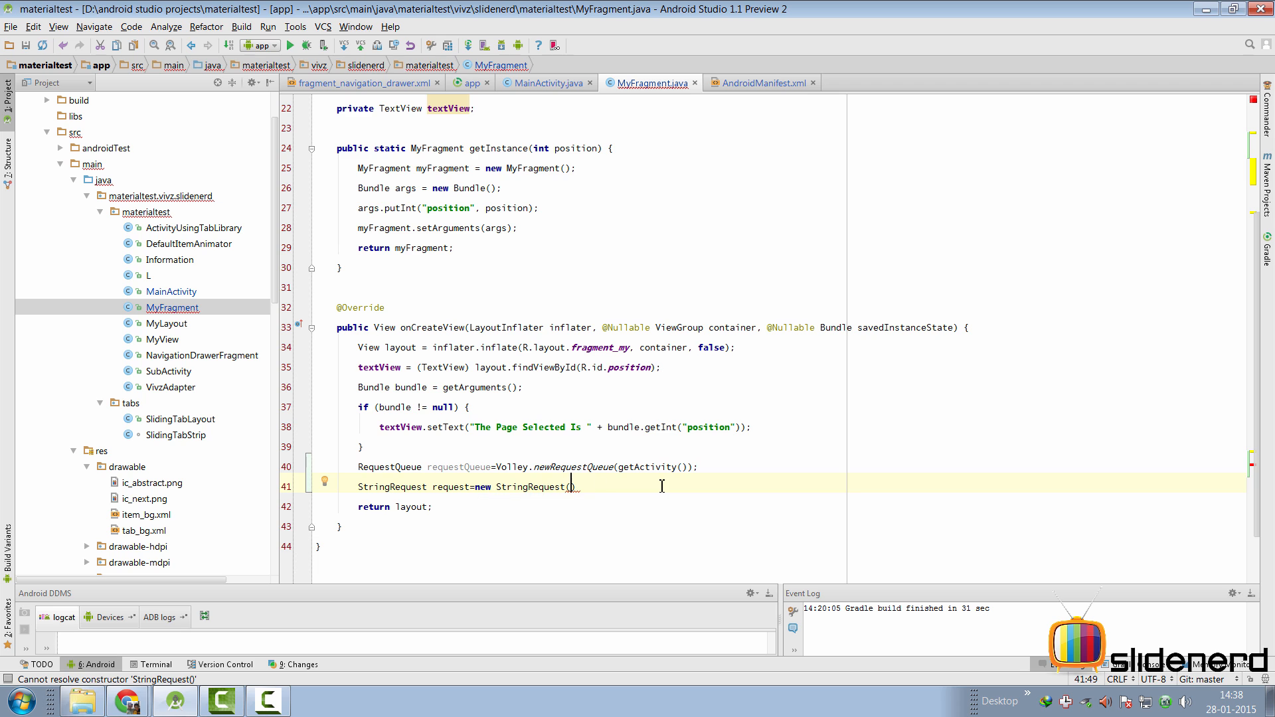
text(Request.Method.)
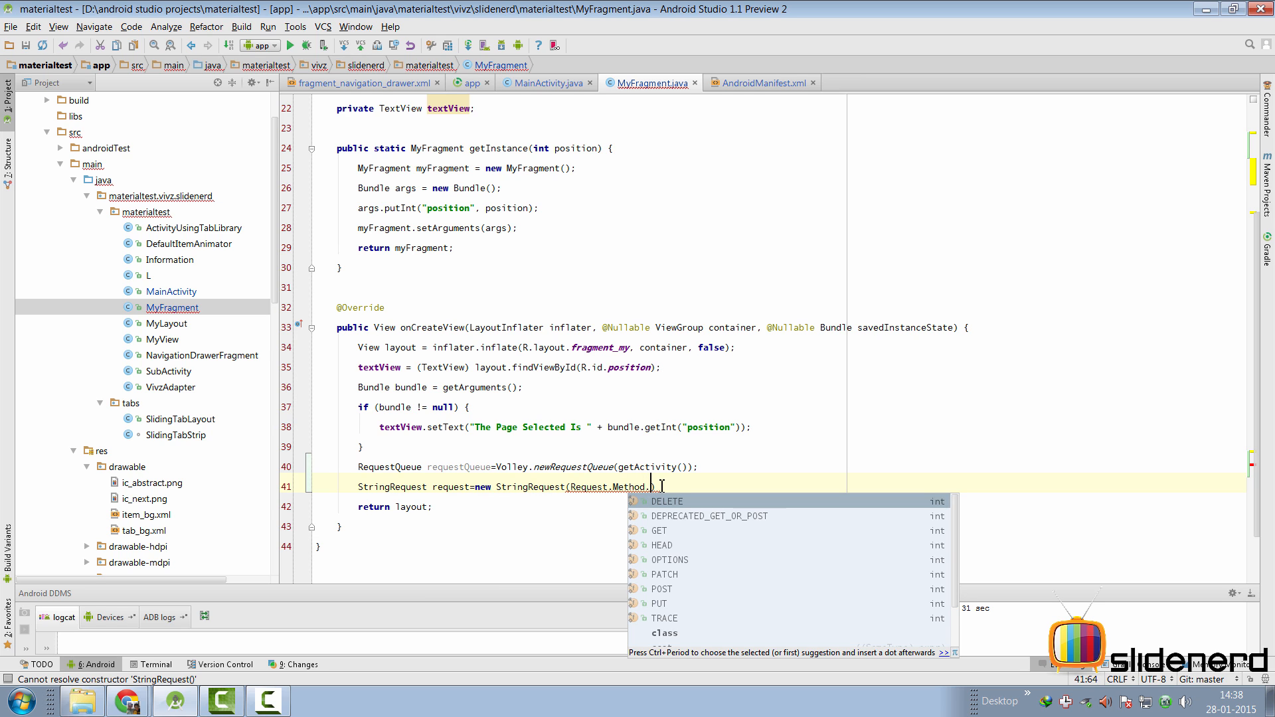
click(659, 531)
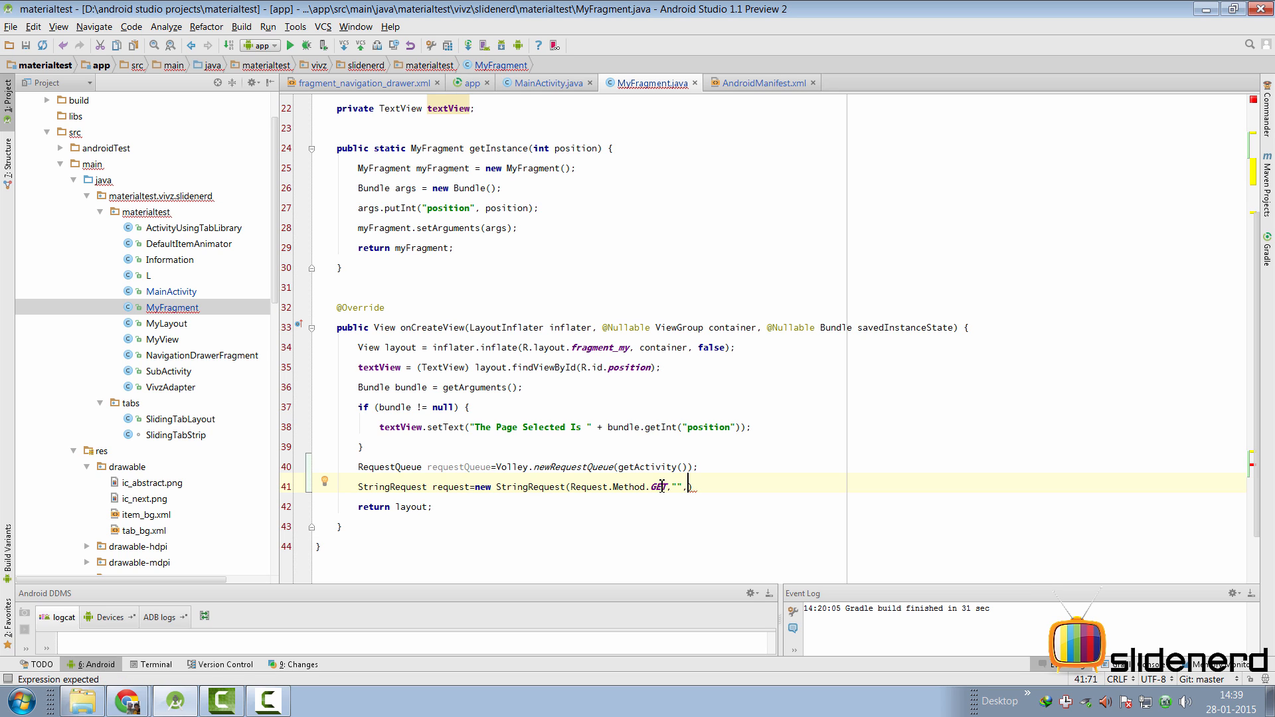
text(,new RES)
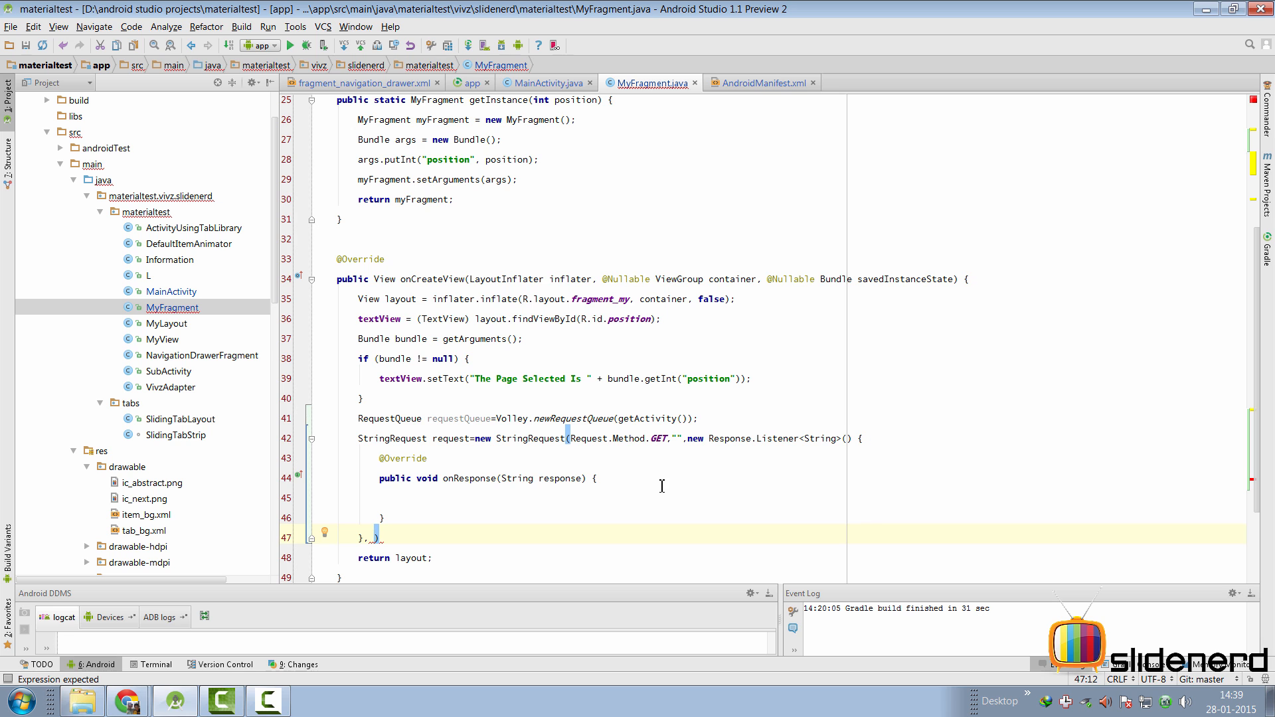
text(new Er)
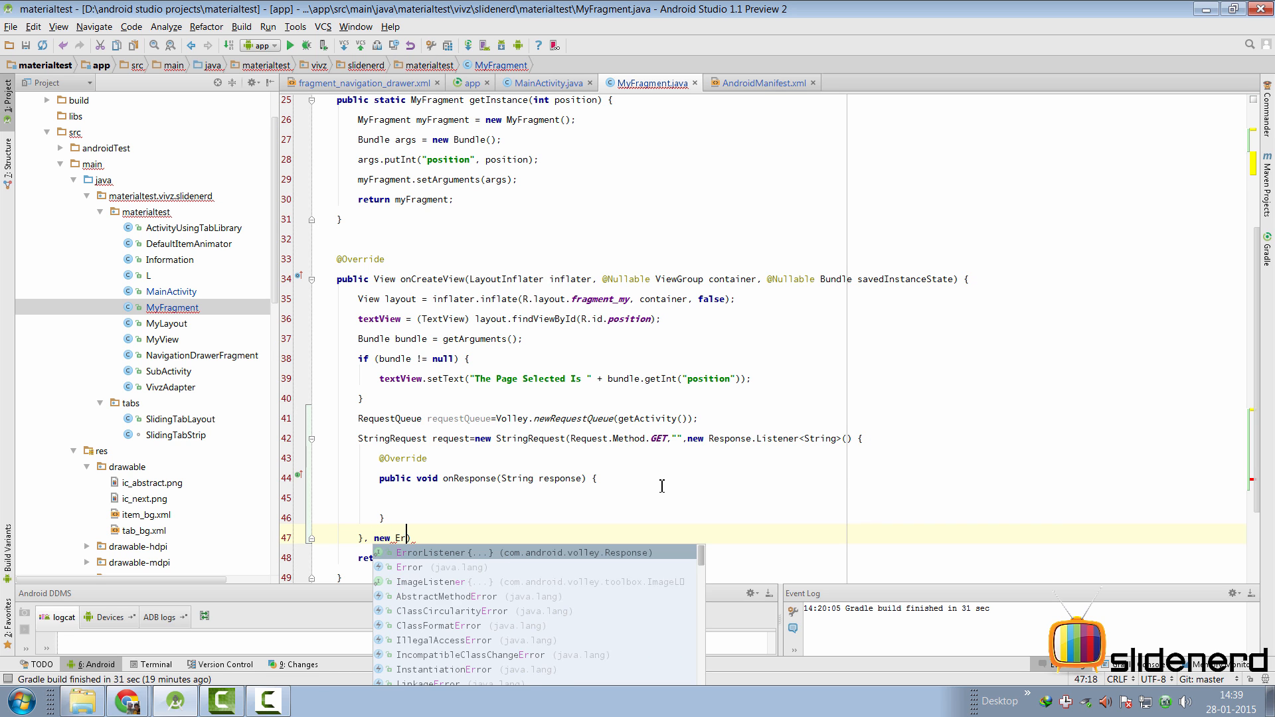
key(Enter)
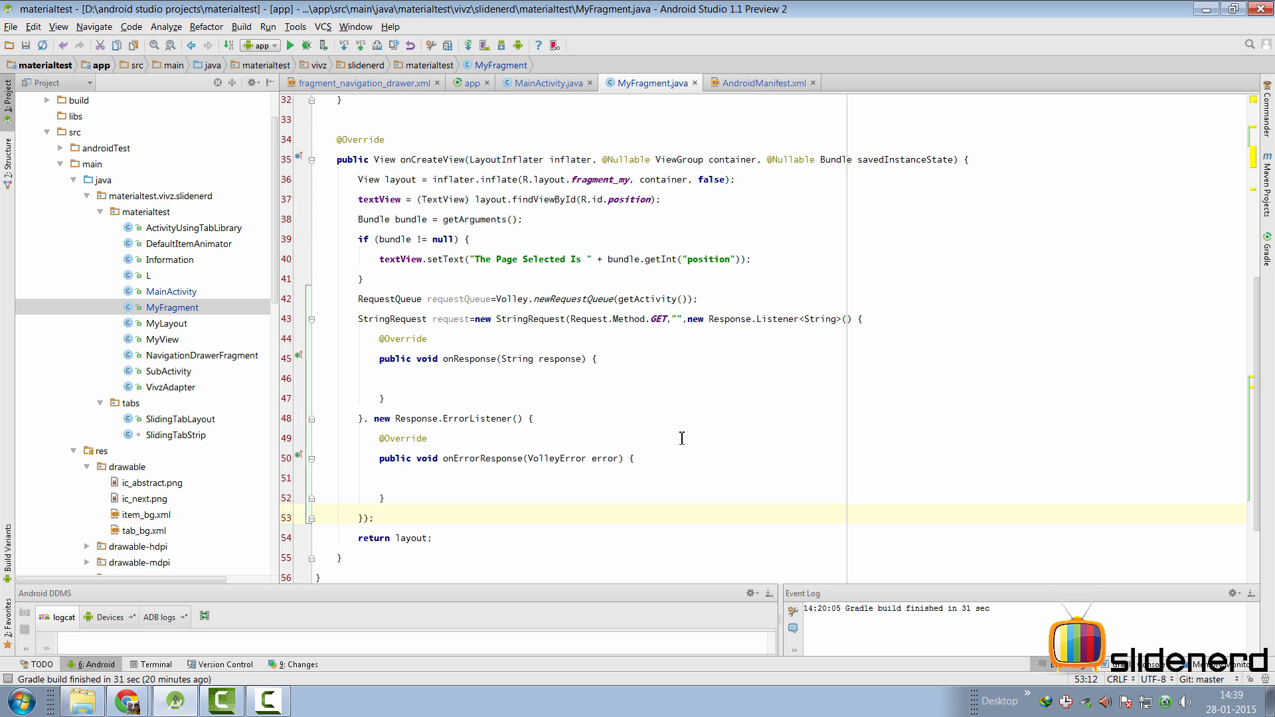
mouse_move(485, 388)
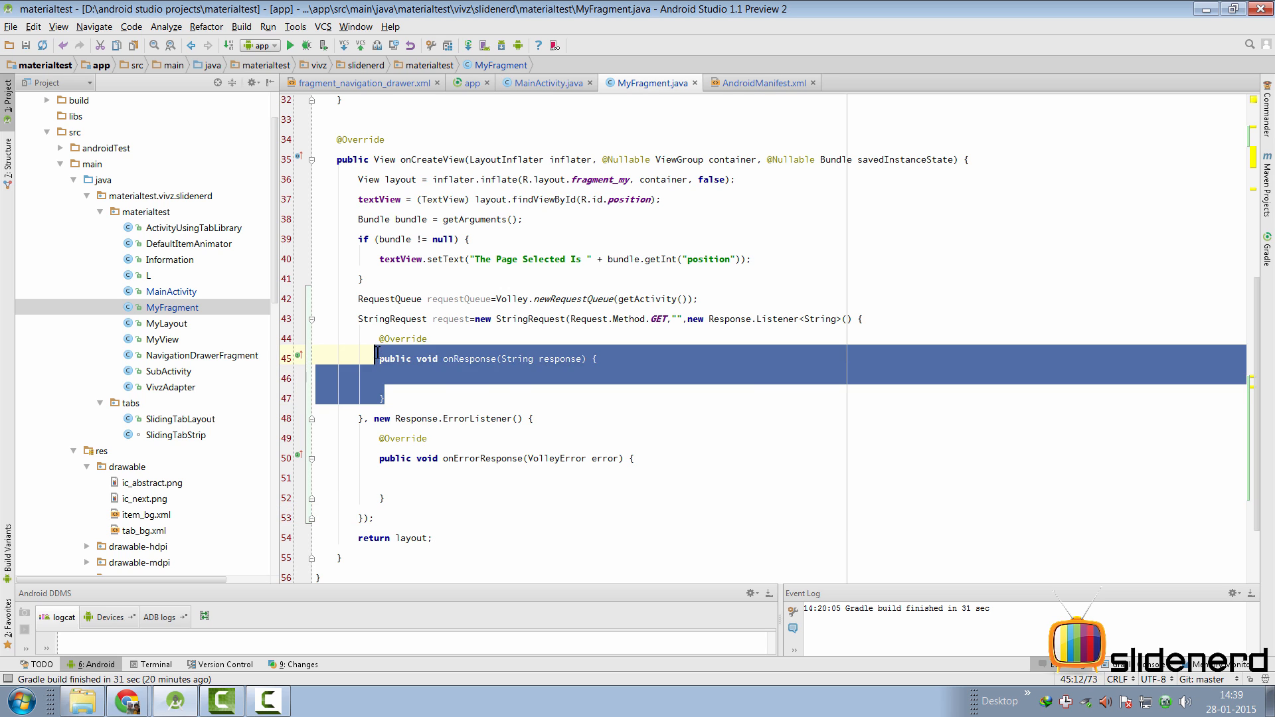
click(456, 379)
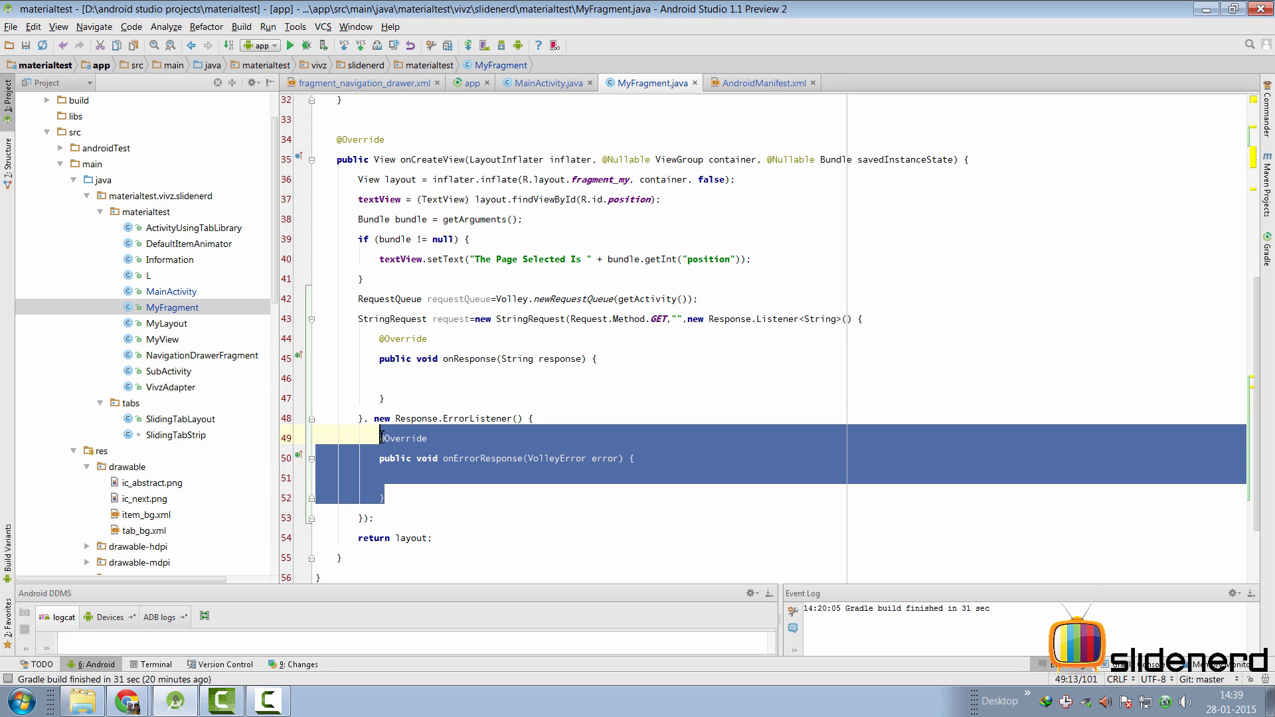
click(433, 477)
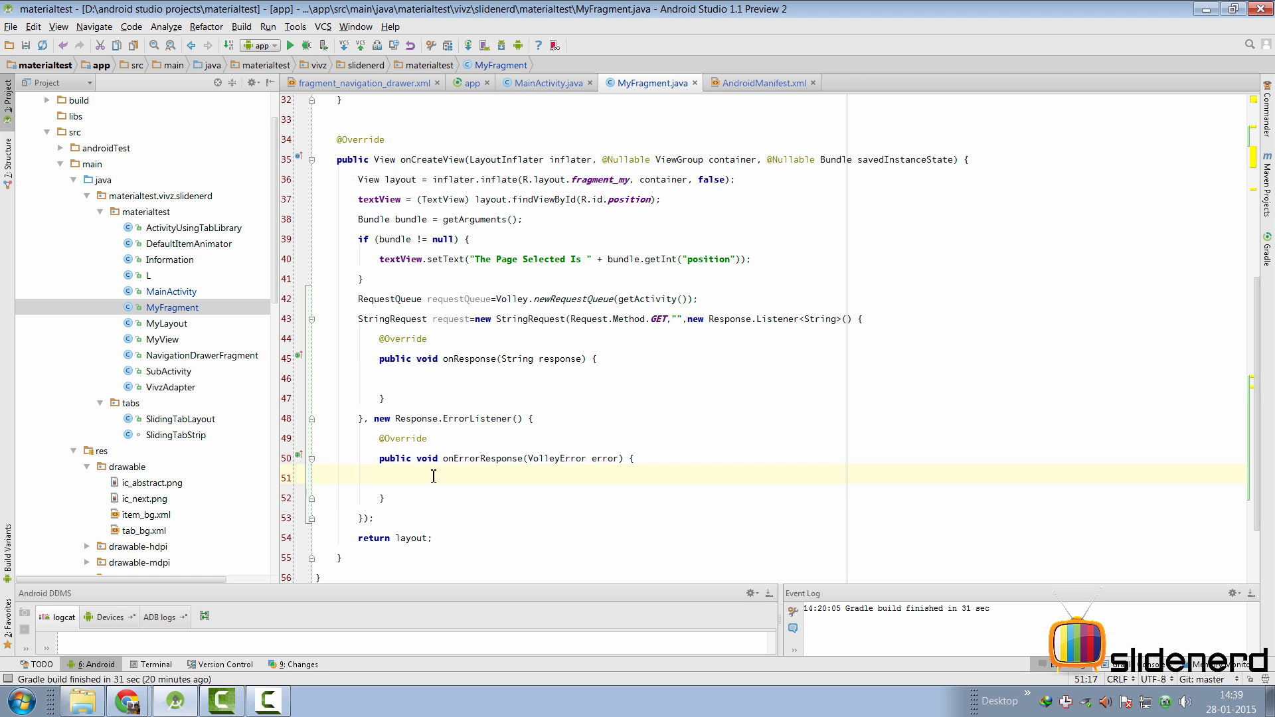
drag(433, 477, 383, 498)
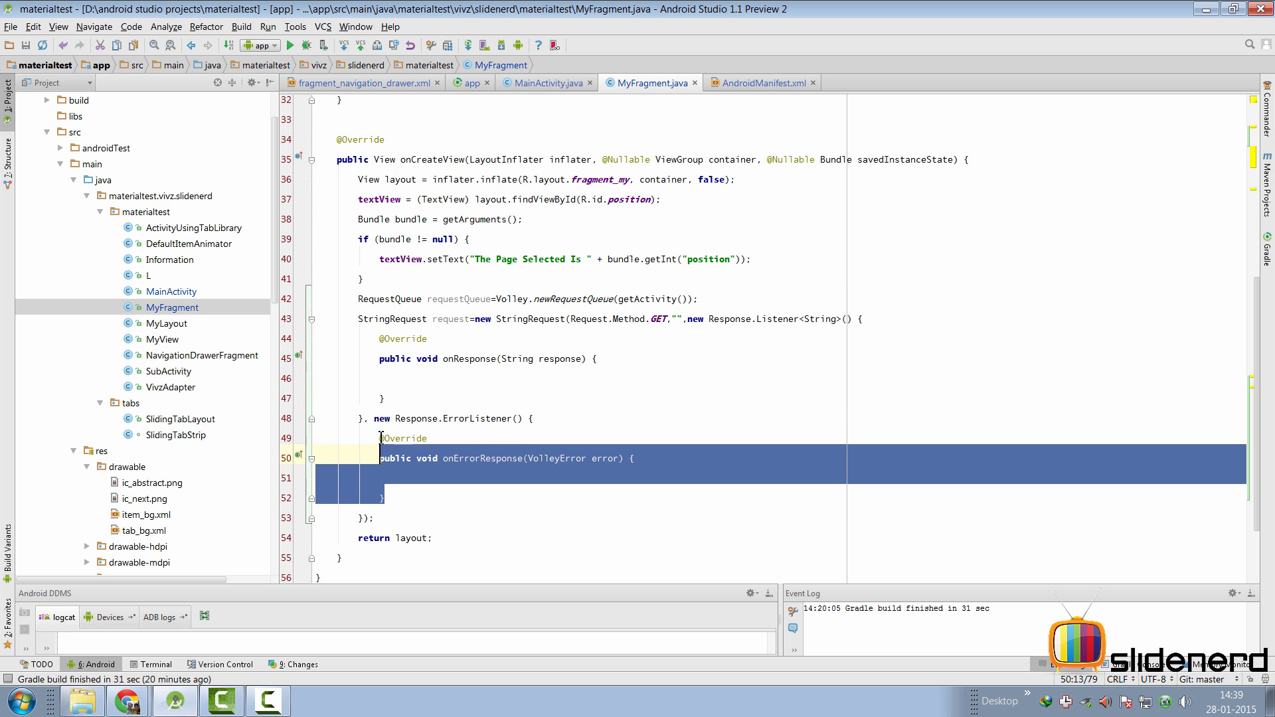
click(401, 477)
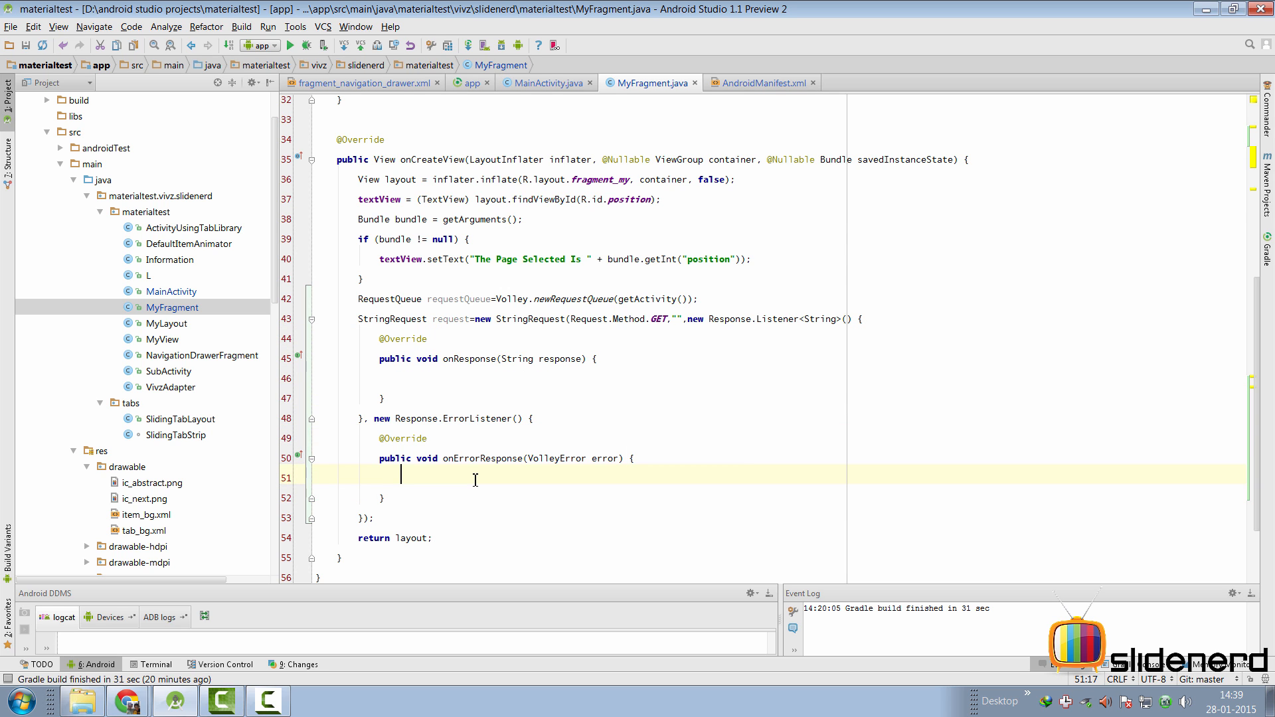
click(507, 378)
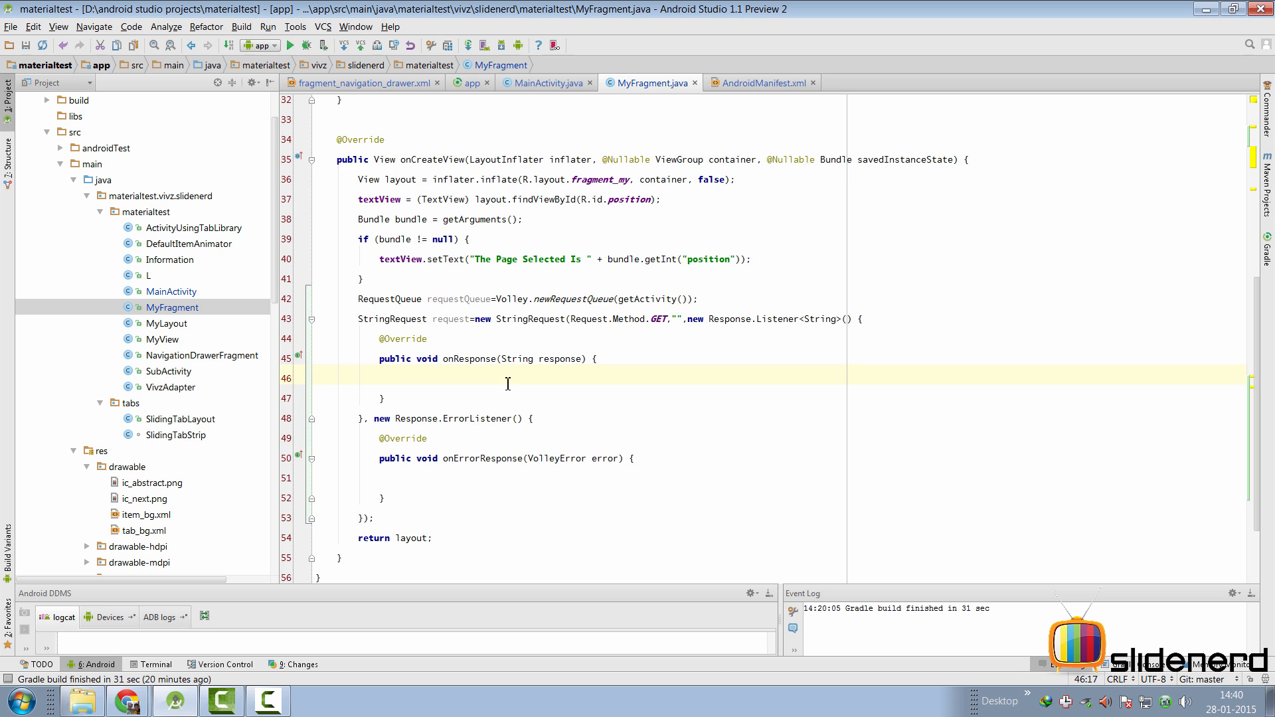
click(507, 478)
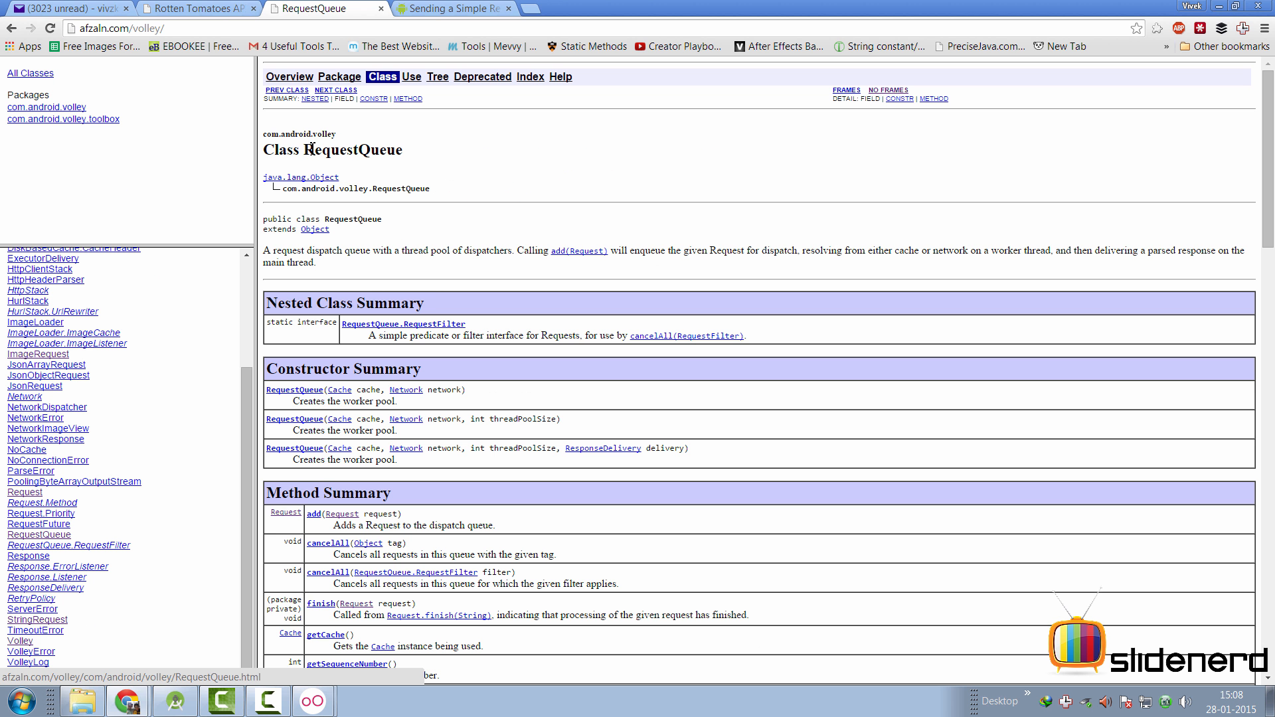
Highlight RequestQueue's cache-or-network dispatch description, then land on the 'Sending a Simple Request' example.
double_click(352, 148)
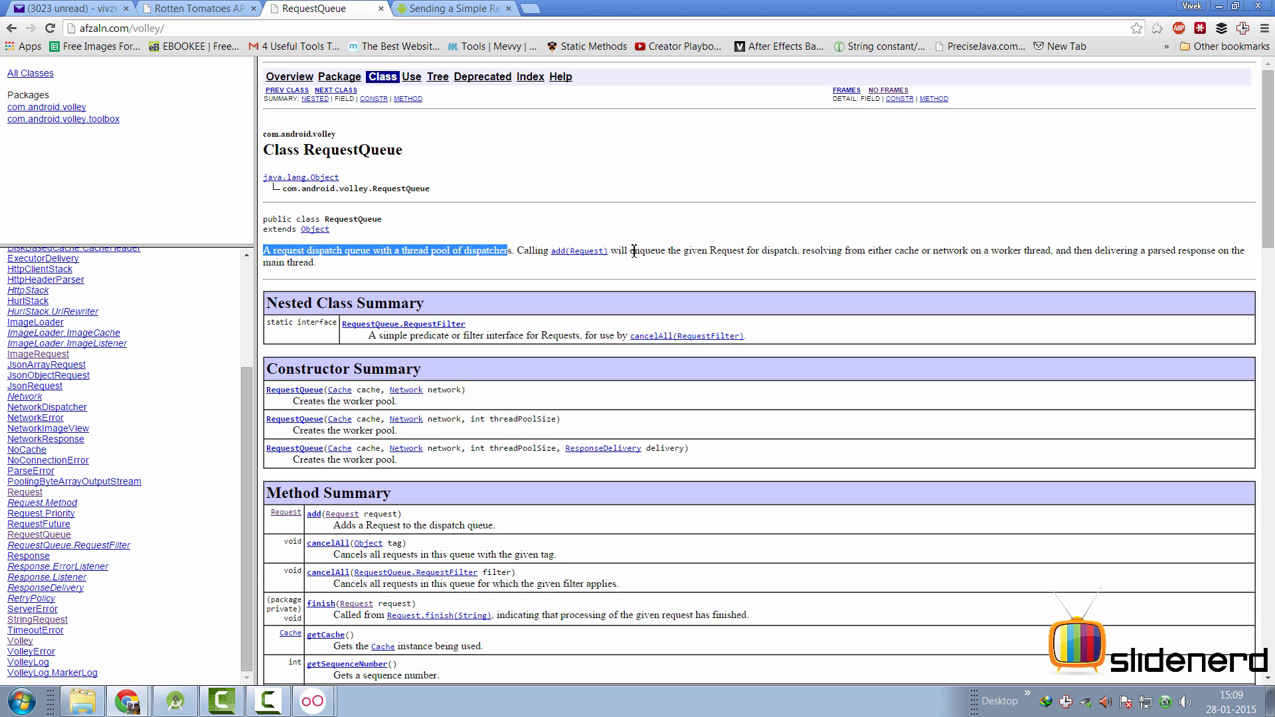
drag(631, 250, 798, 250)
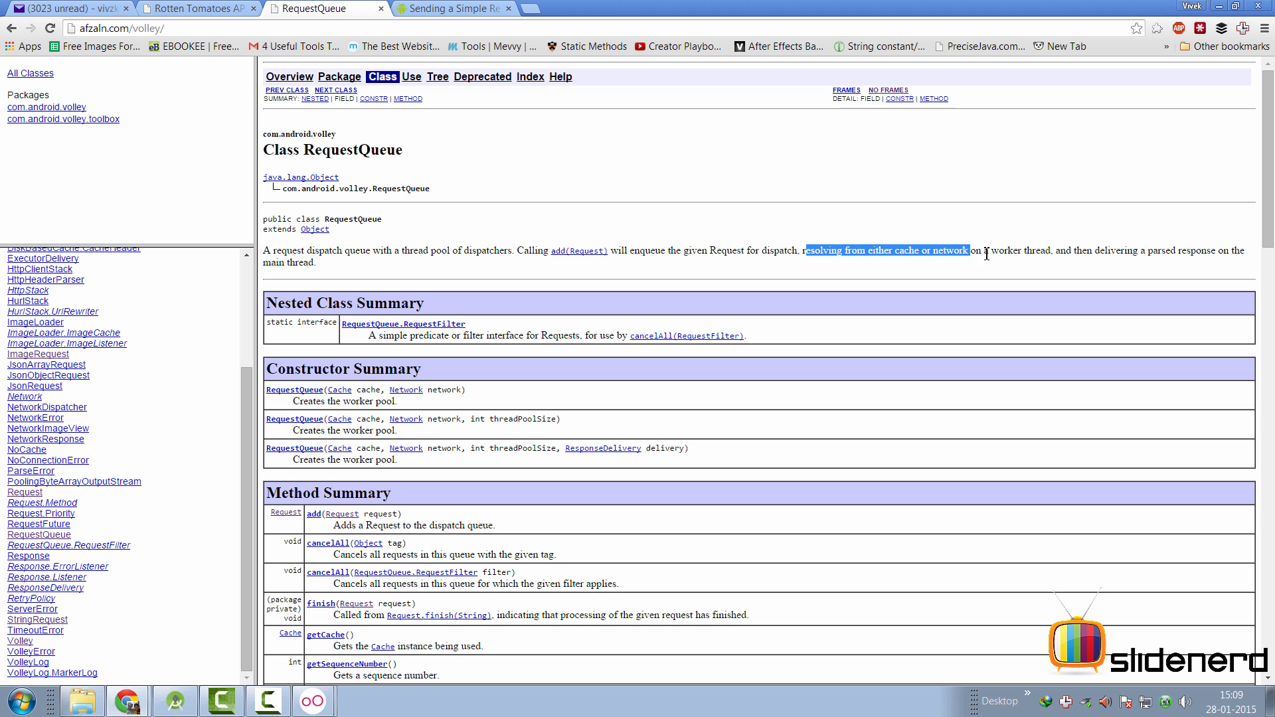
mouse_move(764, 253)
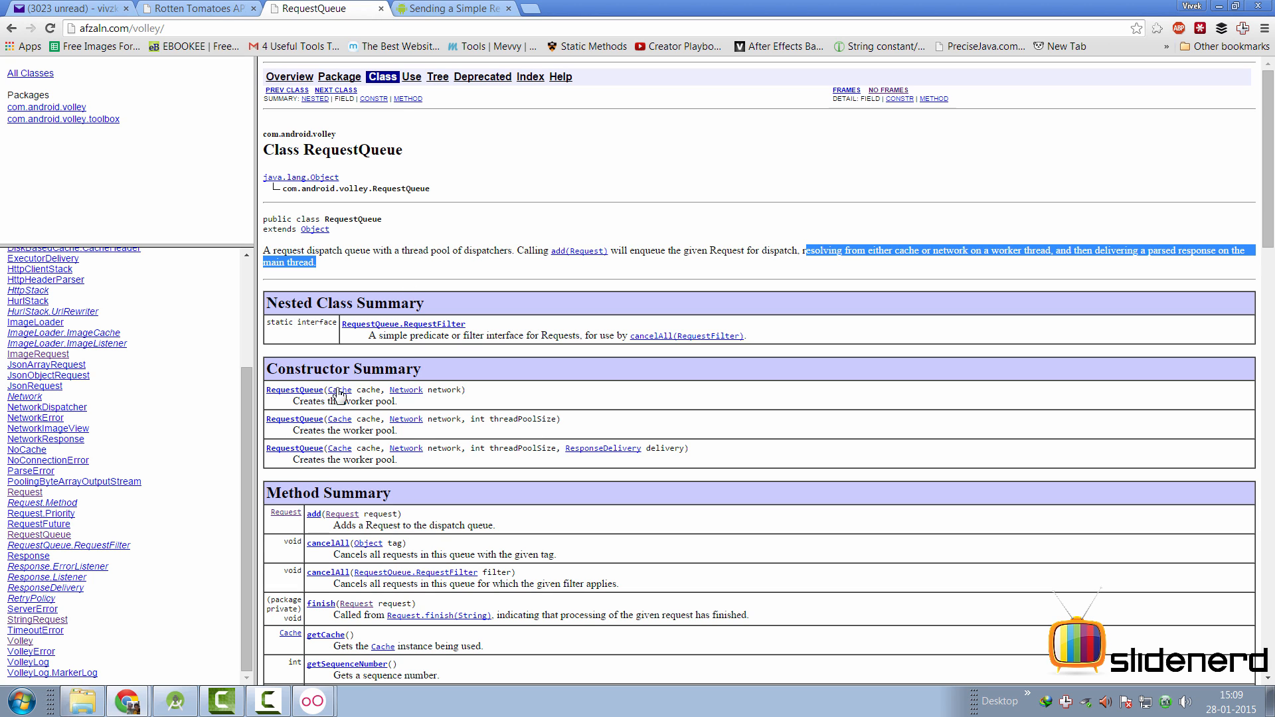
click(462, 8)
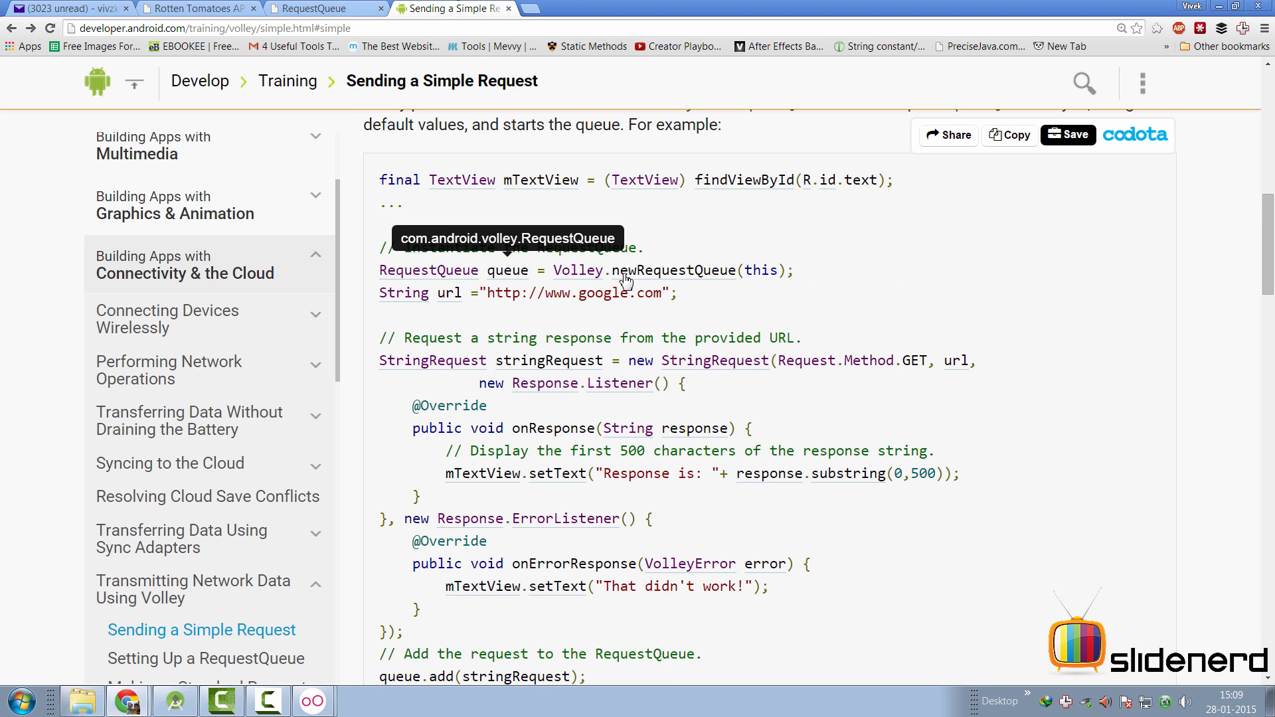
mouse_move(515, 179)
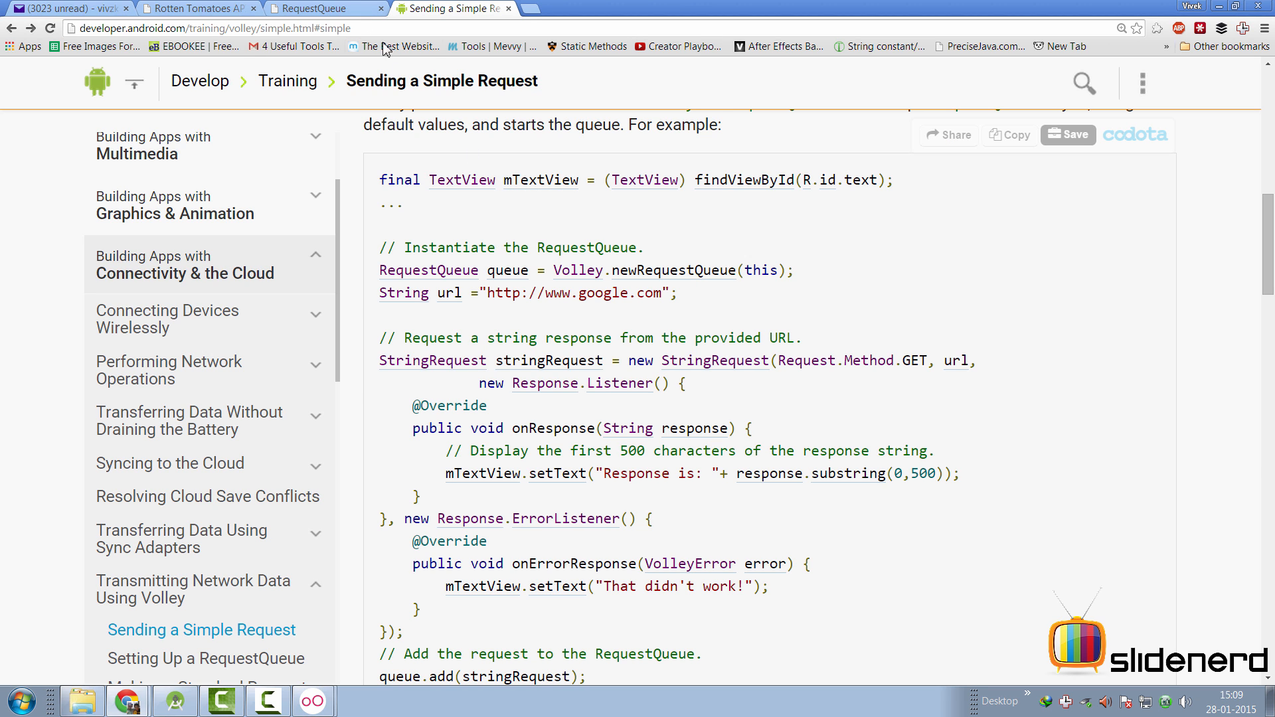
click(320, 8)
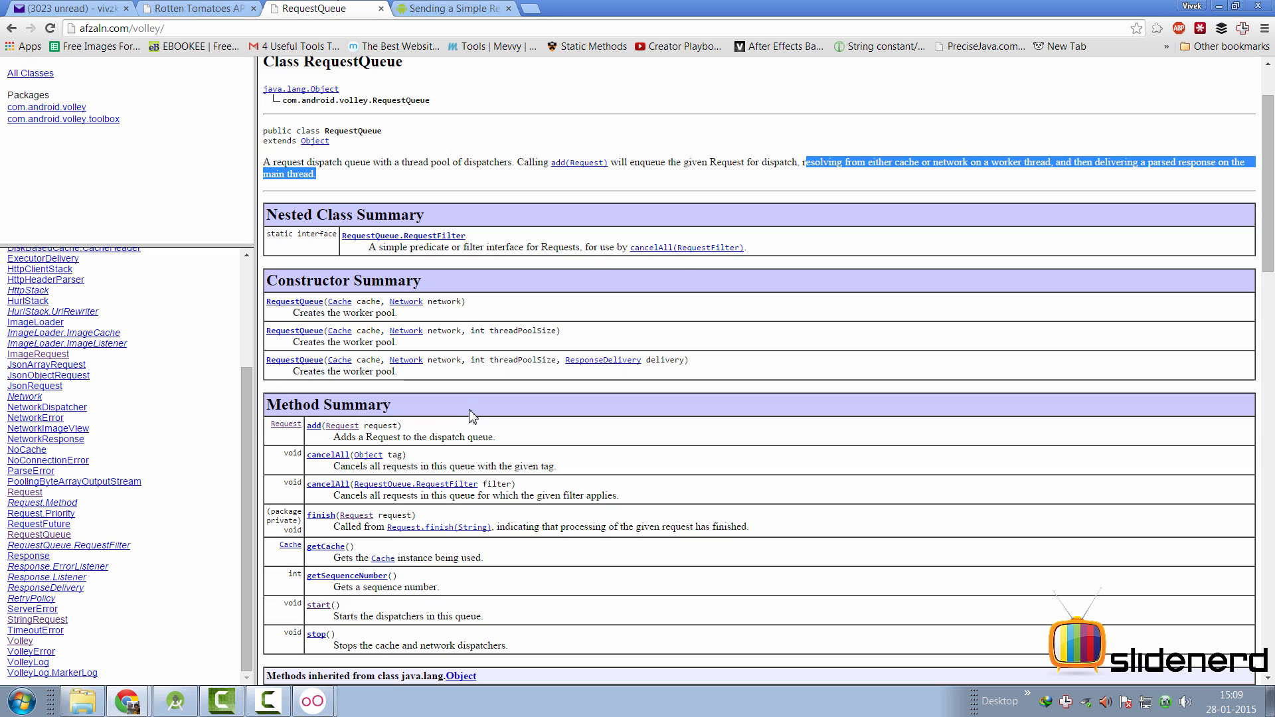
mouse_move(443, 435)
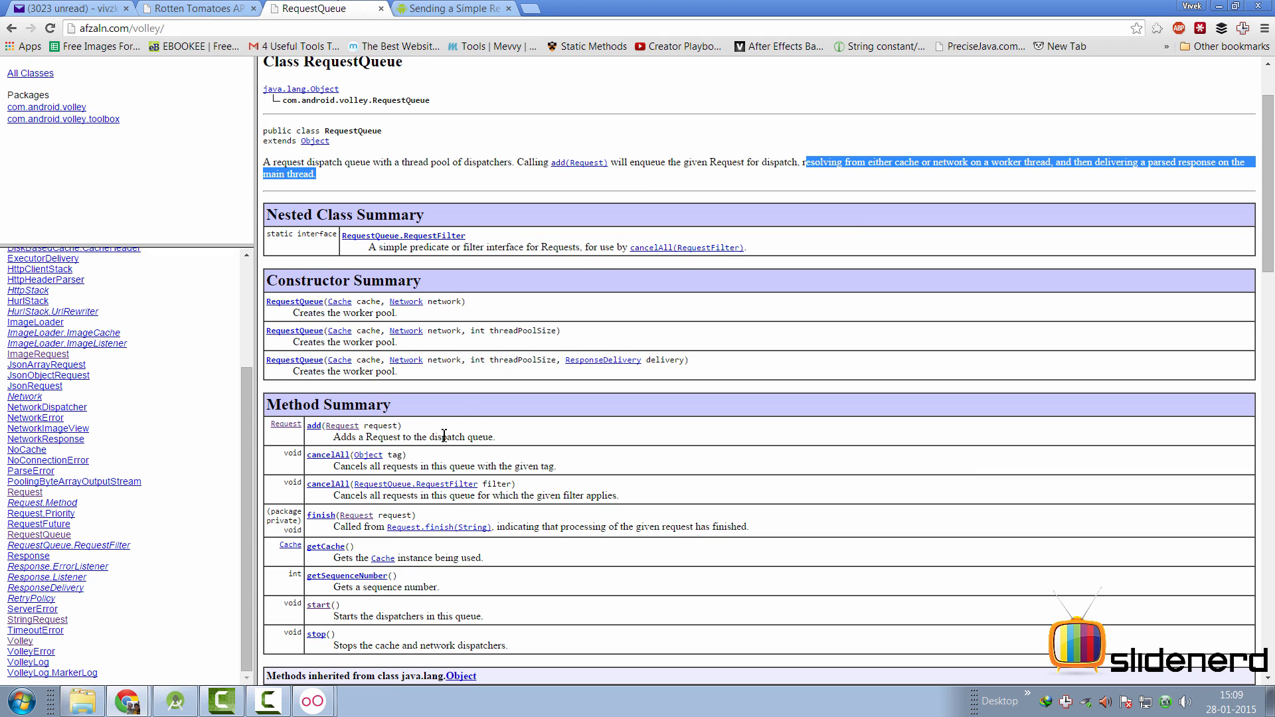
scroll(down, 3)
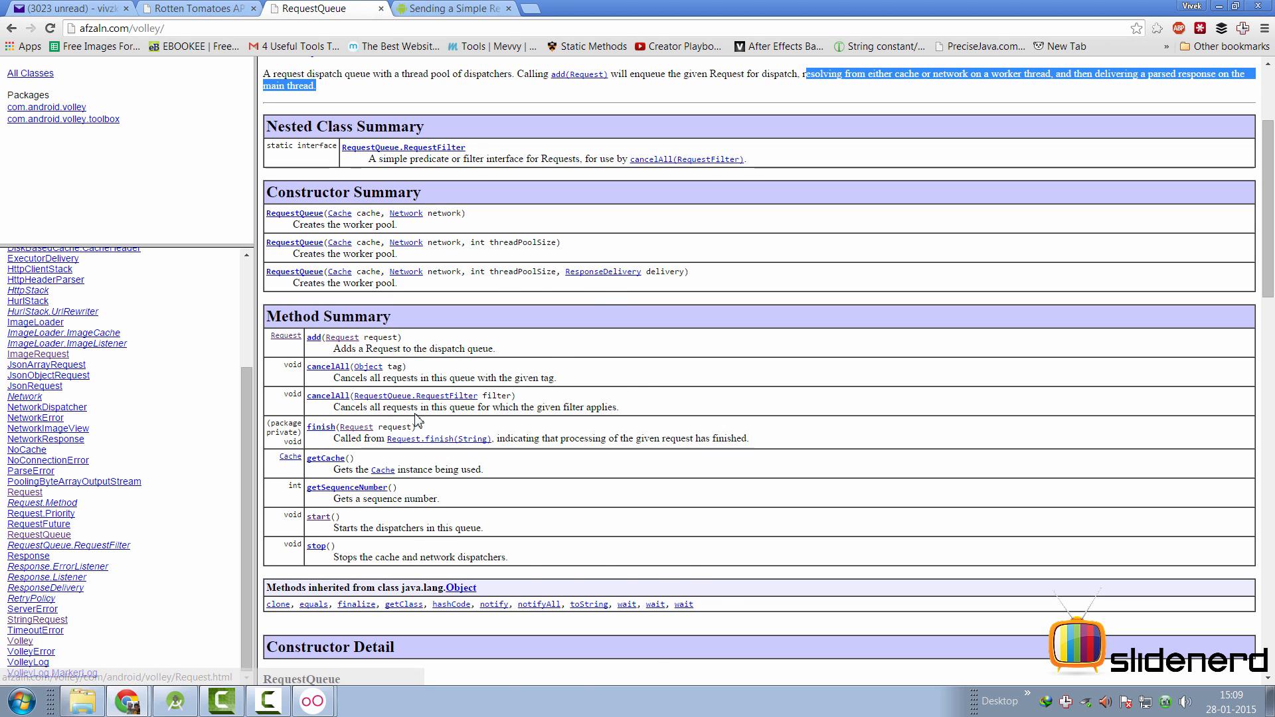
click(462, 8)
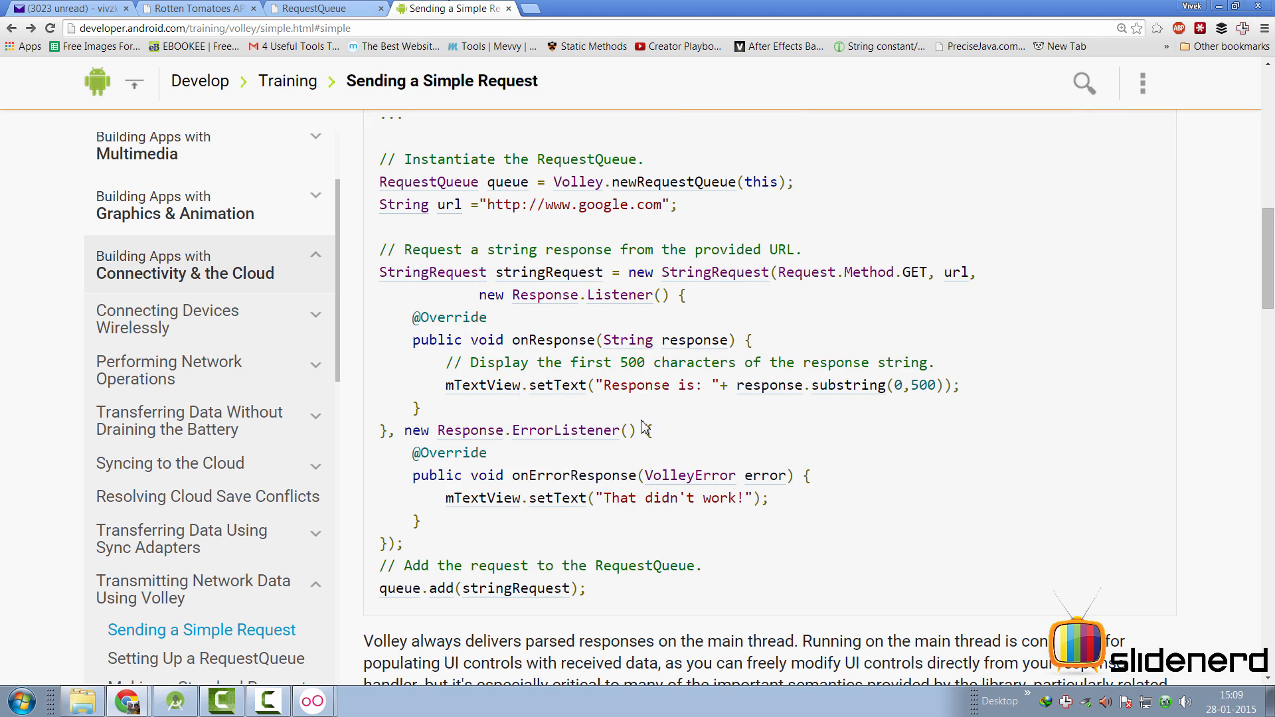
mouse_move(566, 541)
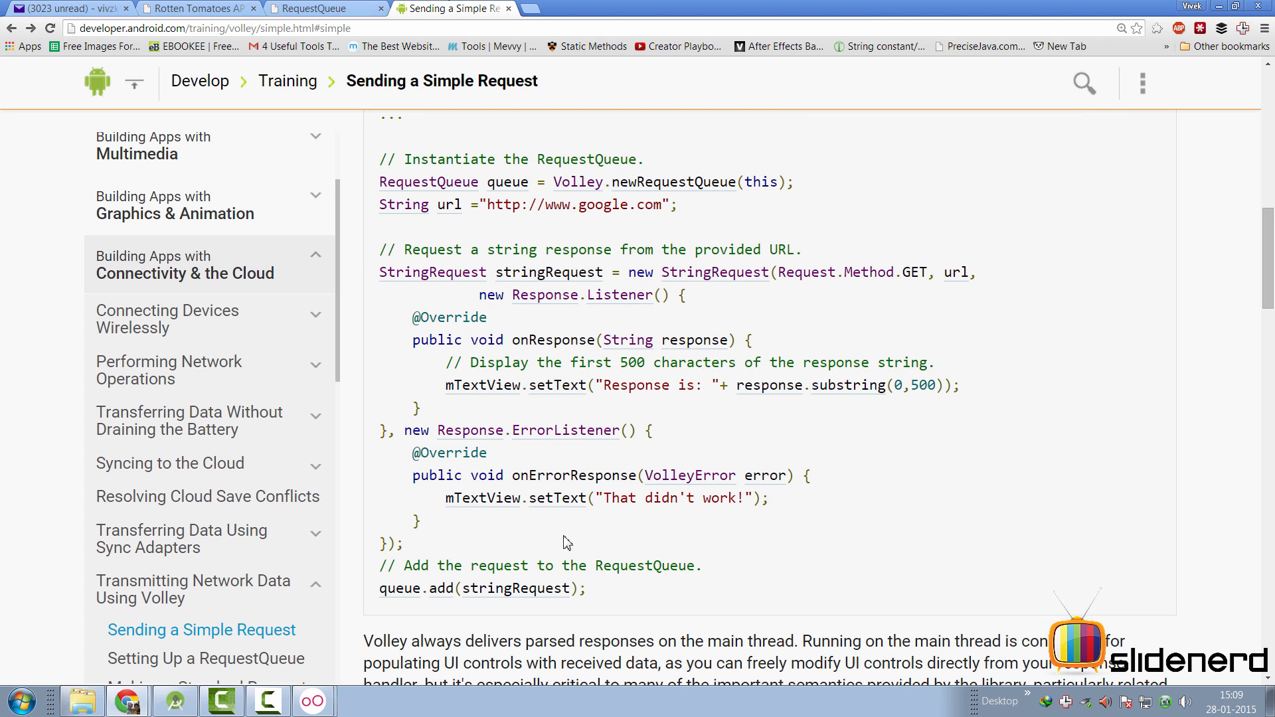
mouse_move(608, 422)
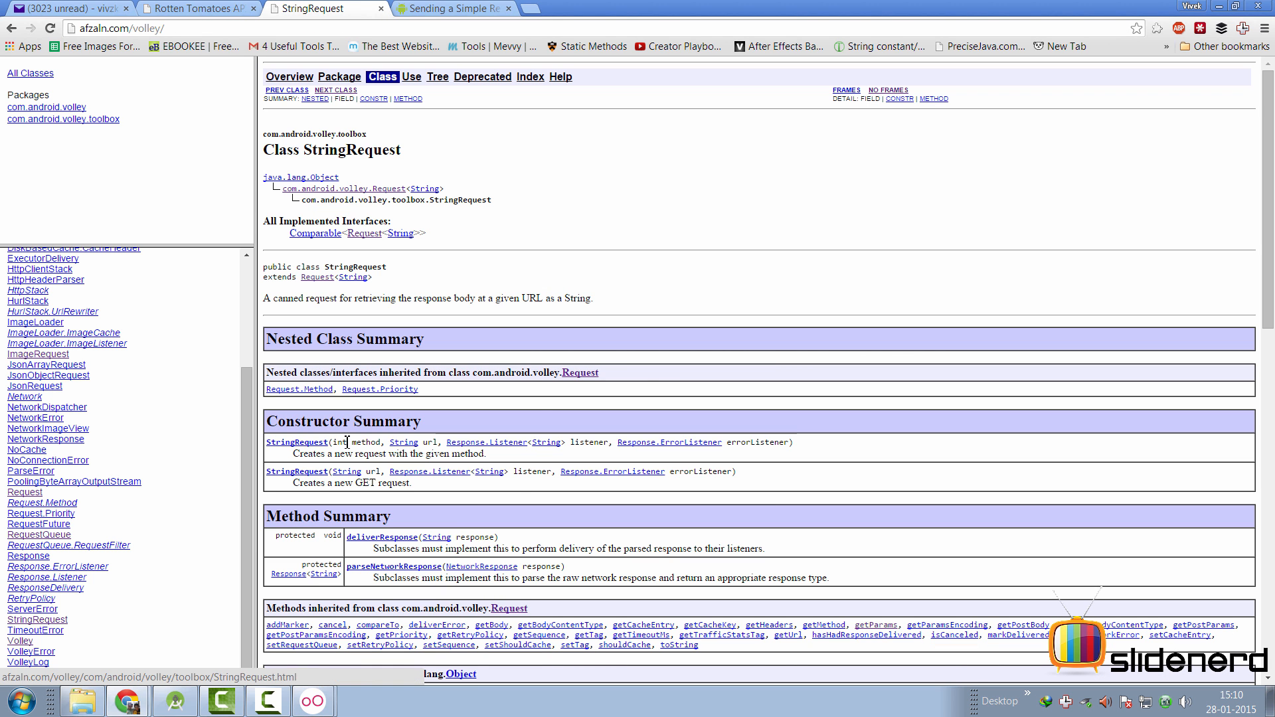
Read the Response.Listener description, then the Response.ErrorListener page, and return to the code.
double_click(341, 442)
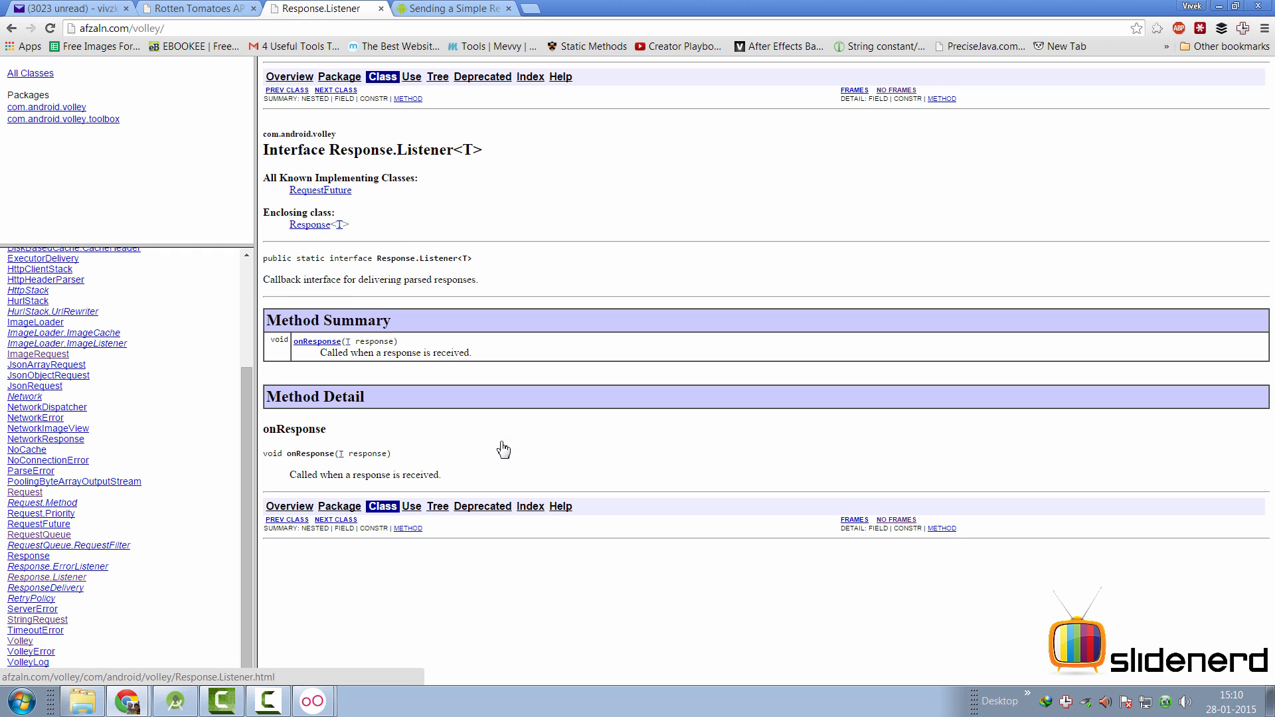
drag(263, 279, 370, 278)
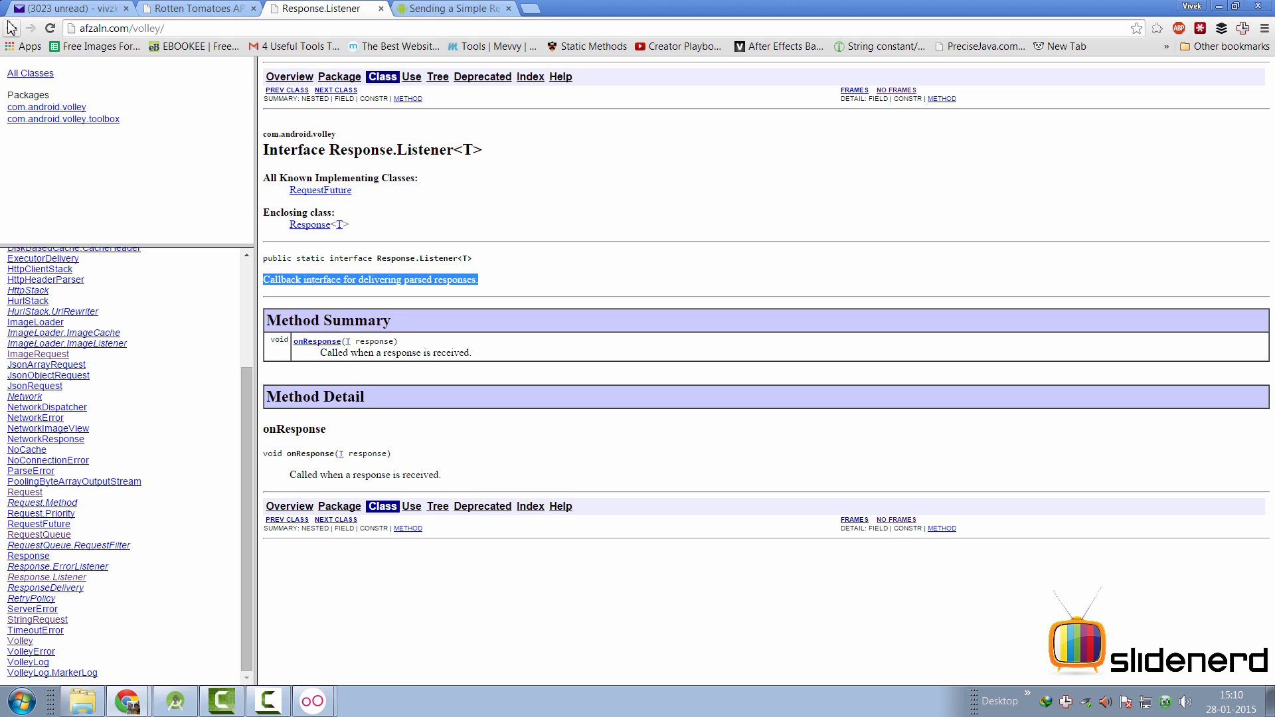
click(37, 619)
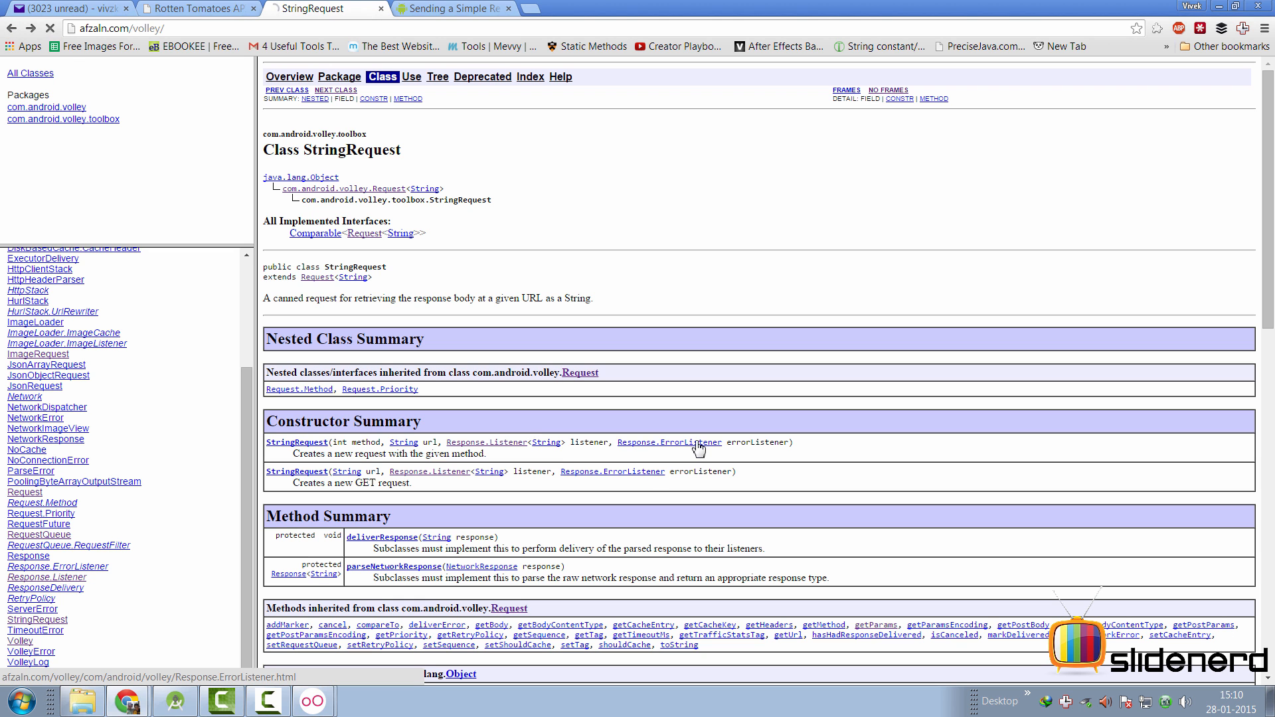
click(669, 442)
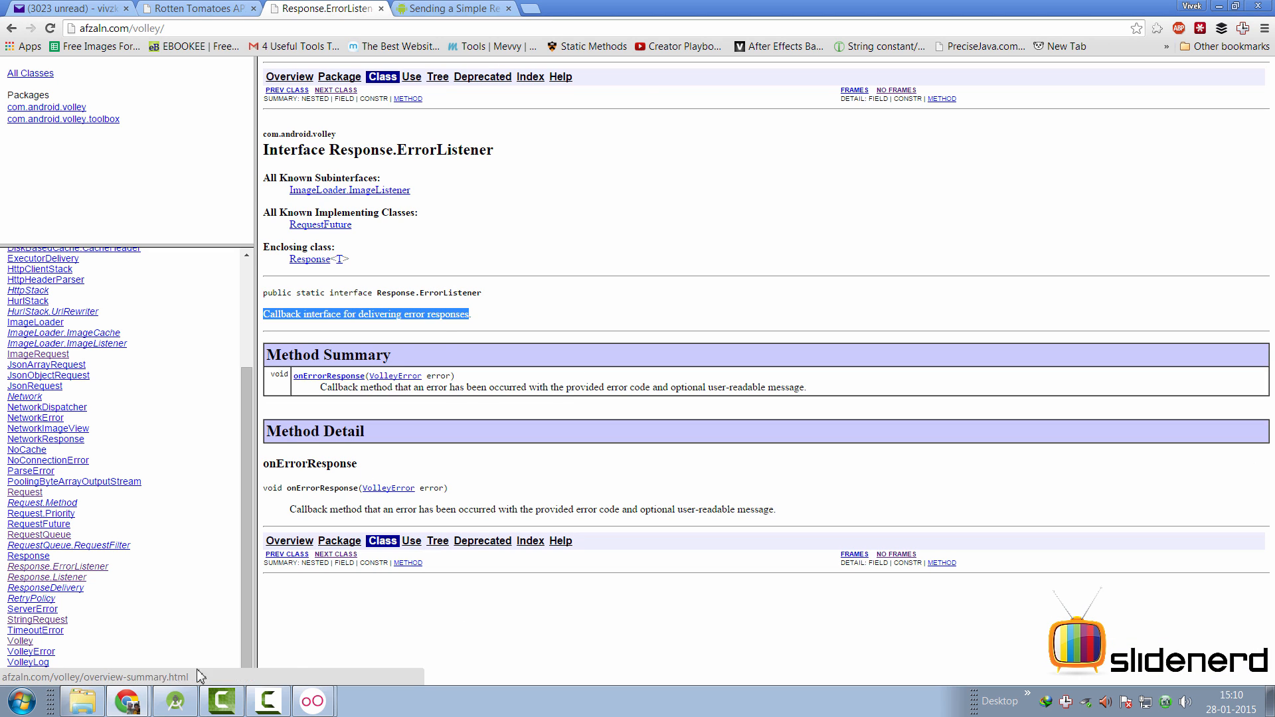
click(221, 701)
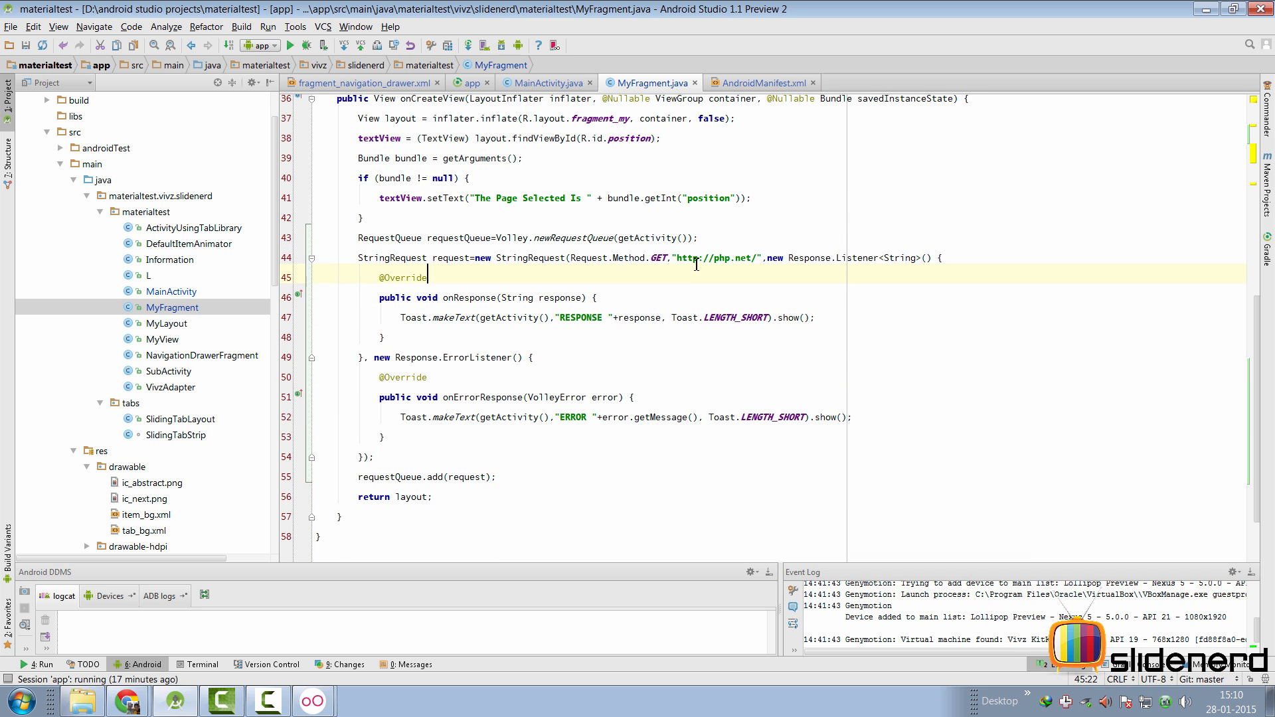
double_click(713, 258)
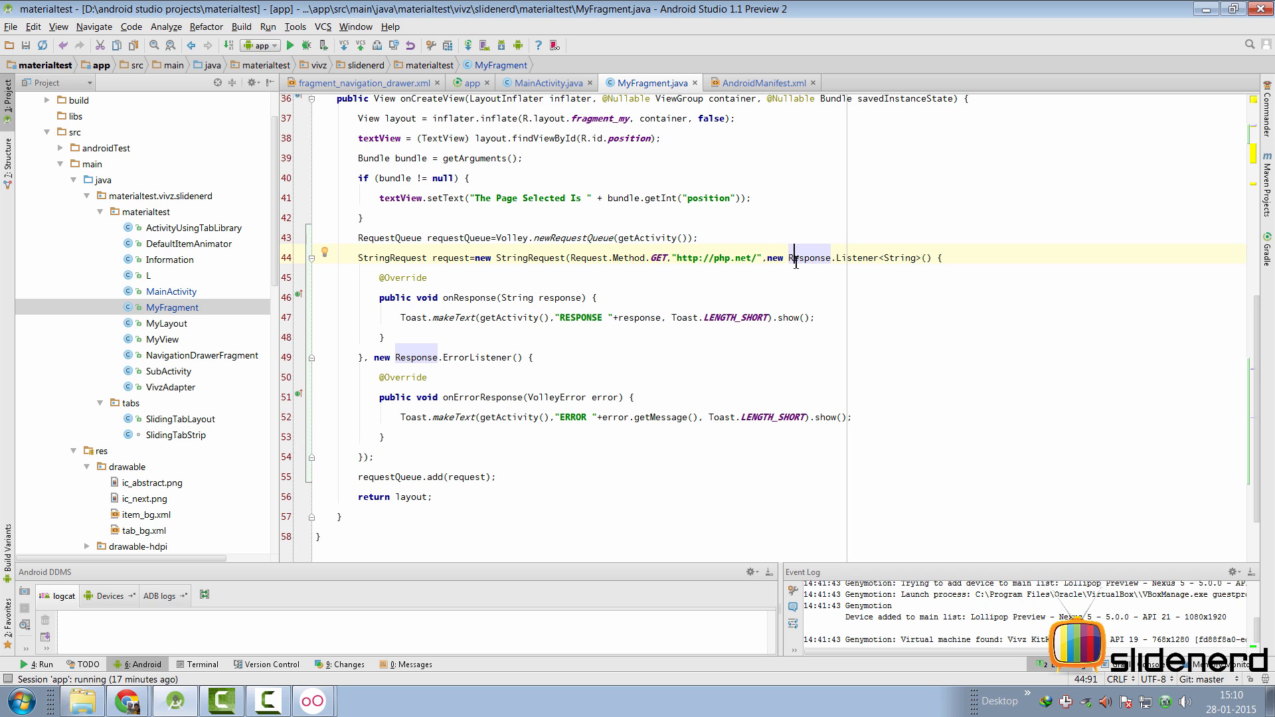
drag(788, 256, 852, 256)
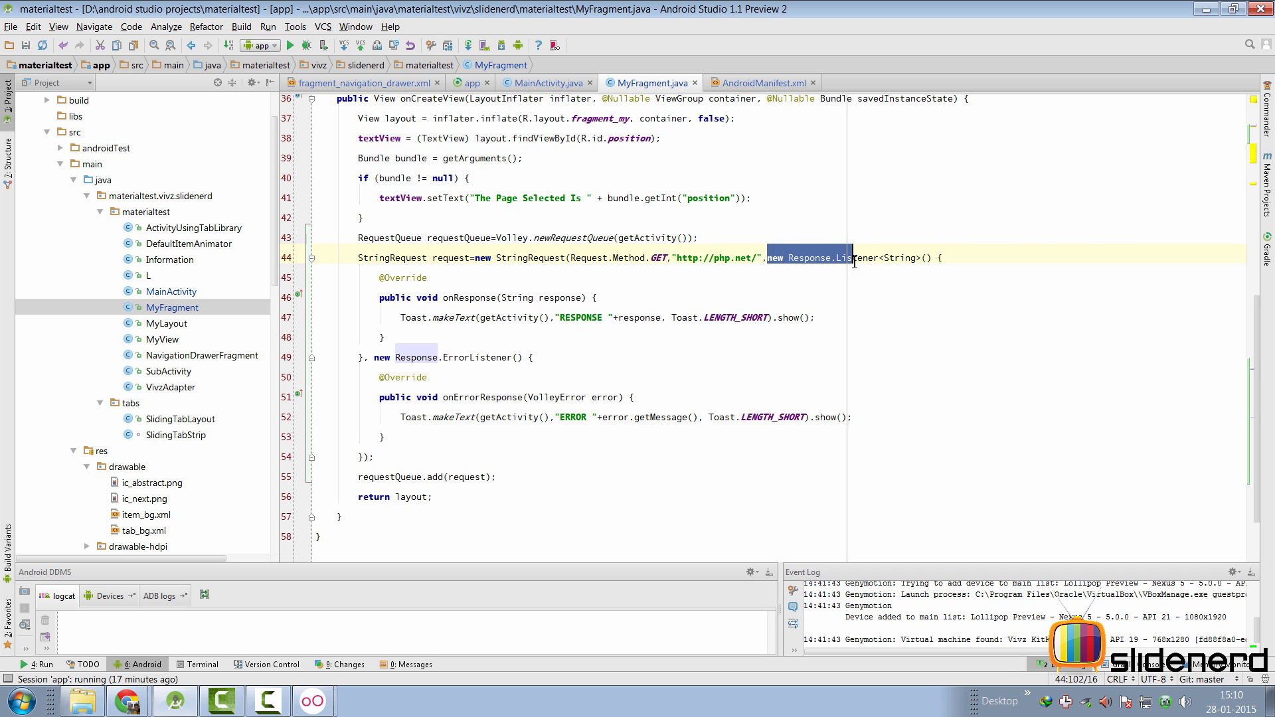
click(436, 317)
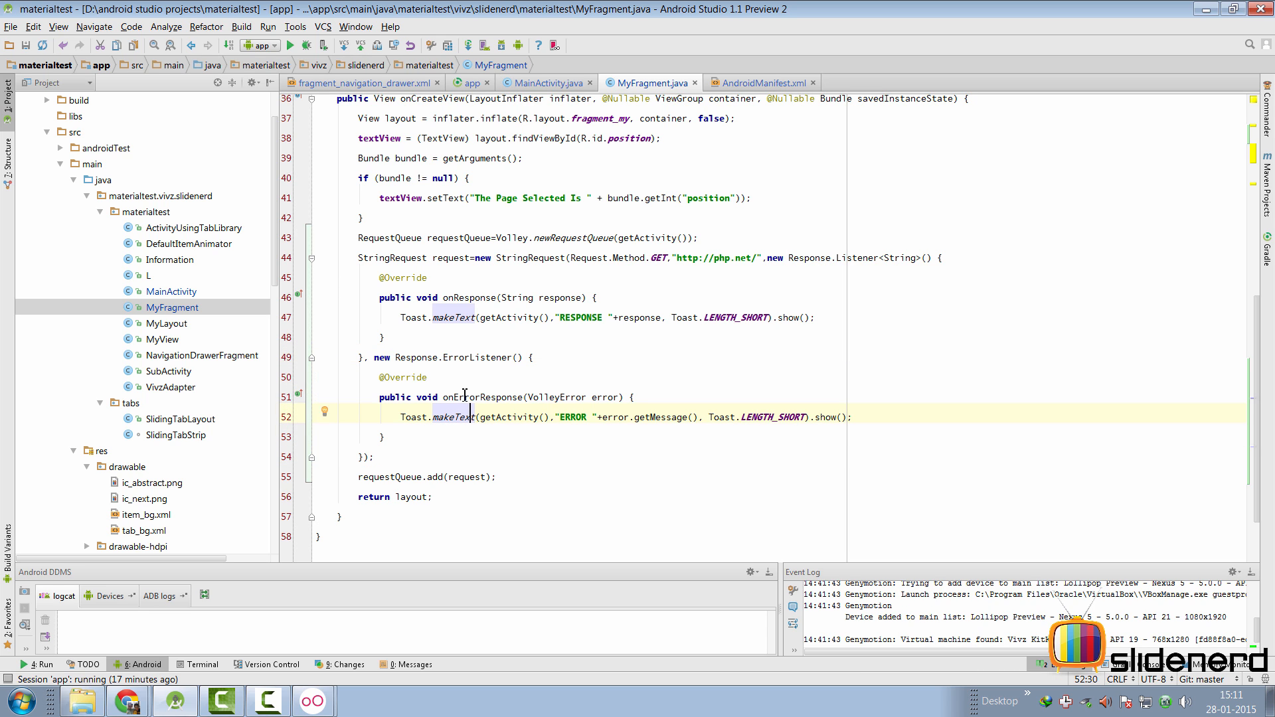
click(854, 416)
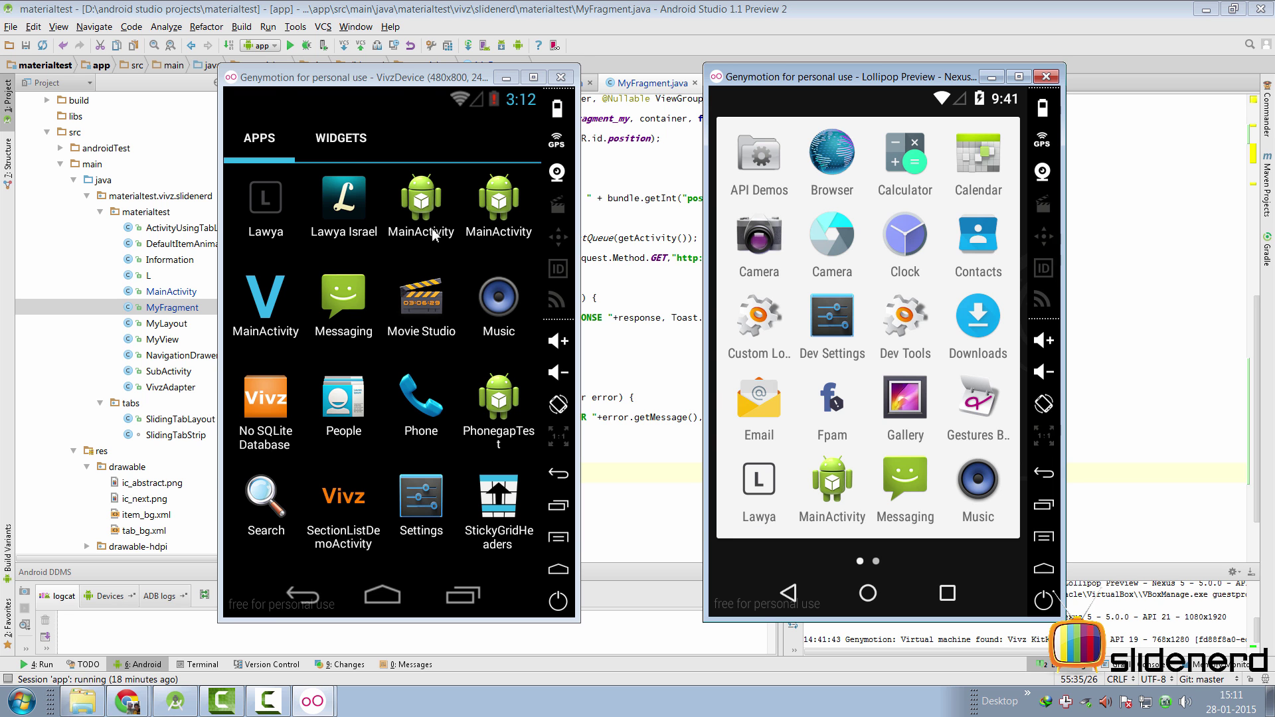
Launch MainActivity from the emulator app drawer so both devices toast the php.net HTML.
click(420, 198)
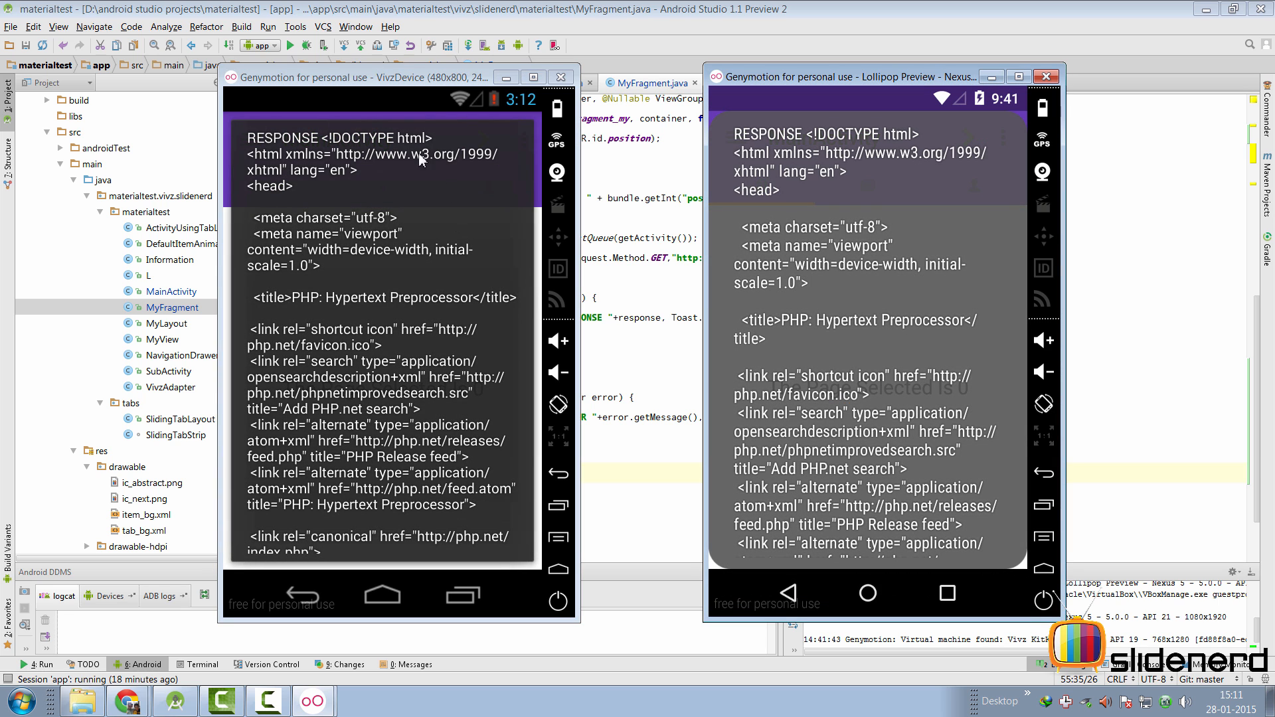
mouse_move(432, 172)
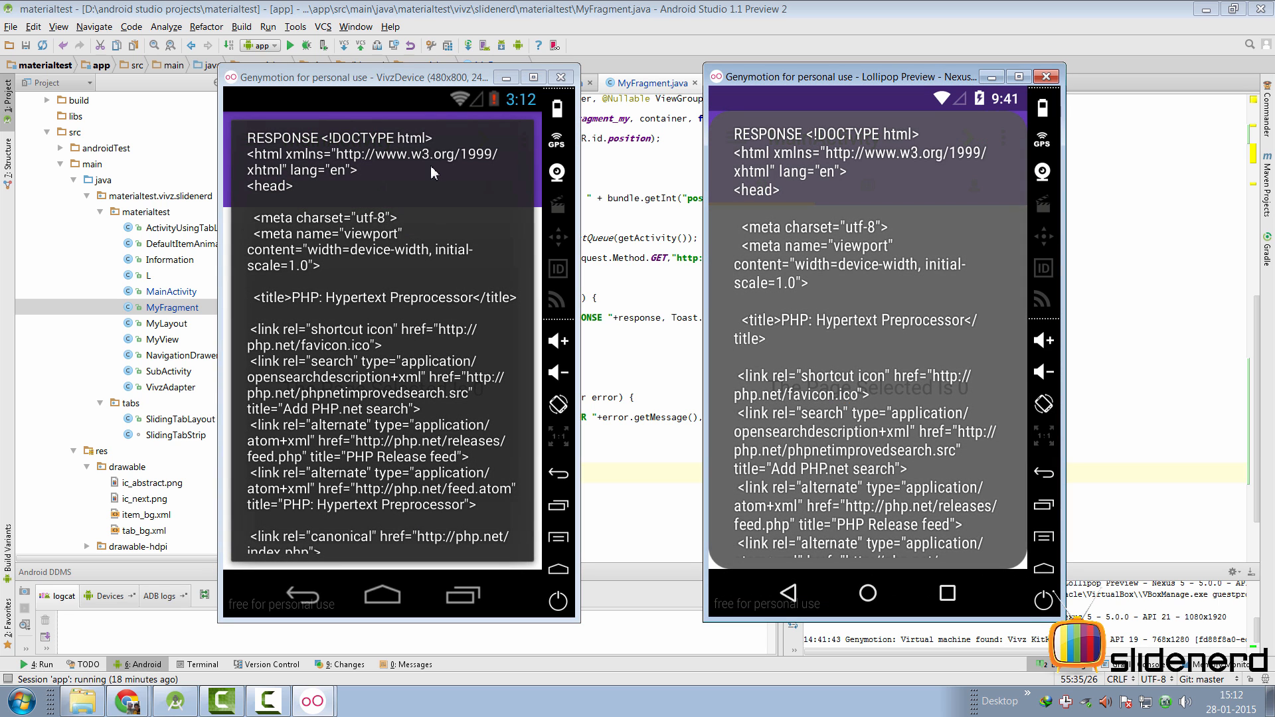